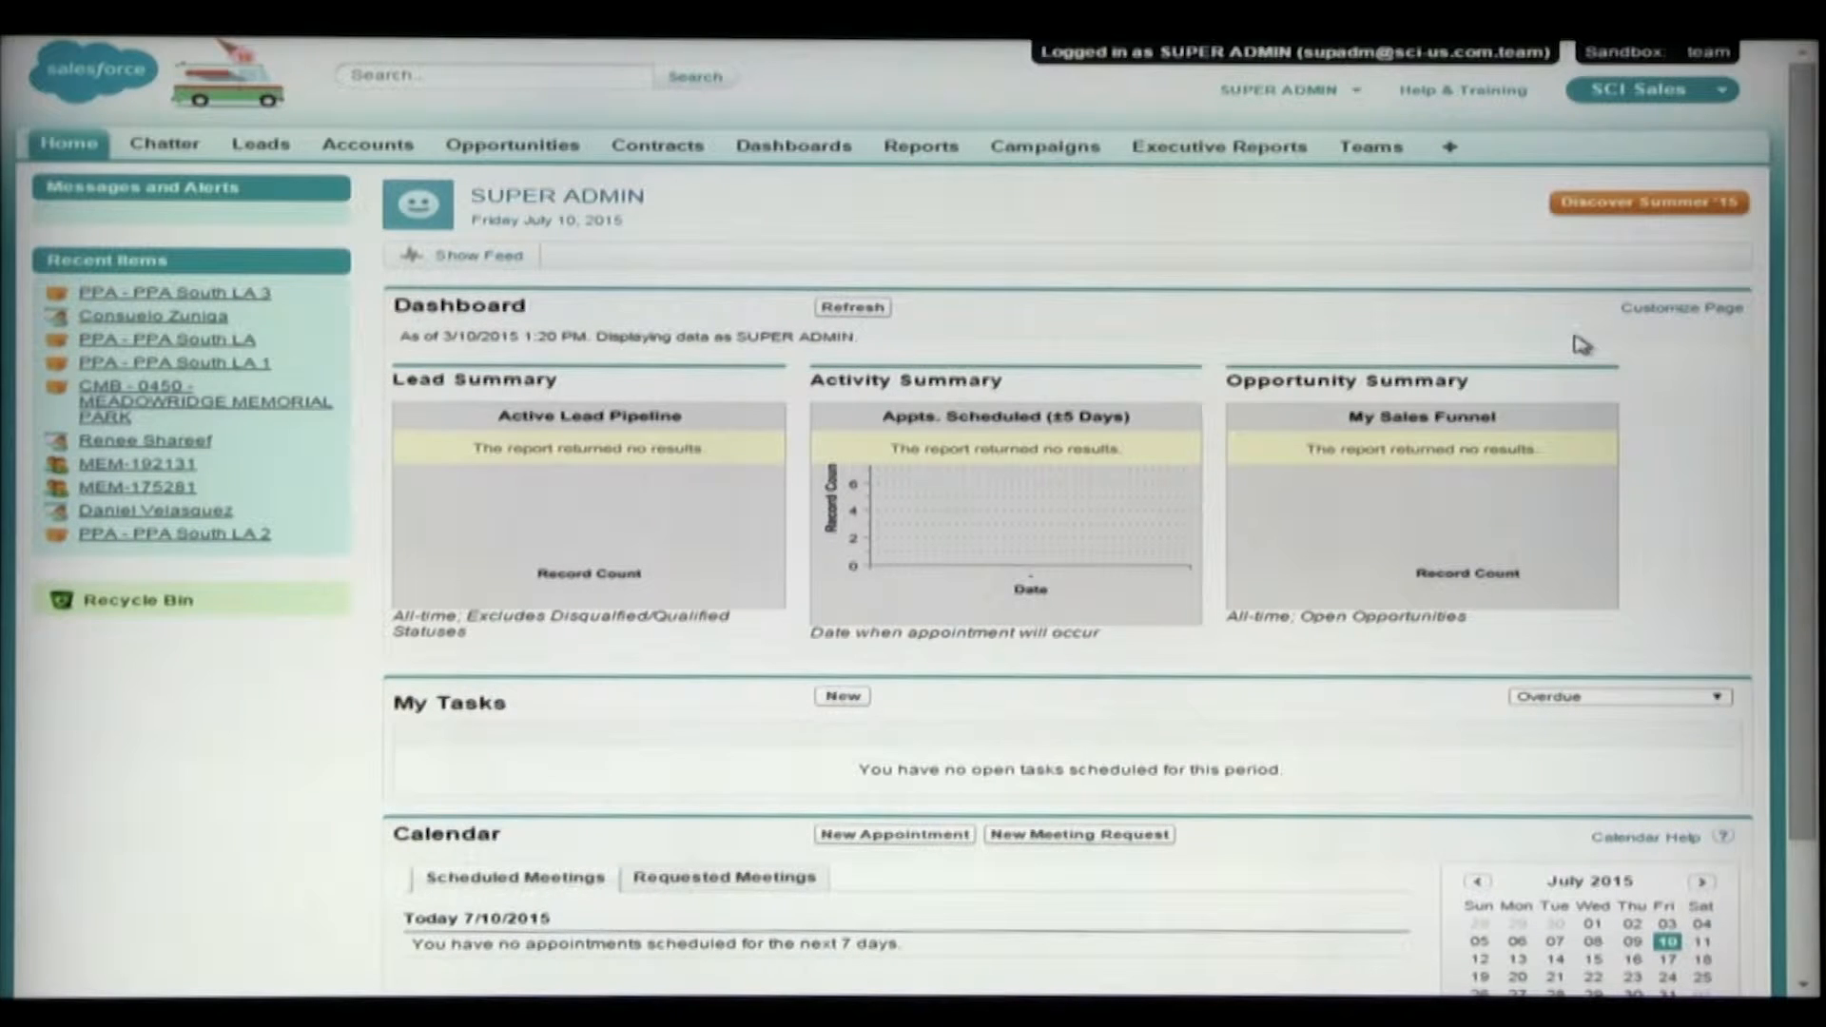
{"action": "mouse_move", "coordinate": [851, 495]}
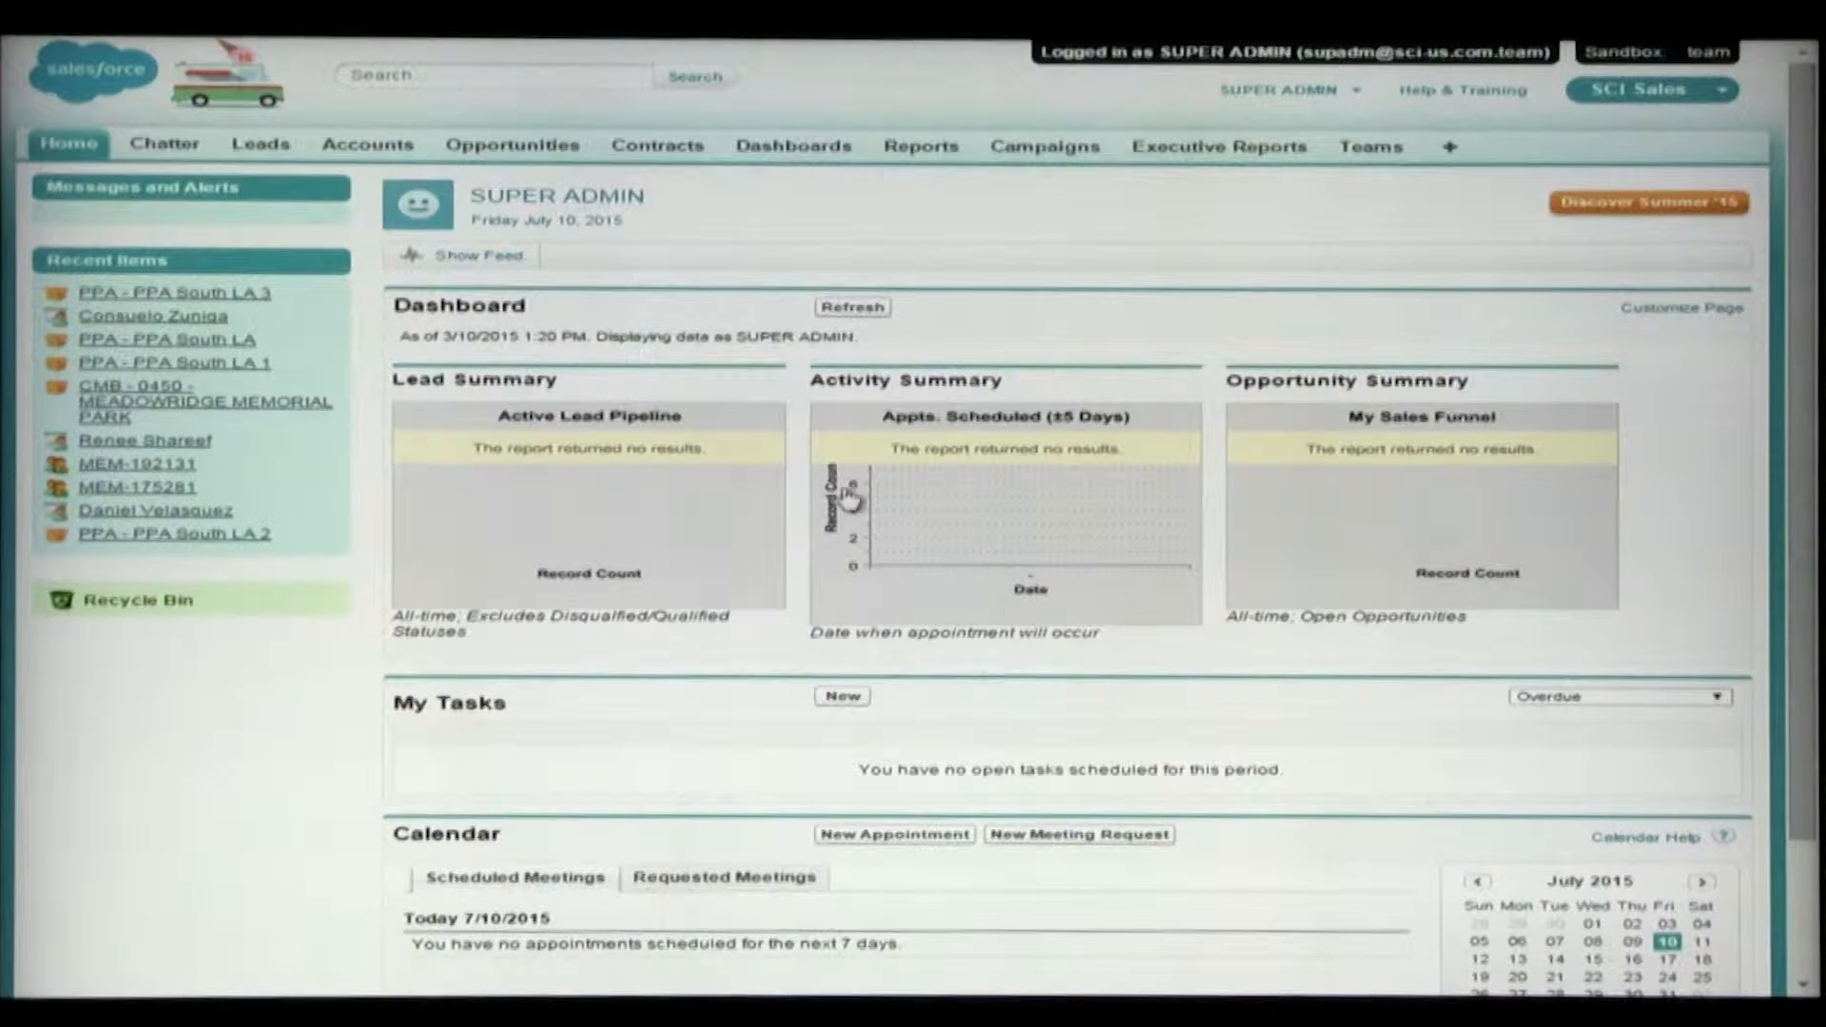
{"action": "mouse_move", "coordinate": [868, 449]}
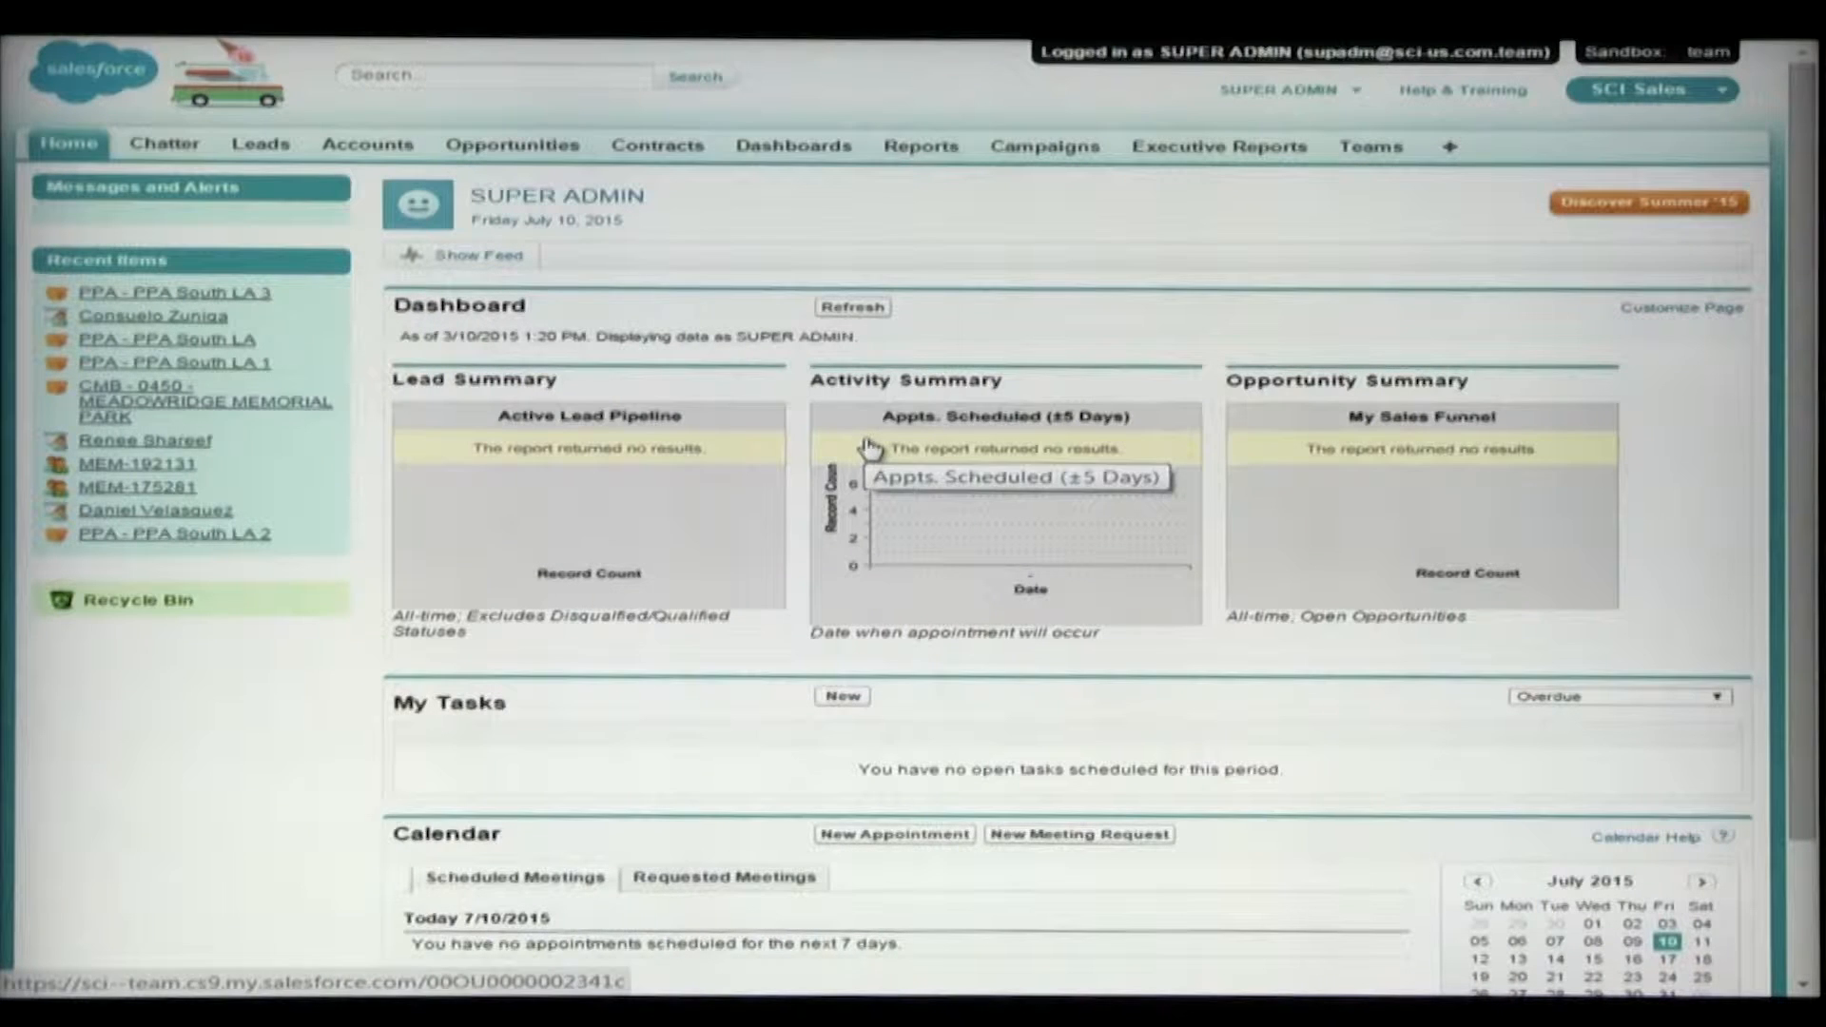
- Show the app picker from the SCI Sales menu, listing Sales, Chatter and Team Manager
{"action": "left_click", "coordinate": [1651, 89]}
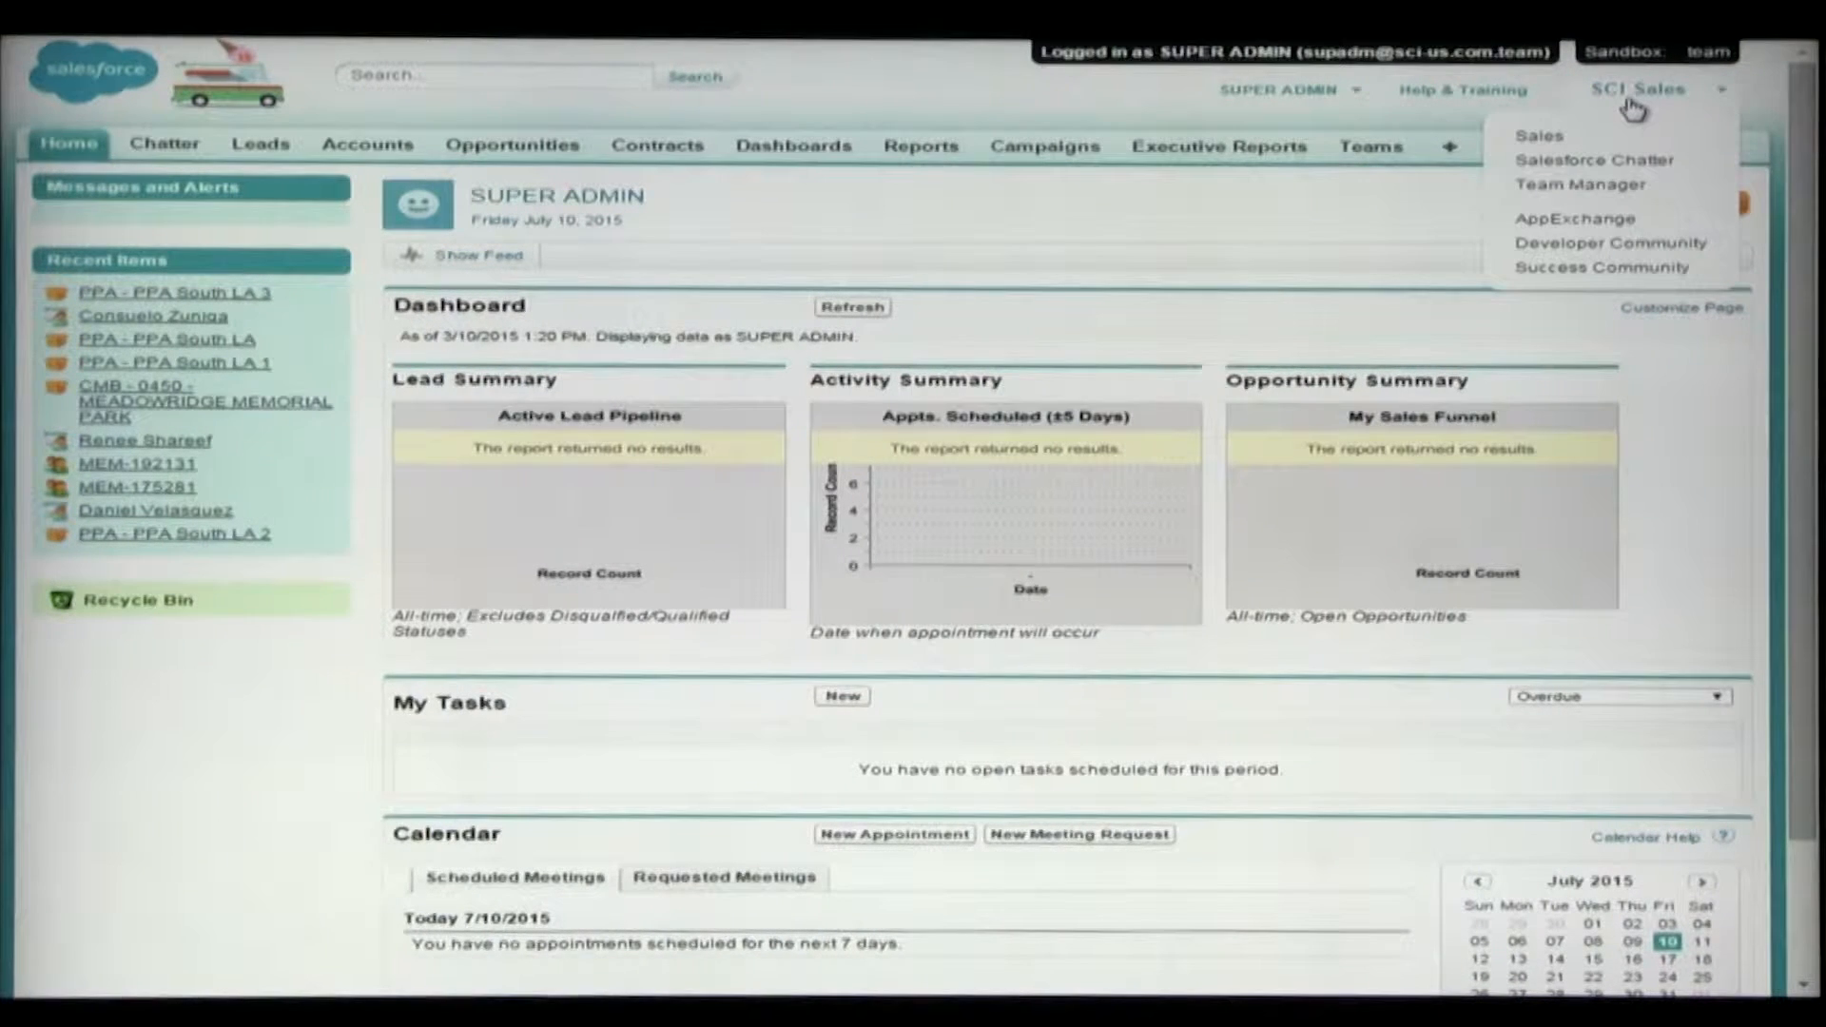
{"action": "mouse_move", "coordinate": [1493, 116]}
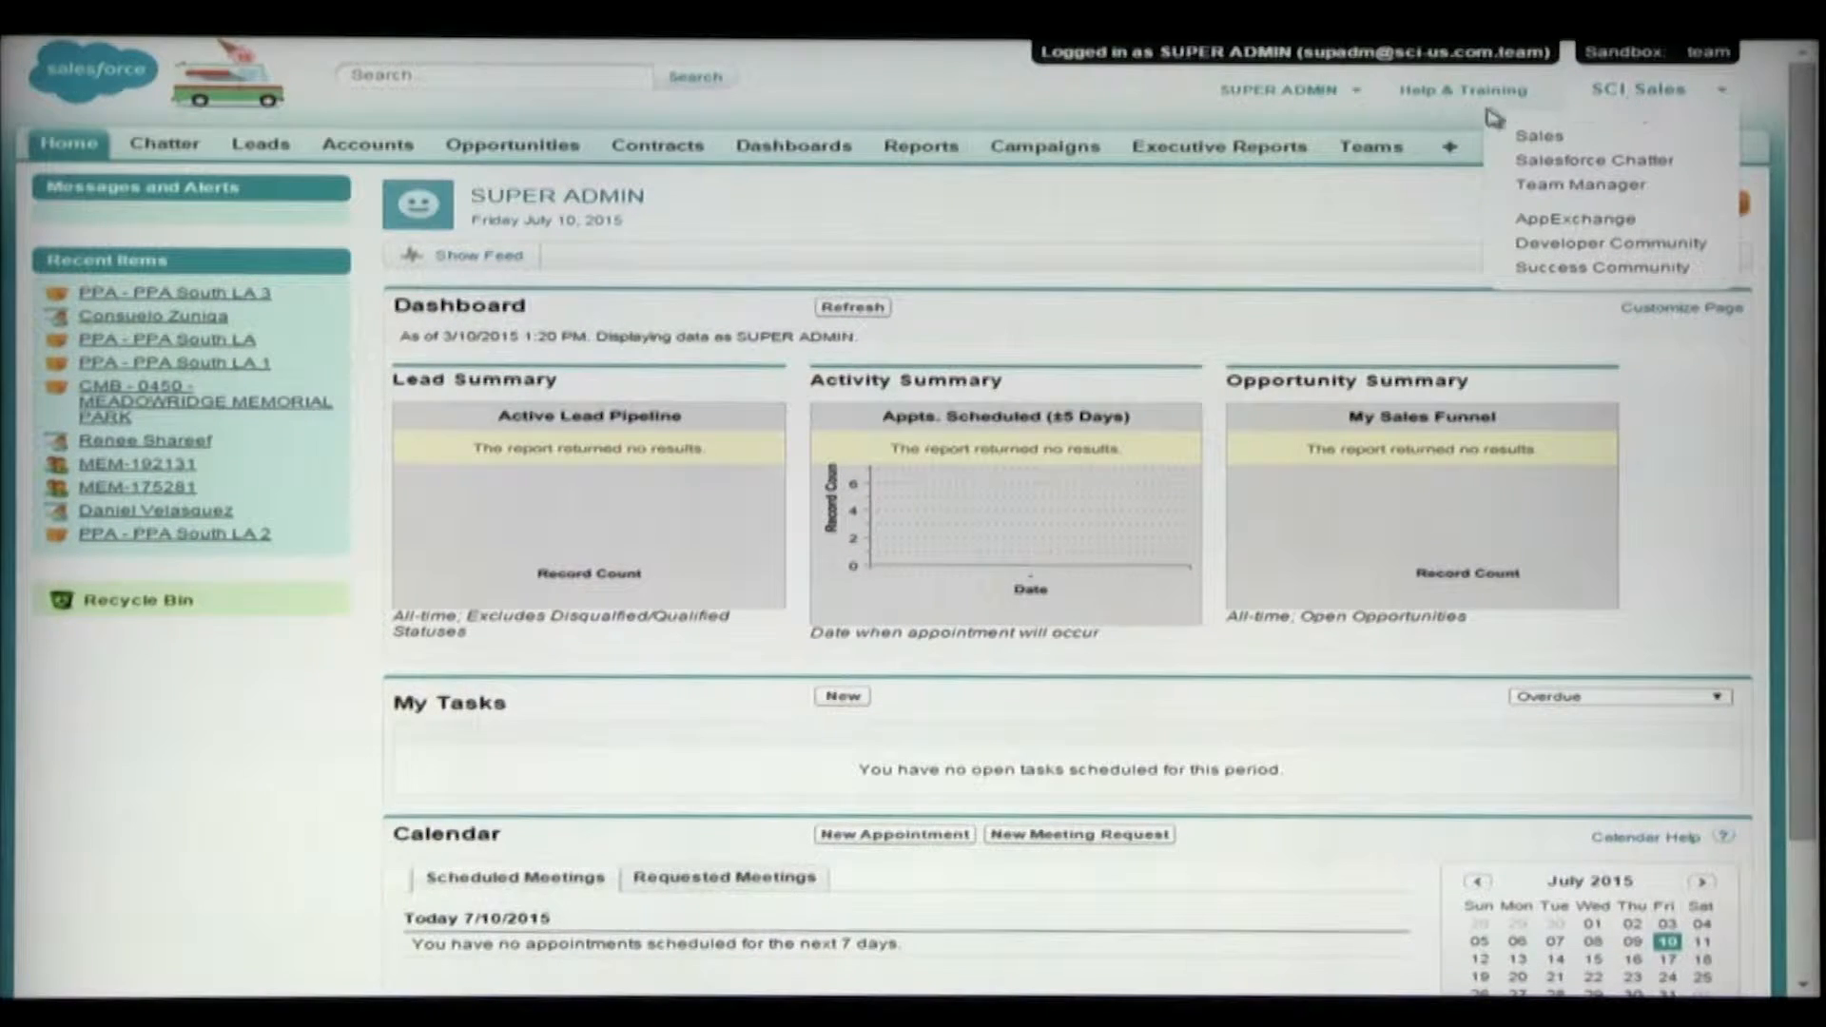
{"action": "left_click", "coordinate": [1638, 90]}
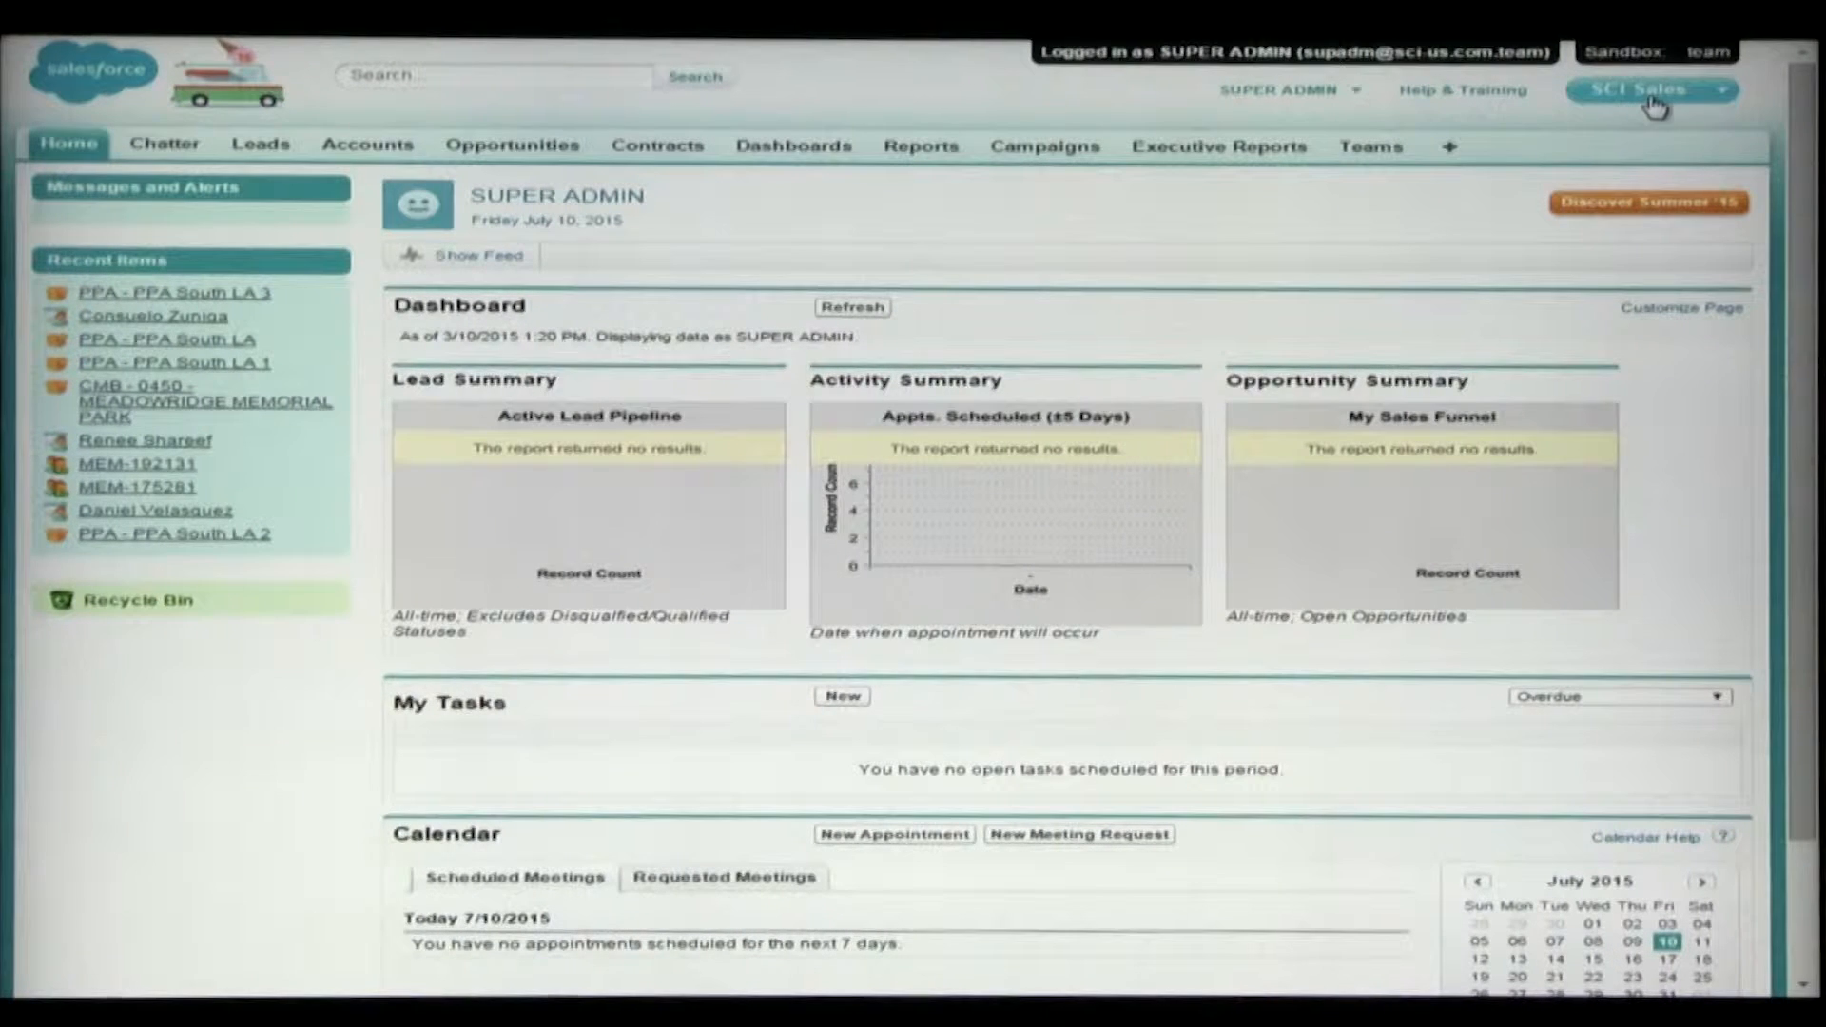
{"action": "left_click", "coordinate": [1641, 89]}
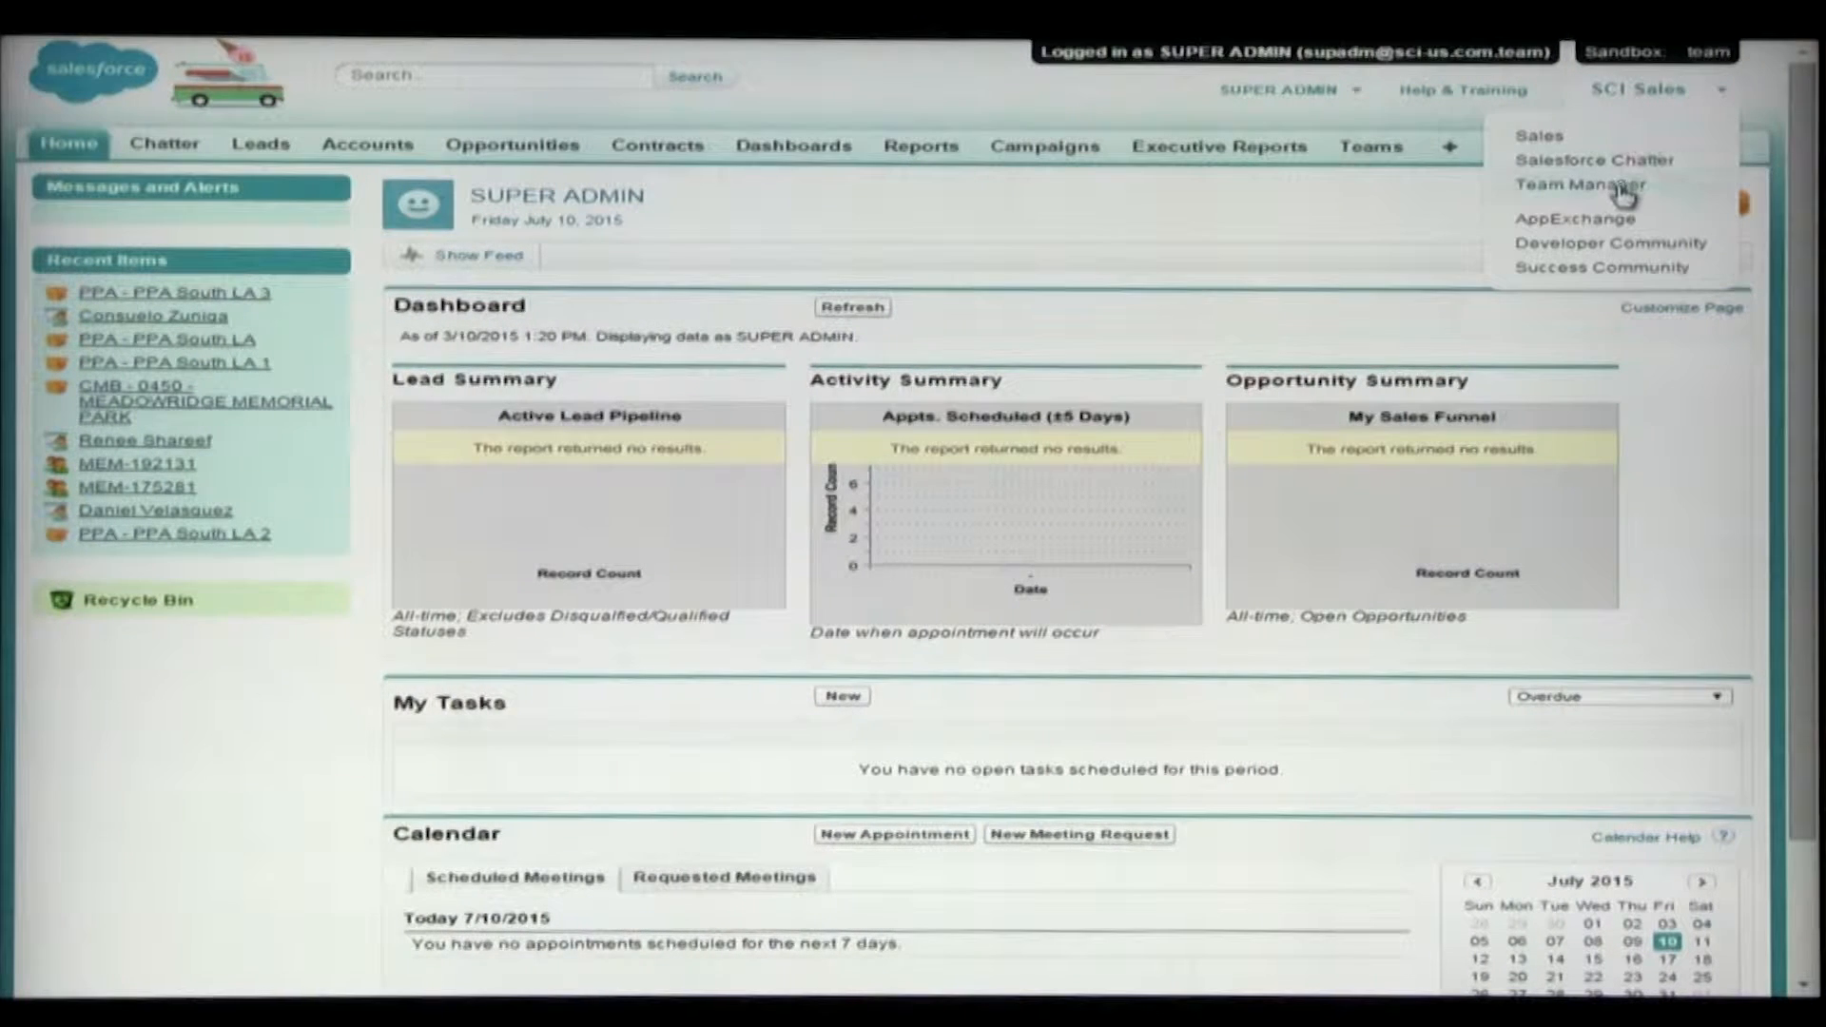
- Switch to the Team Manager app showing the Teams home with Recent Teams
{"action": "left_click", "coordinate": [1581, 184]}
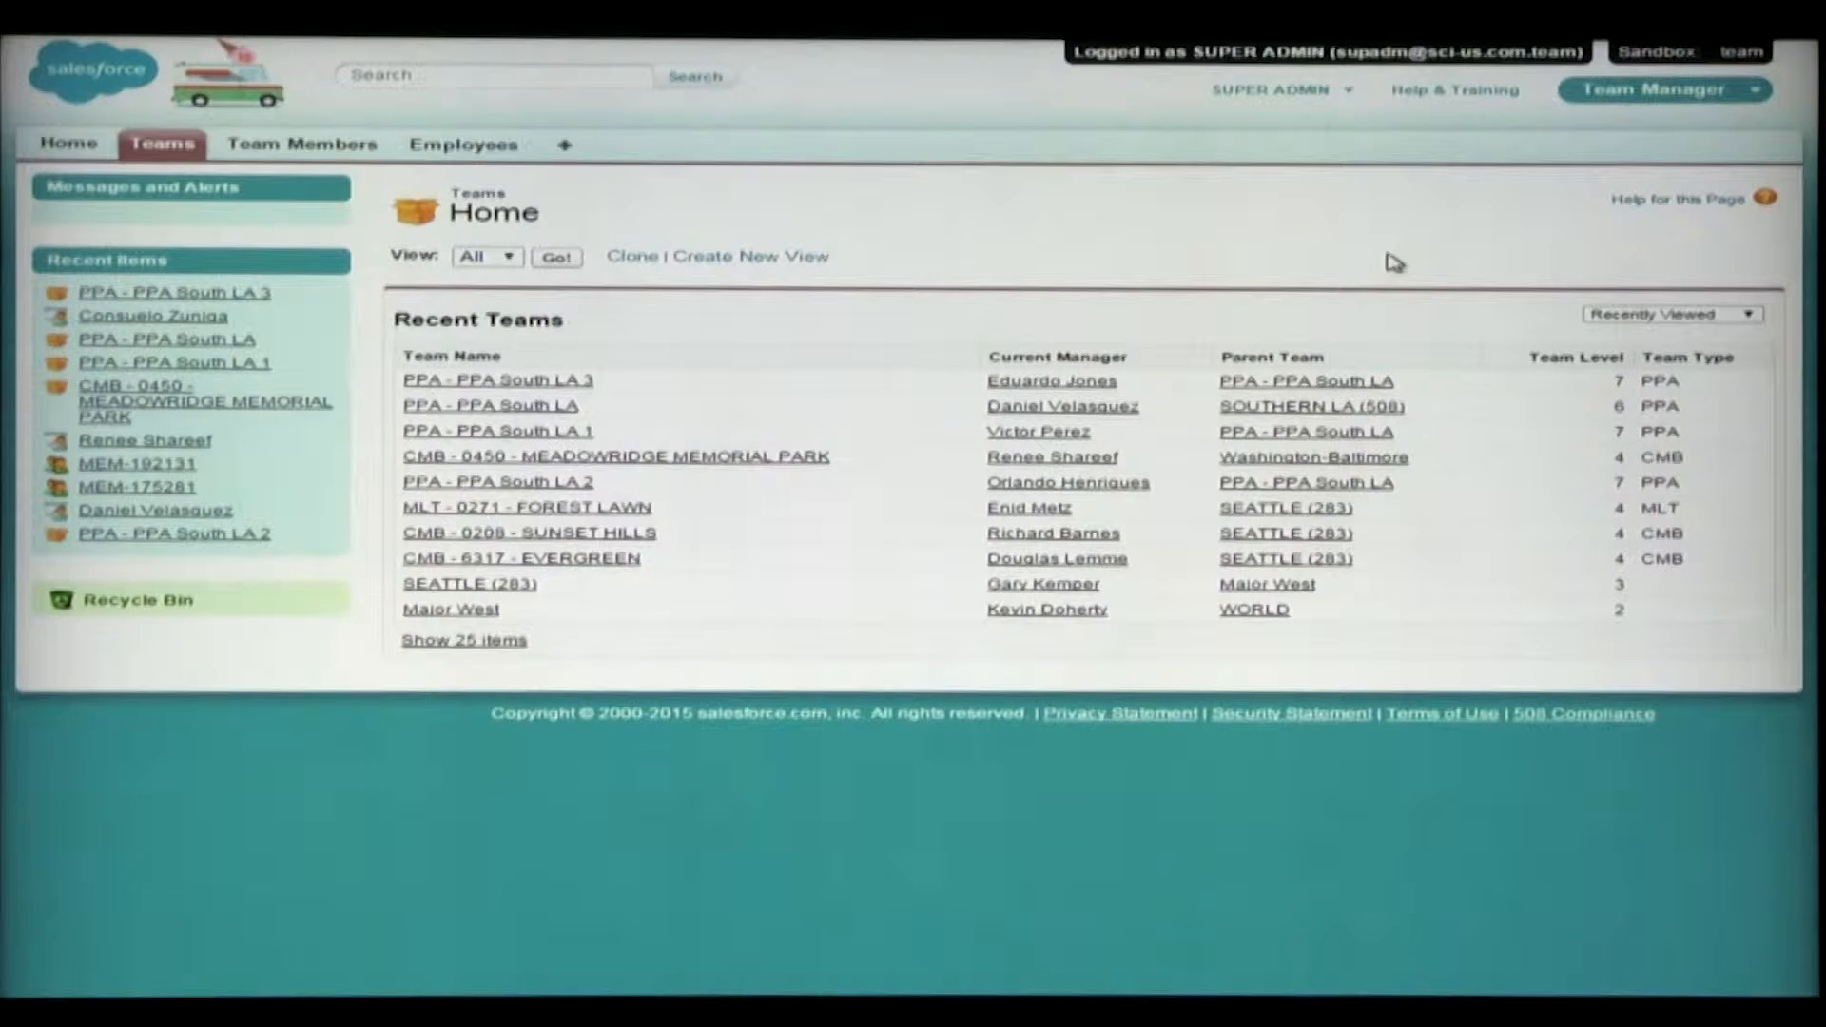
{"action": "mouse_move", "coordinate": [1728, 103]}
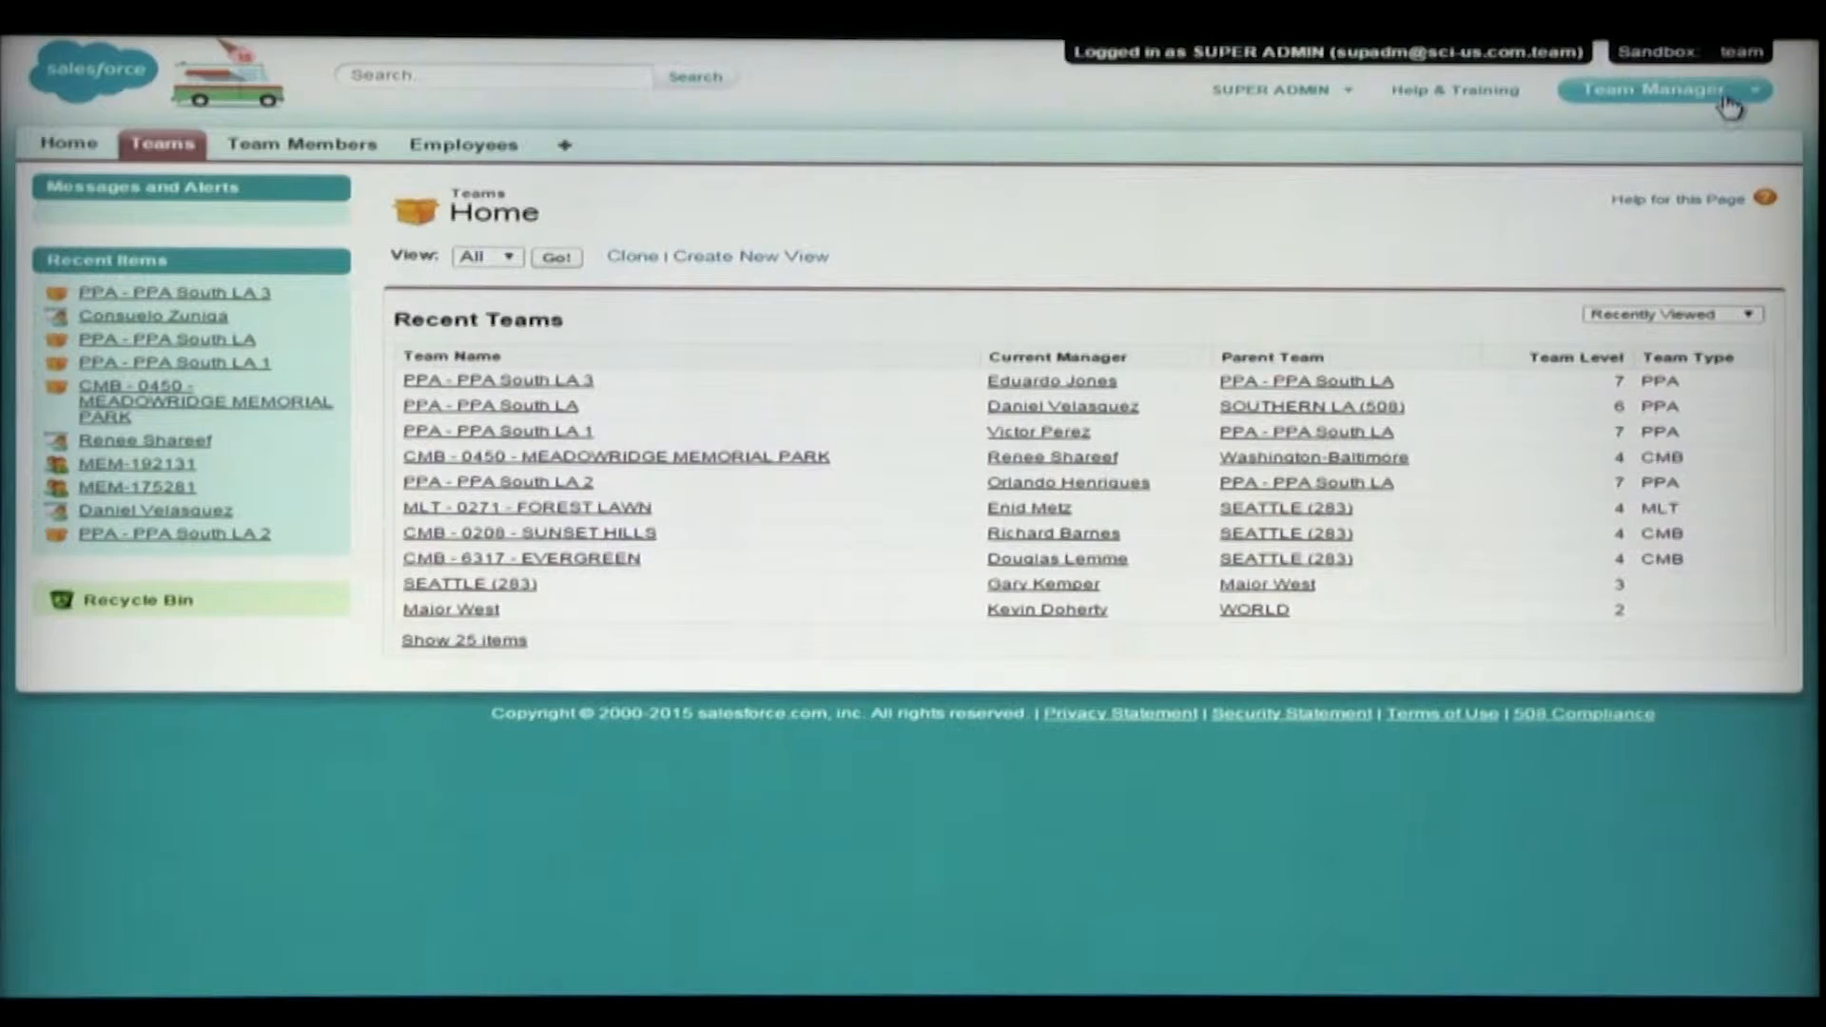
{"action": "left_click", "coordinate": [1653, 90]}
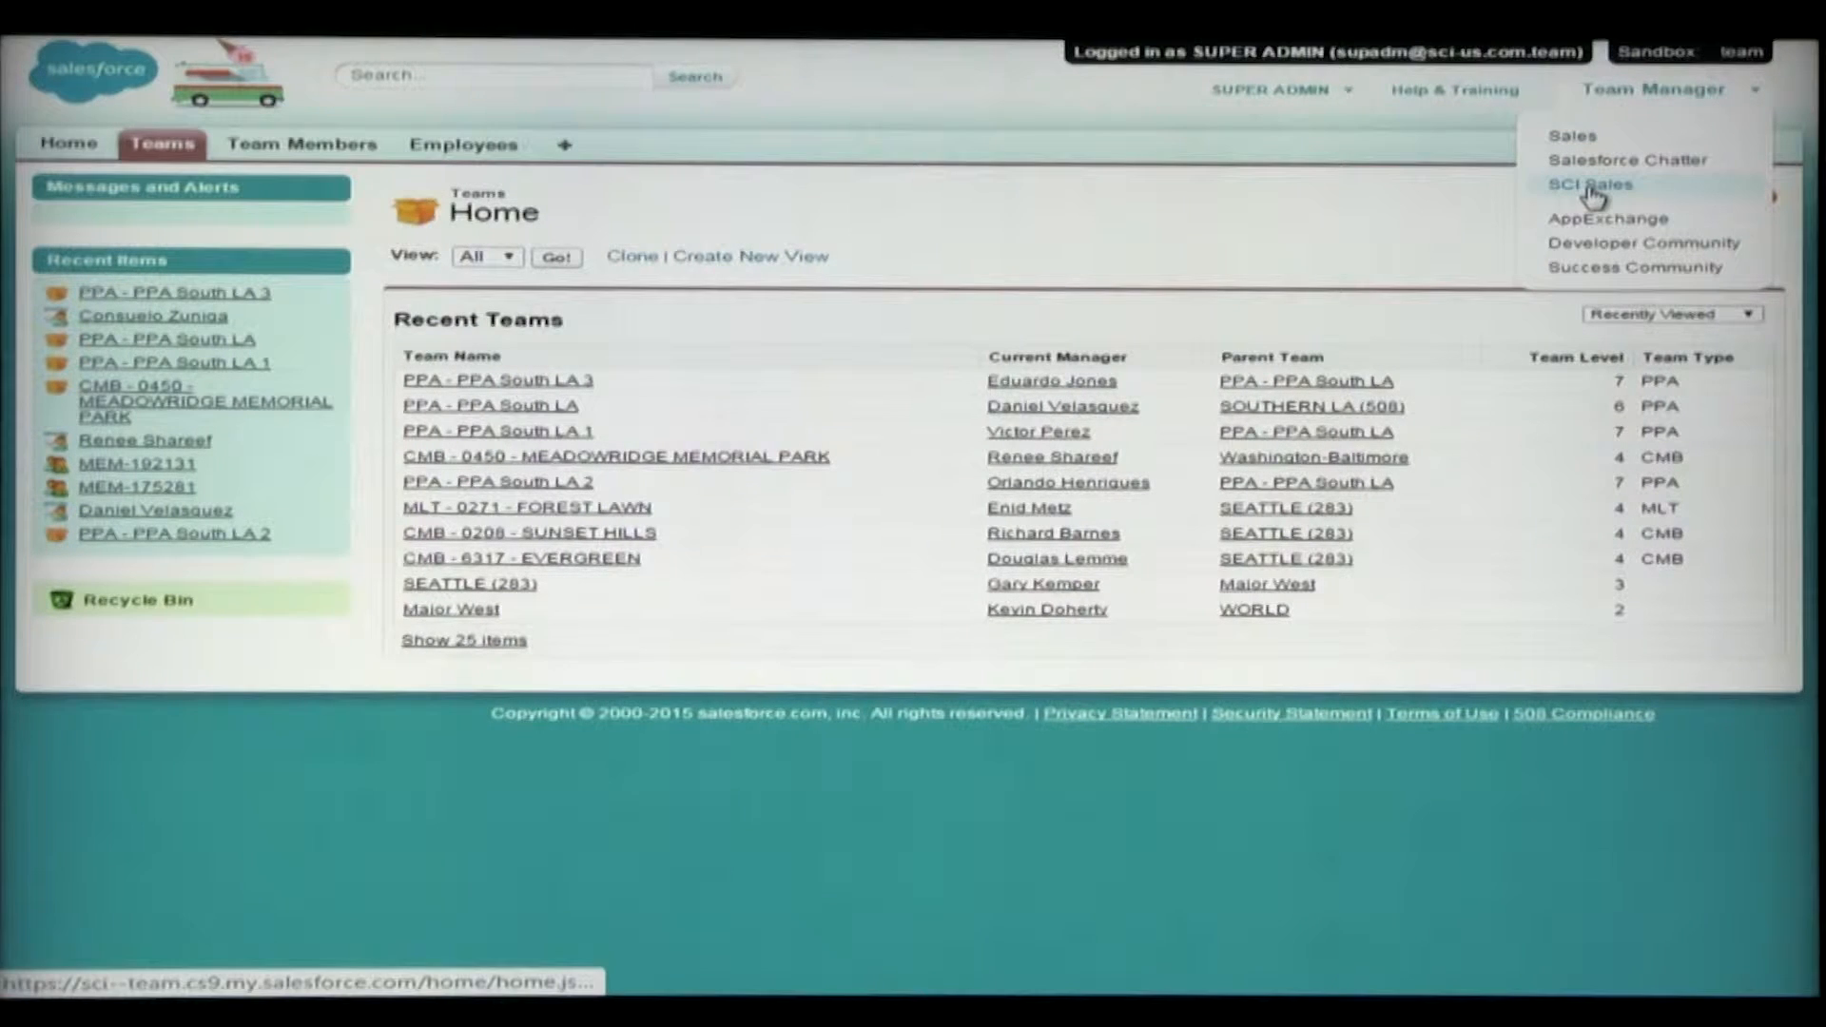
{"action": "mouse_move", "coordinate": [1473, 194]}
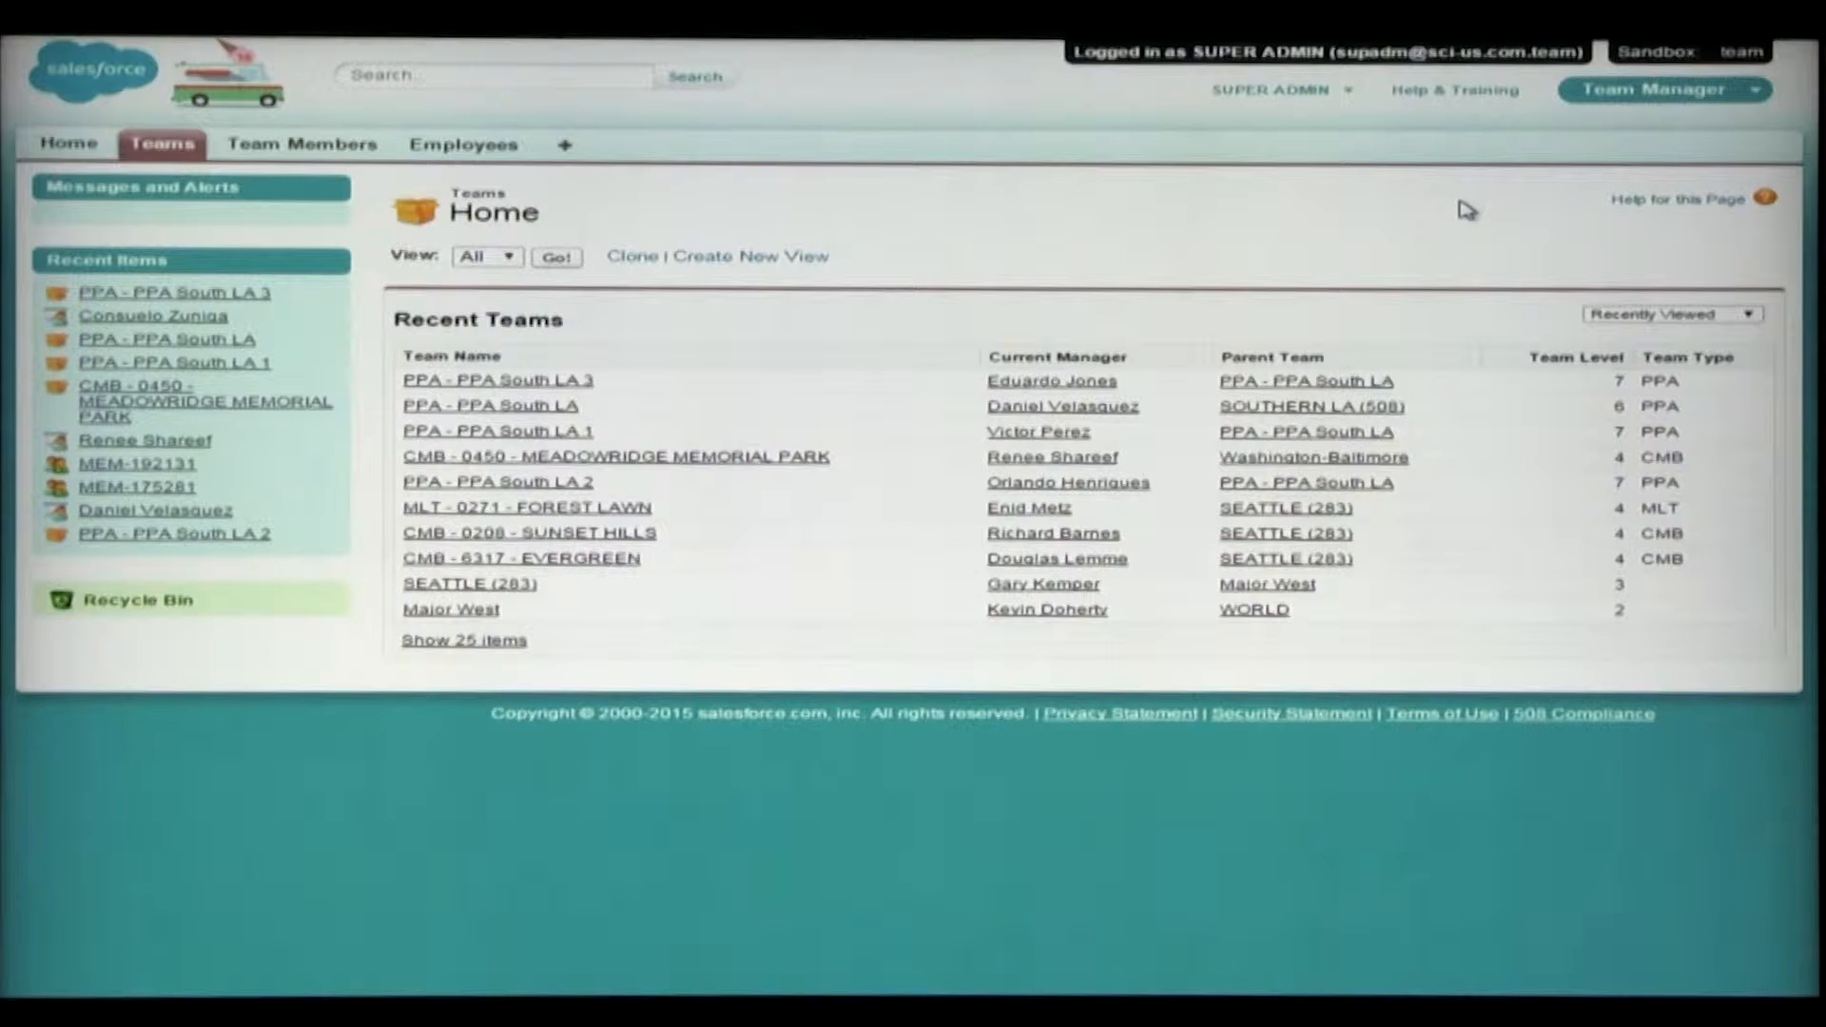
{"action": "mouse_move", "coordinate": [1512, 335]}
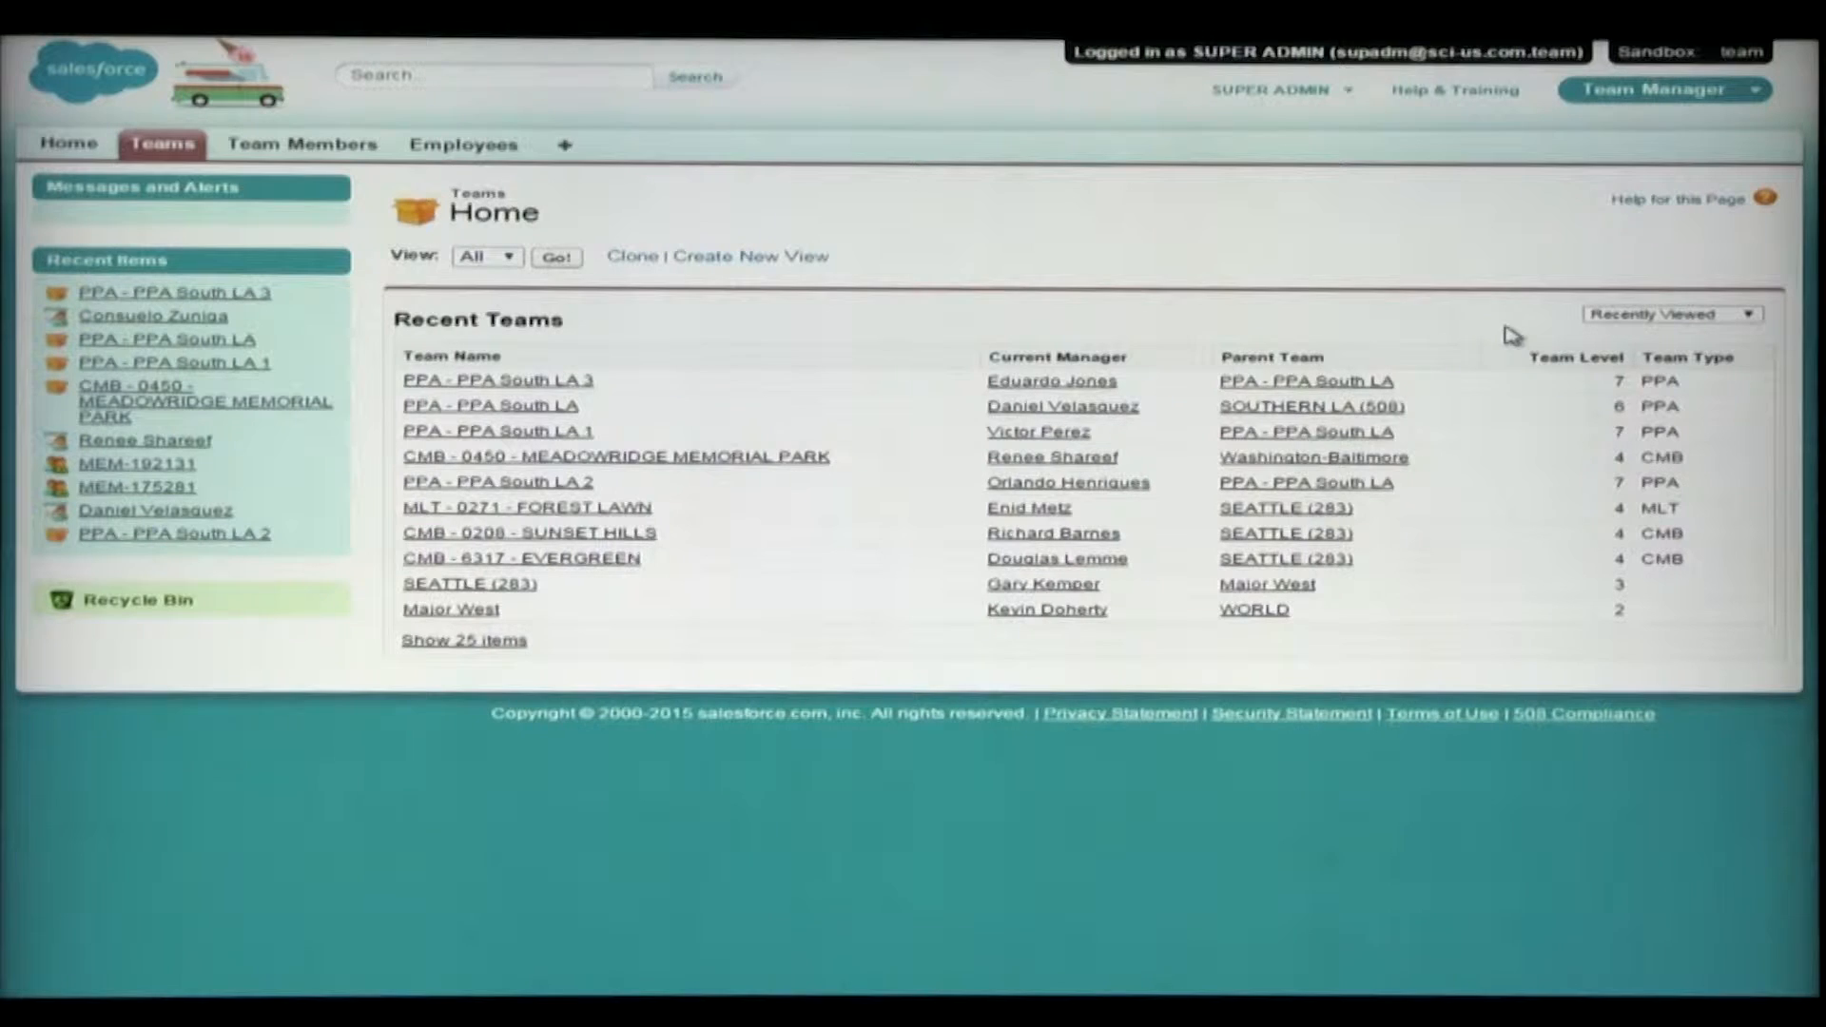
{"action": "mouse_move", "coordinate": [769, 204]}
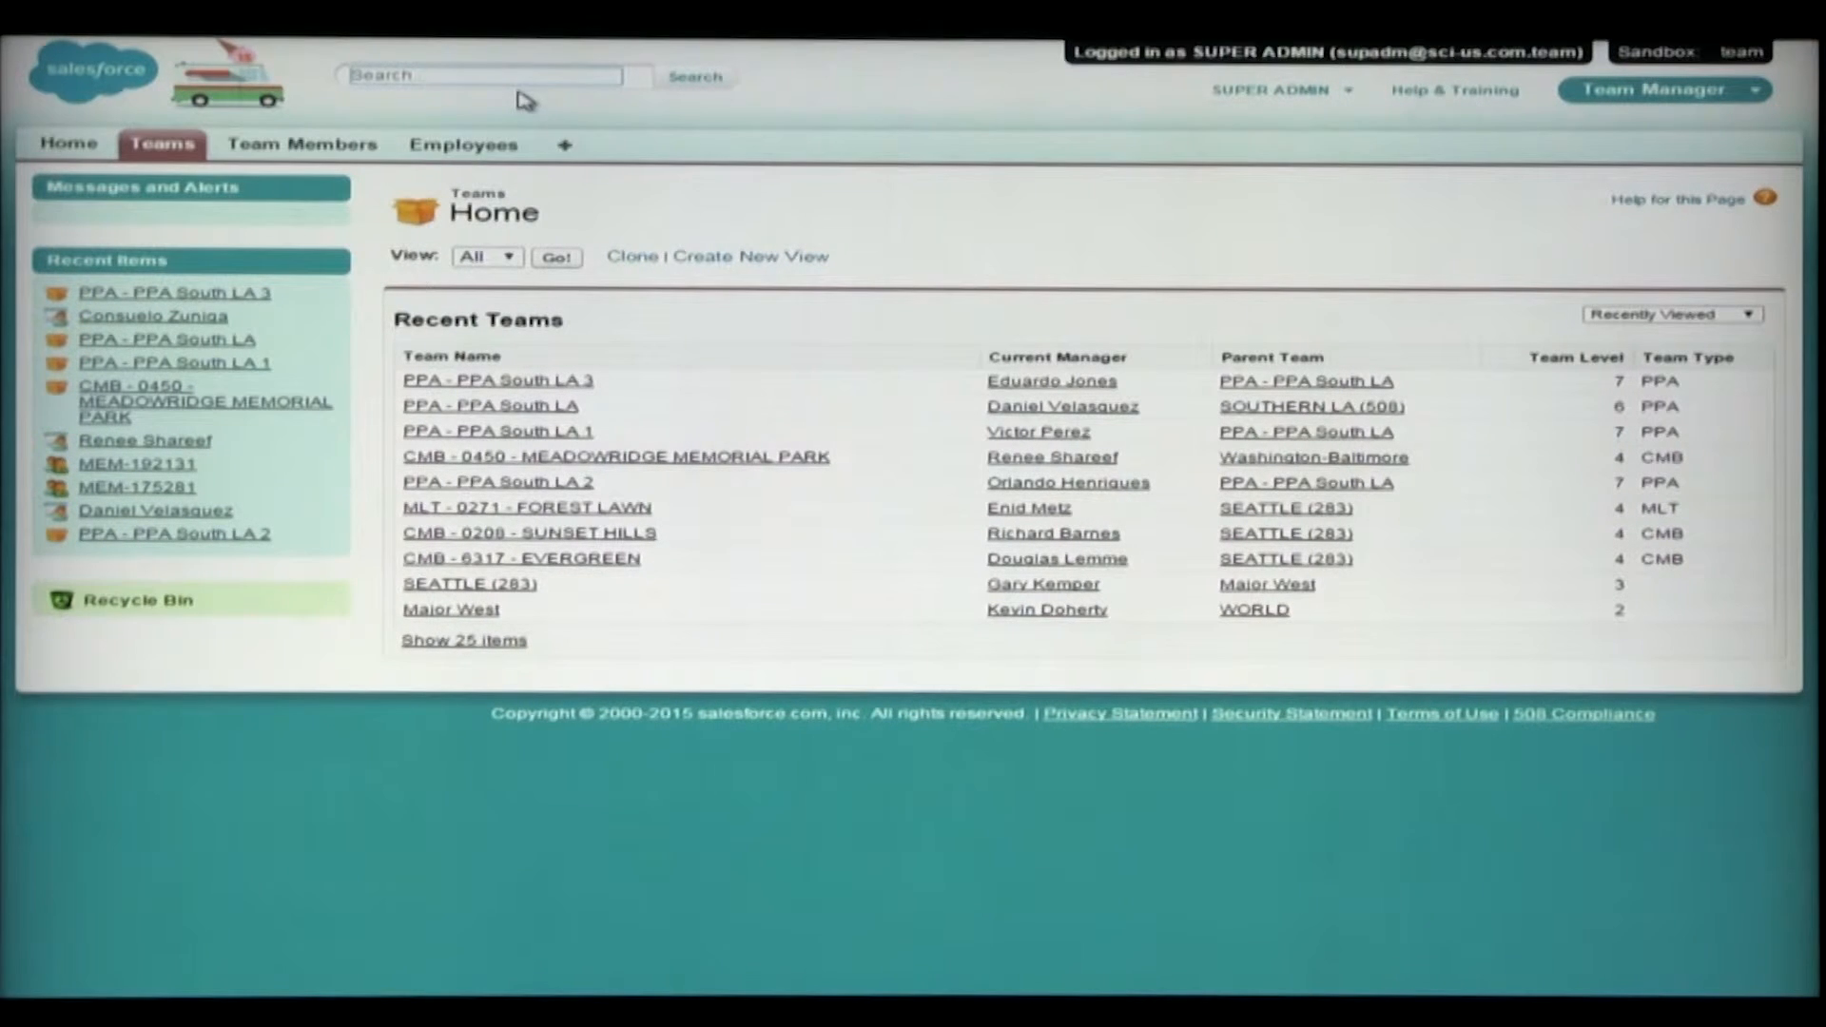
{"action": "type", "text": "ren"}
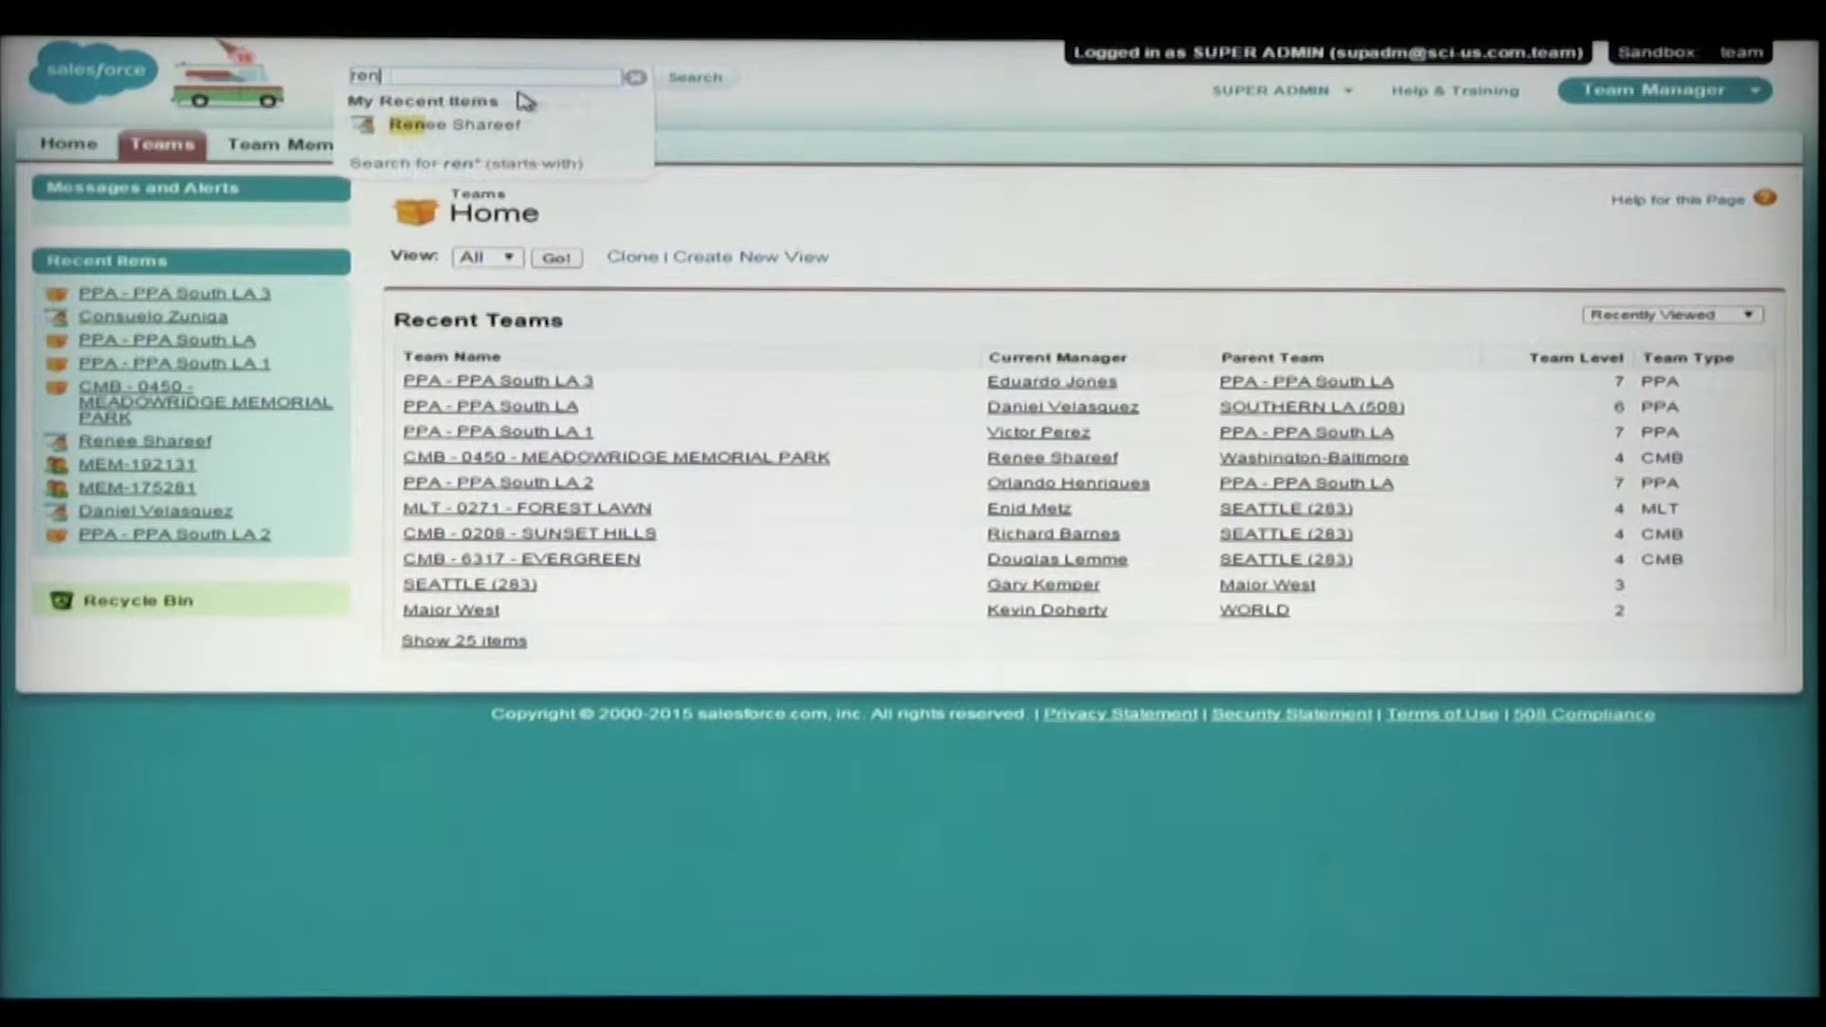
{"action": "type", "text": "ee"}
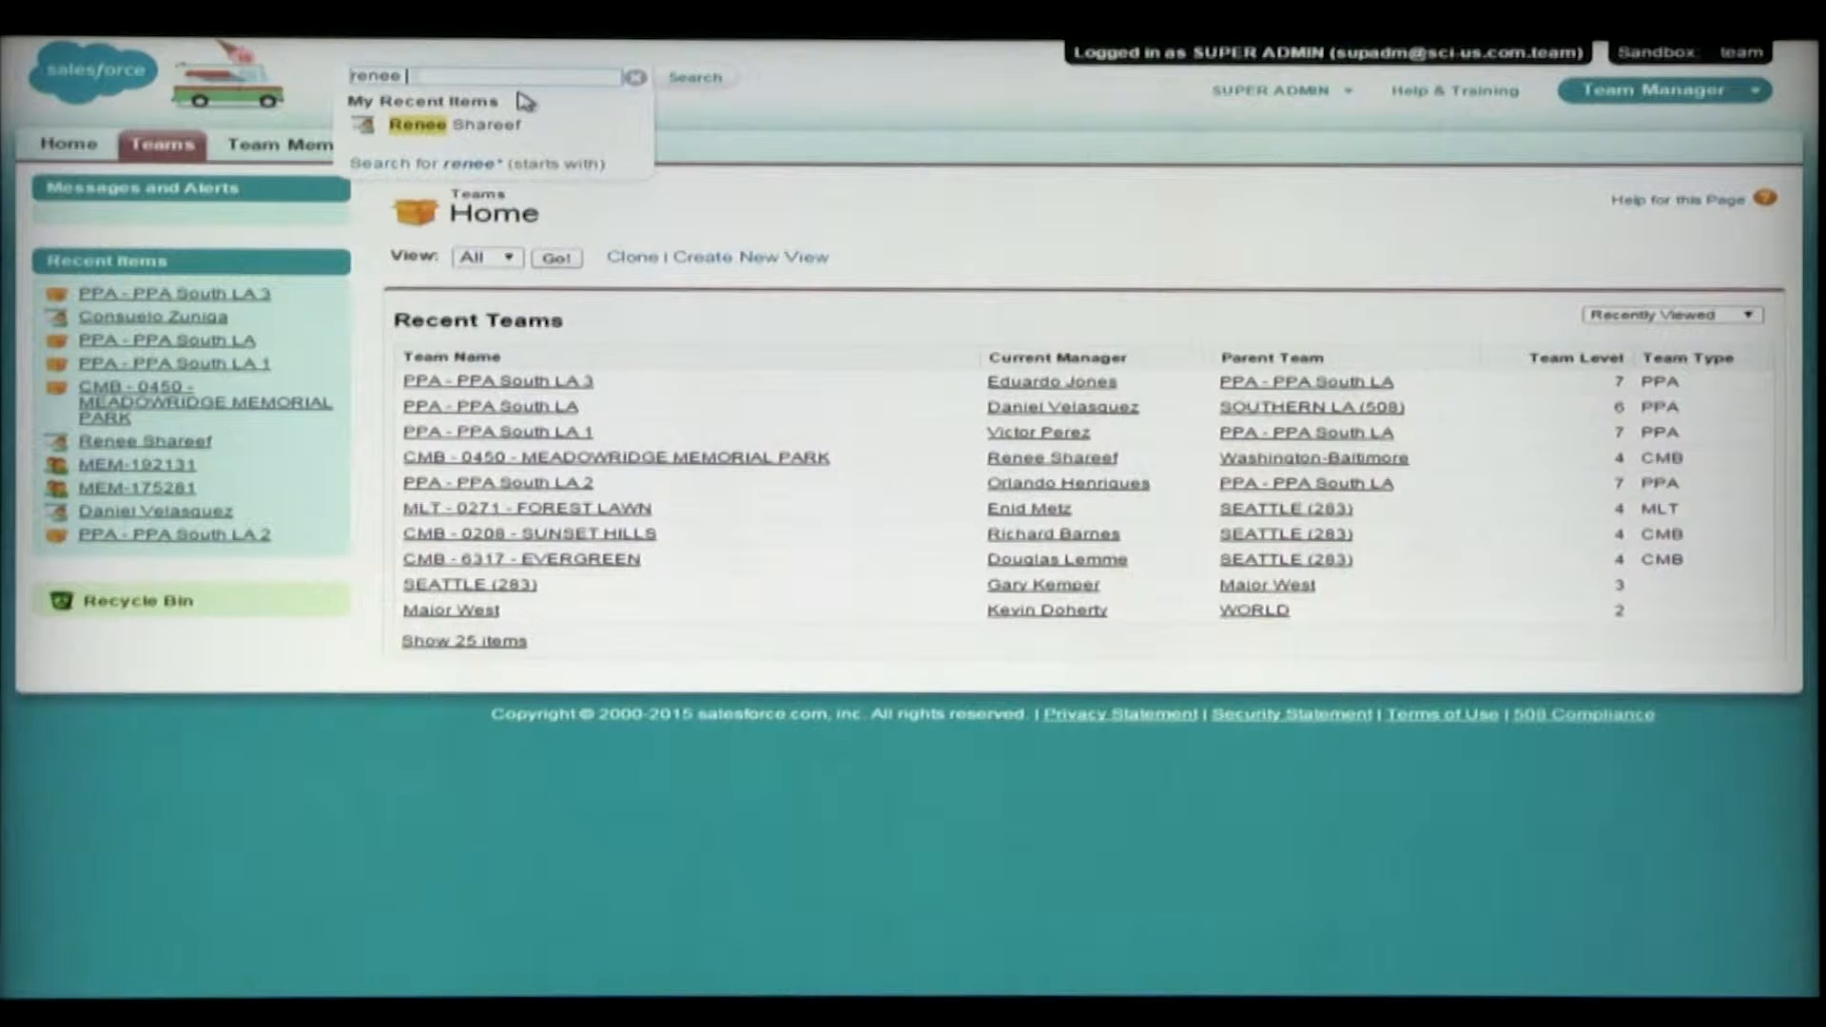
{"action": "type", "text": "shareef"}
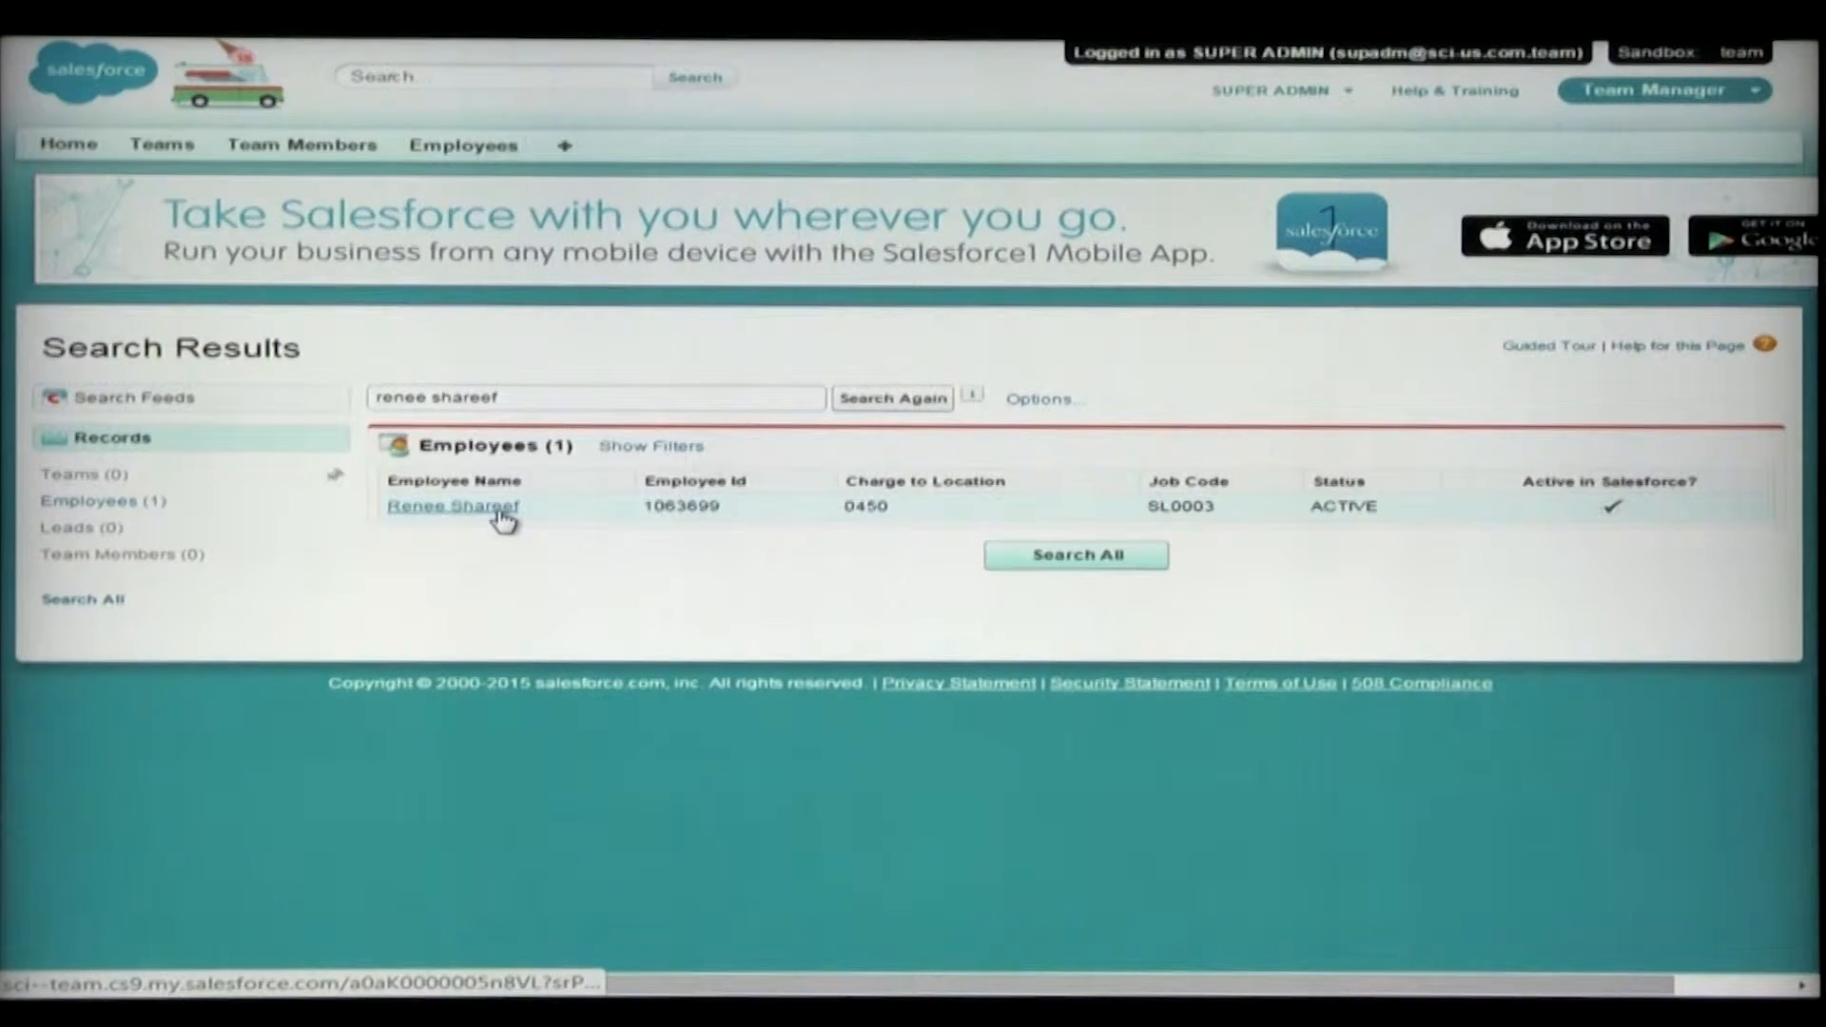
{"action": "left_click", "coordinate": [453, 506]}
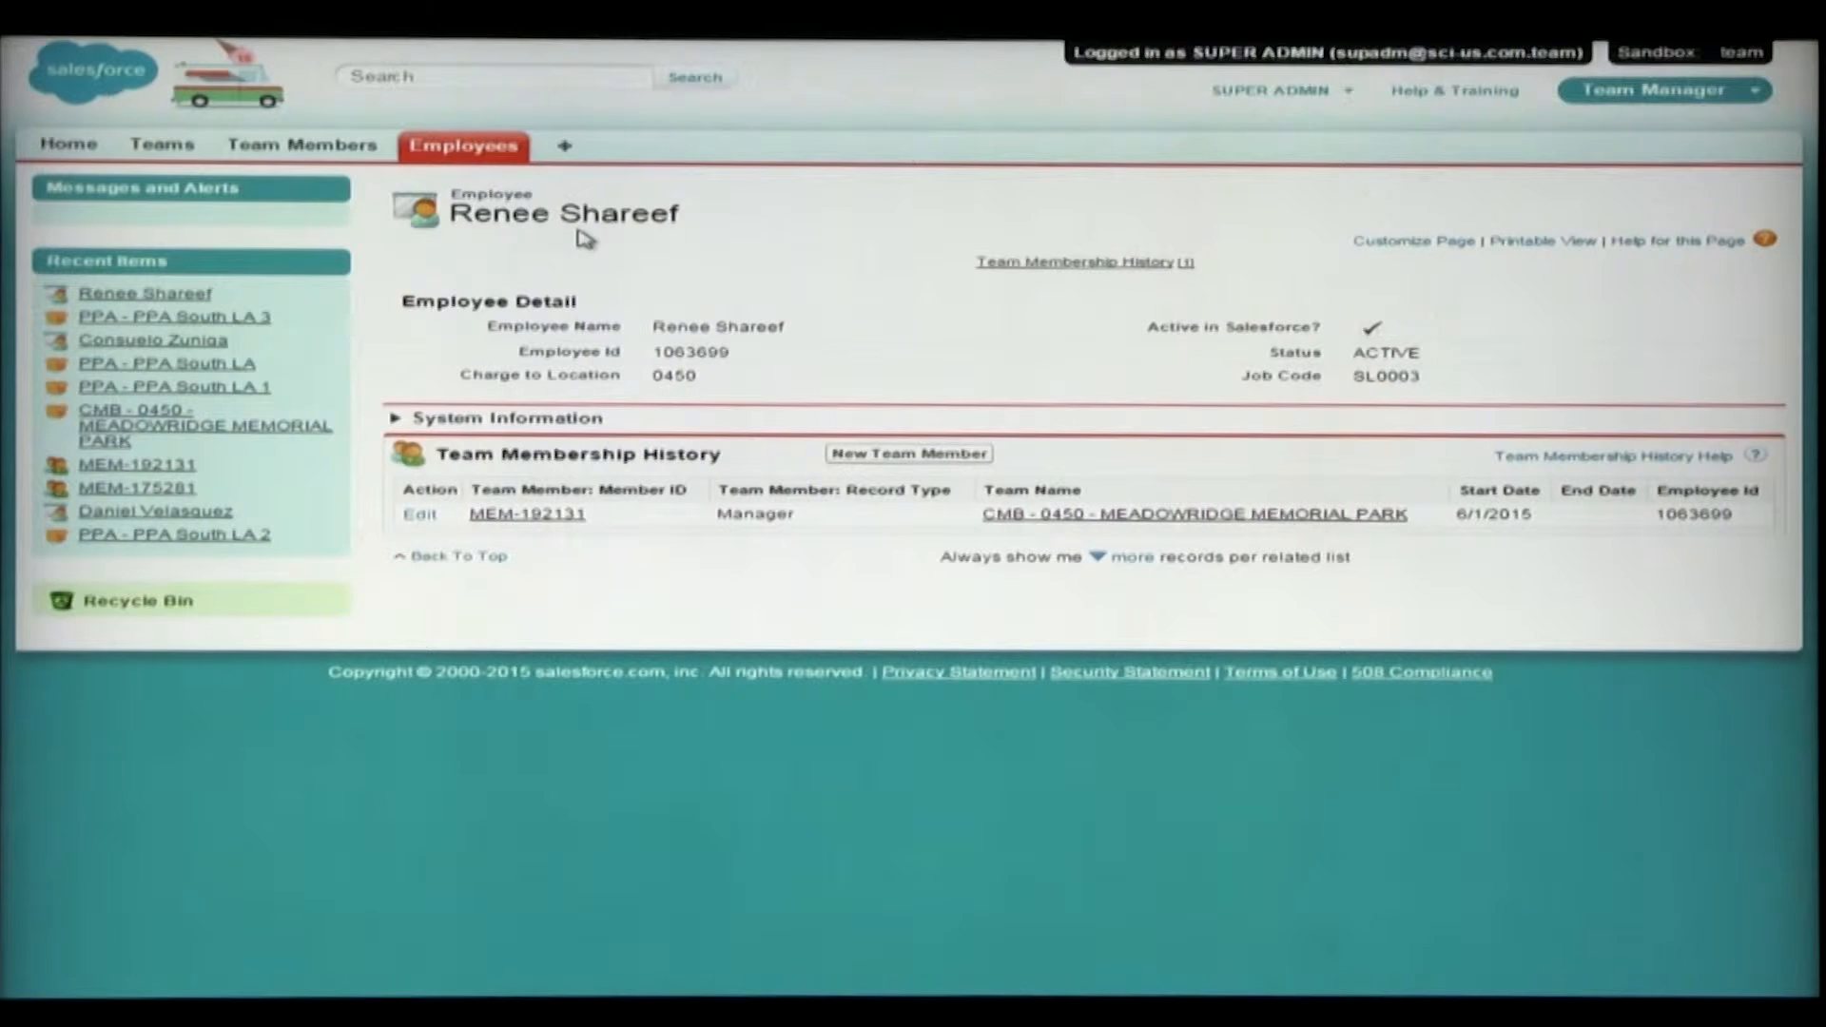
{"action": "mouse_move", "coordinate": [1592, 531]}
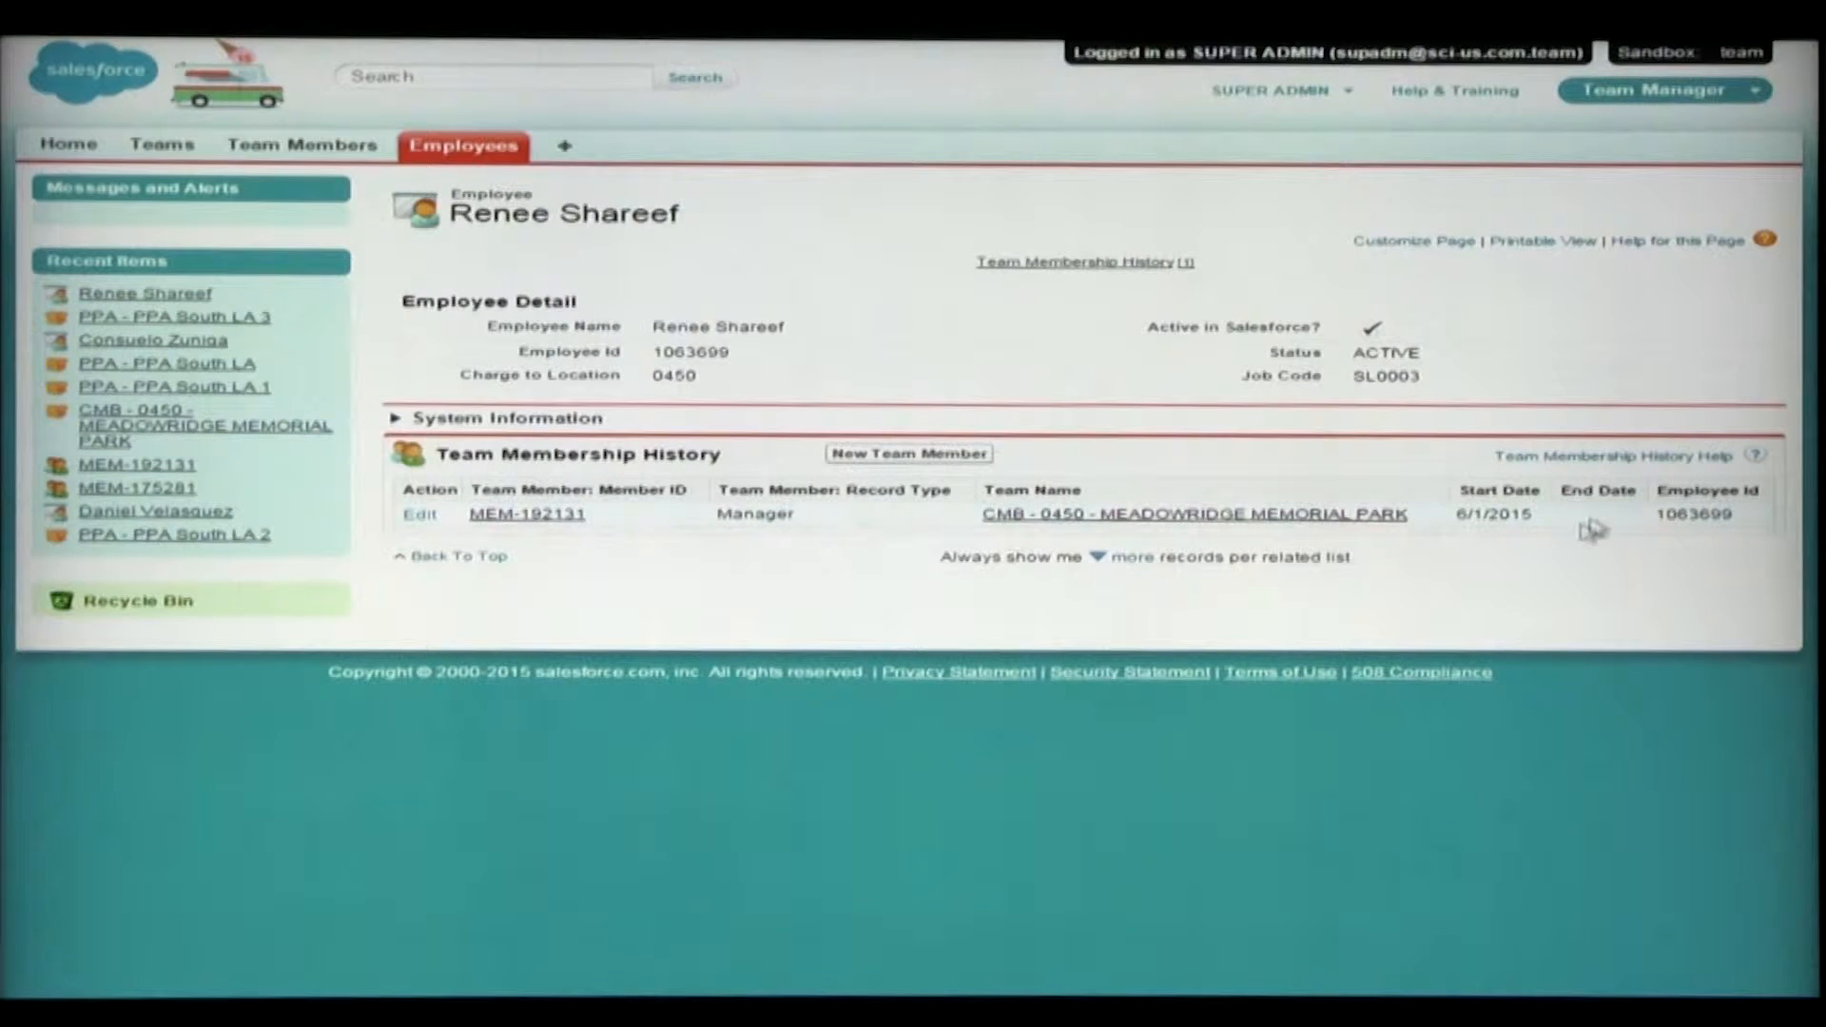
{"action": "mouse_move", "coordinate": [1246, 533]}
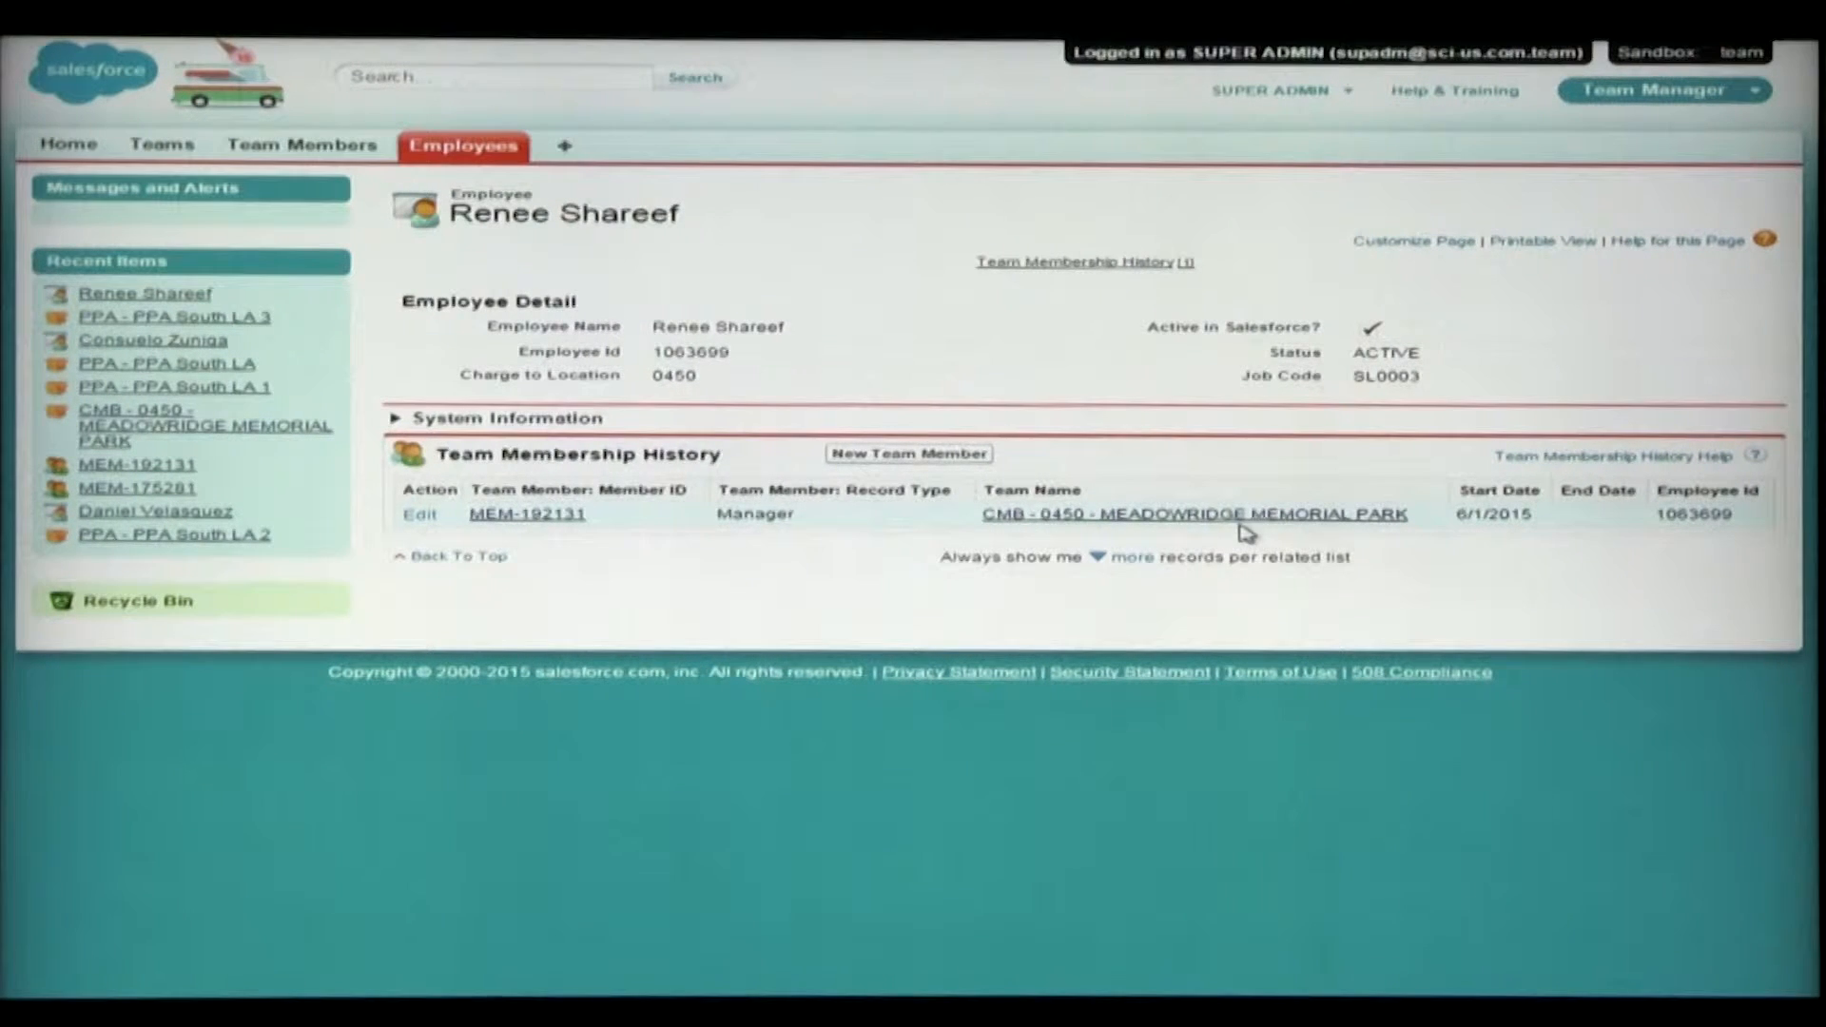
{"action": "mouse_move", "coordinate": [1345, 538]}
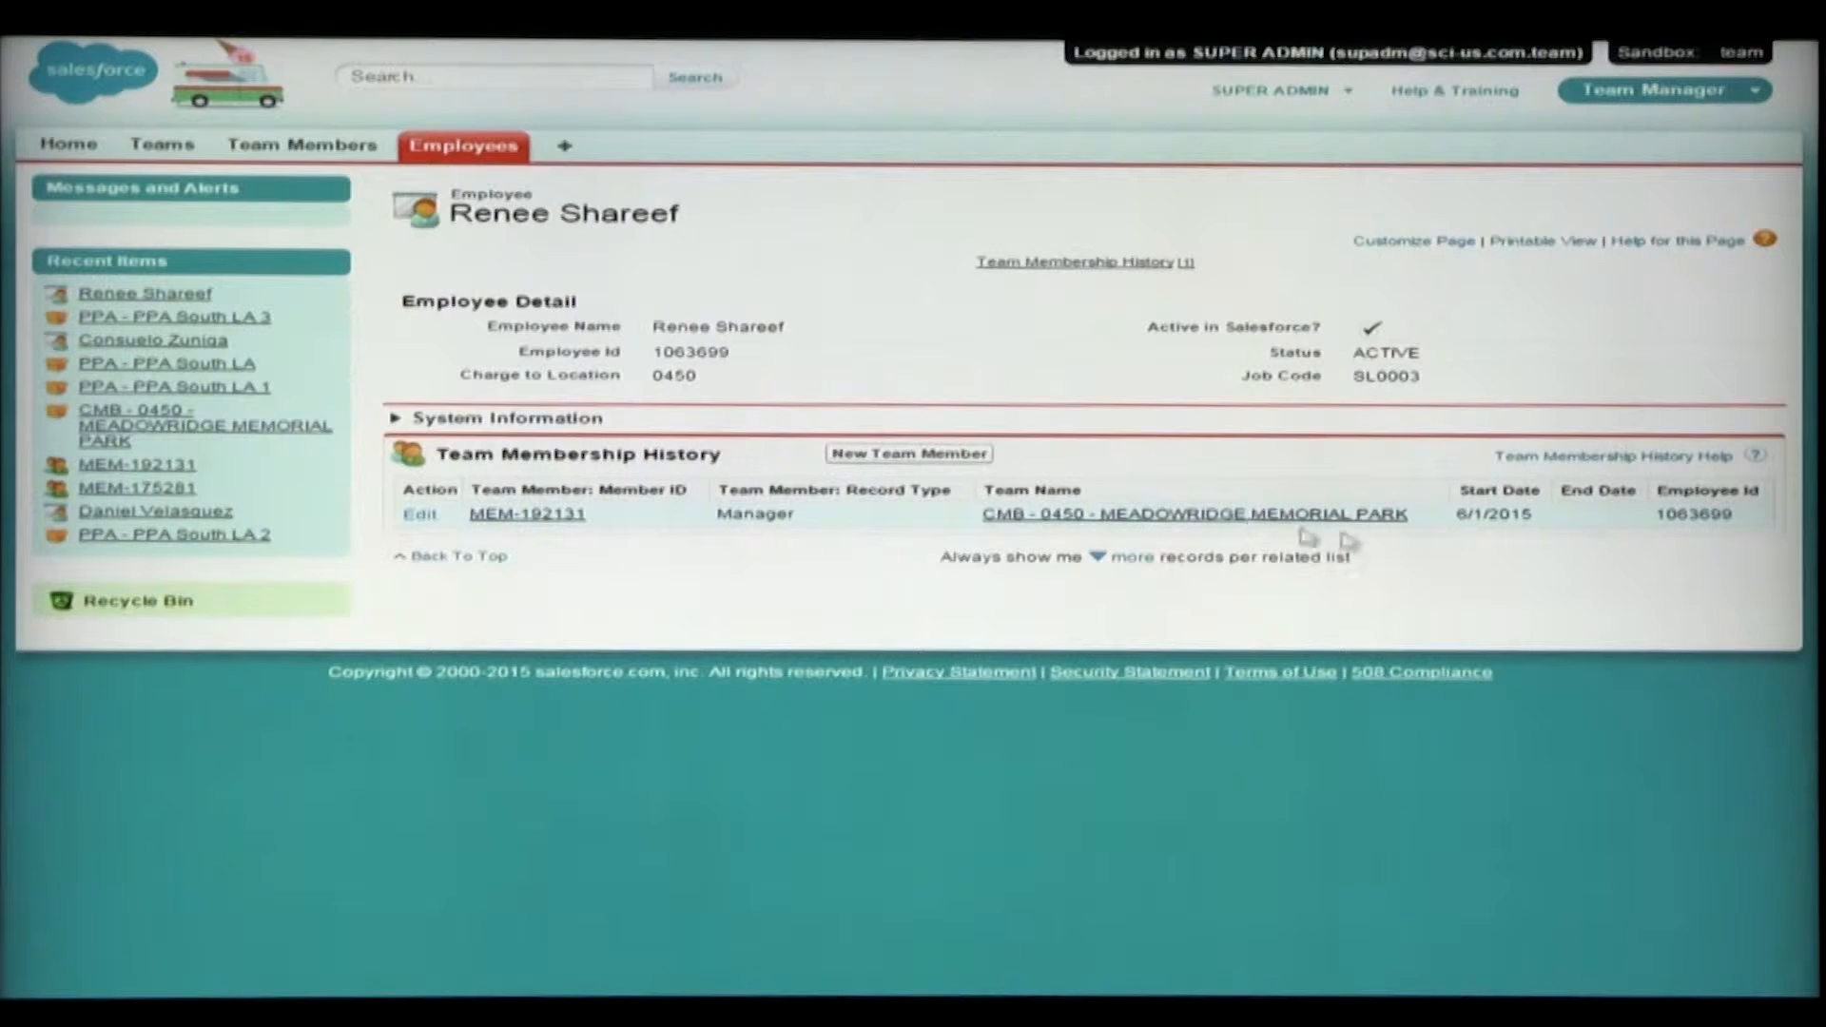
{"action": "mouse_move", "coordinate": [1195, 515]}
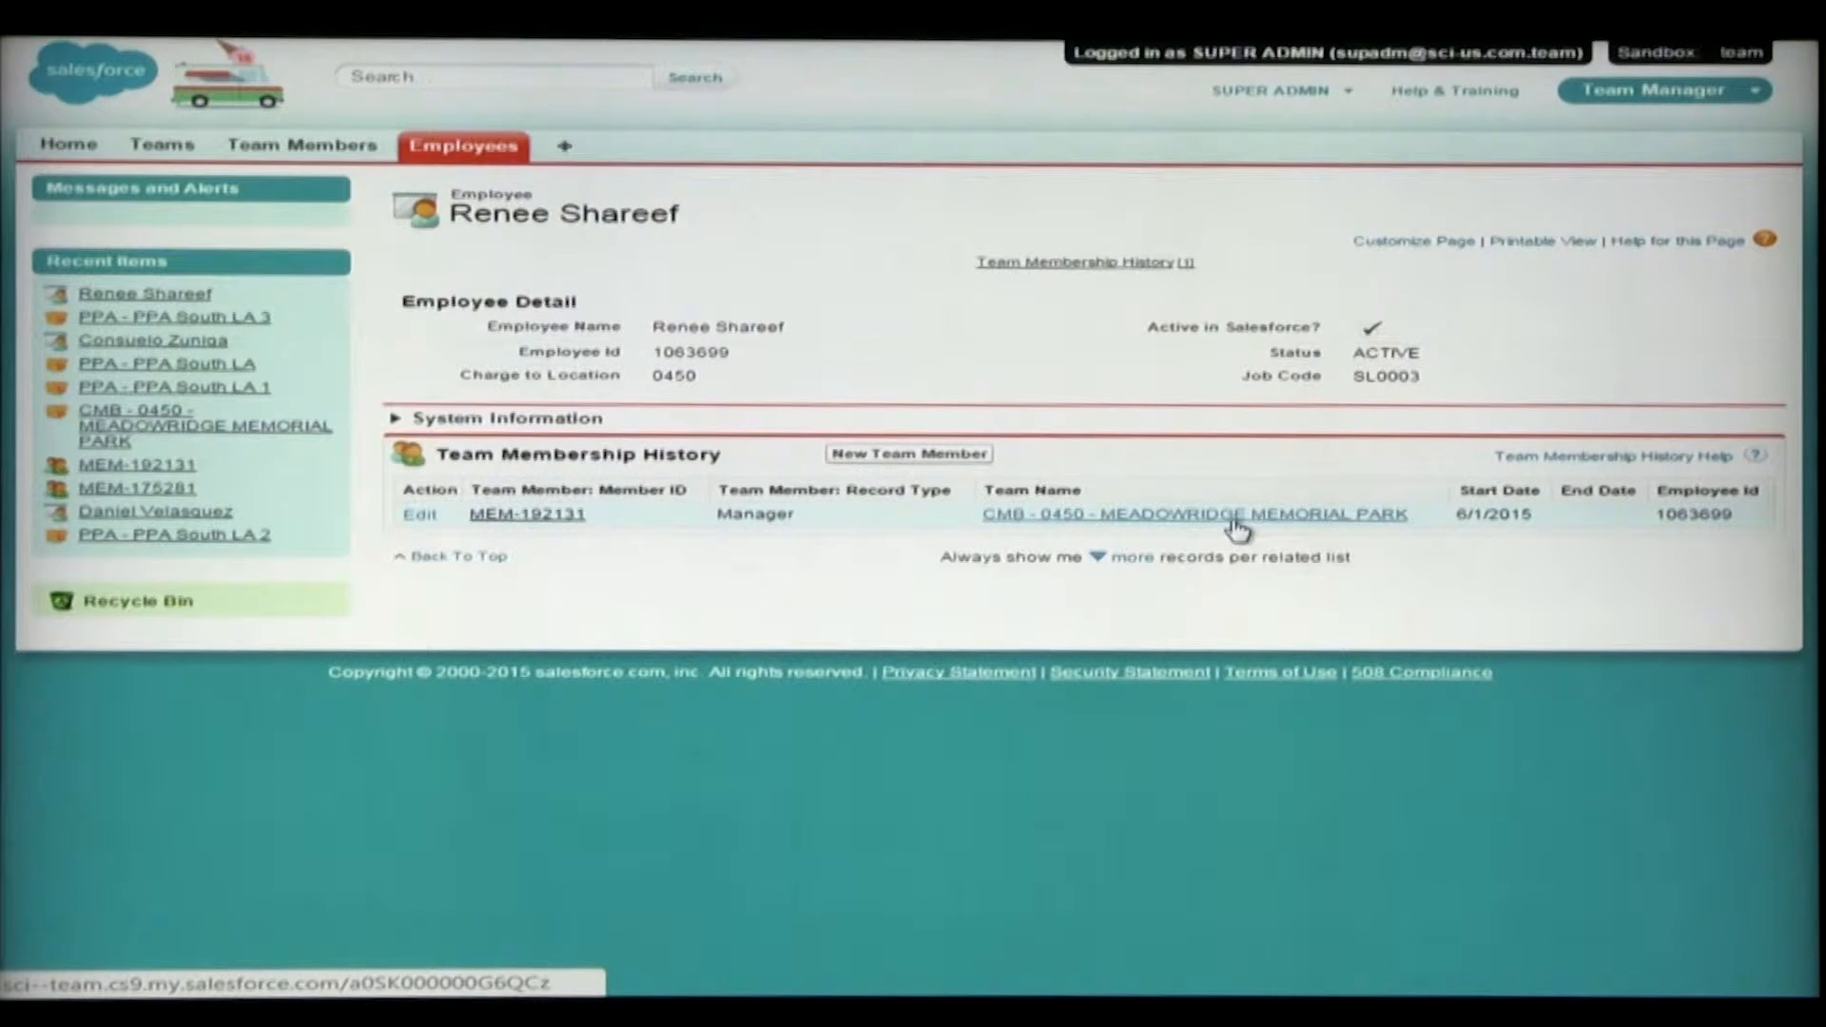
- View the CMB - 0450 Meadowridge Memorial Park team and start adding a new team member
{"action": "left_click", "coordinate": [1191, 513]}
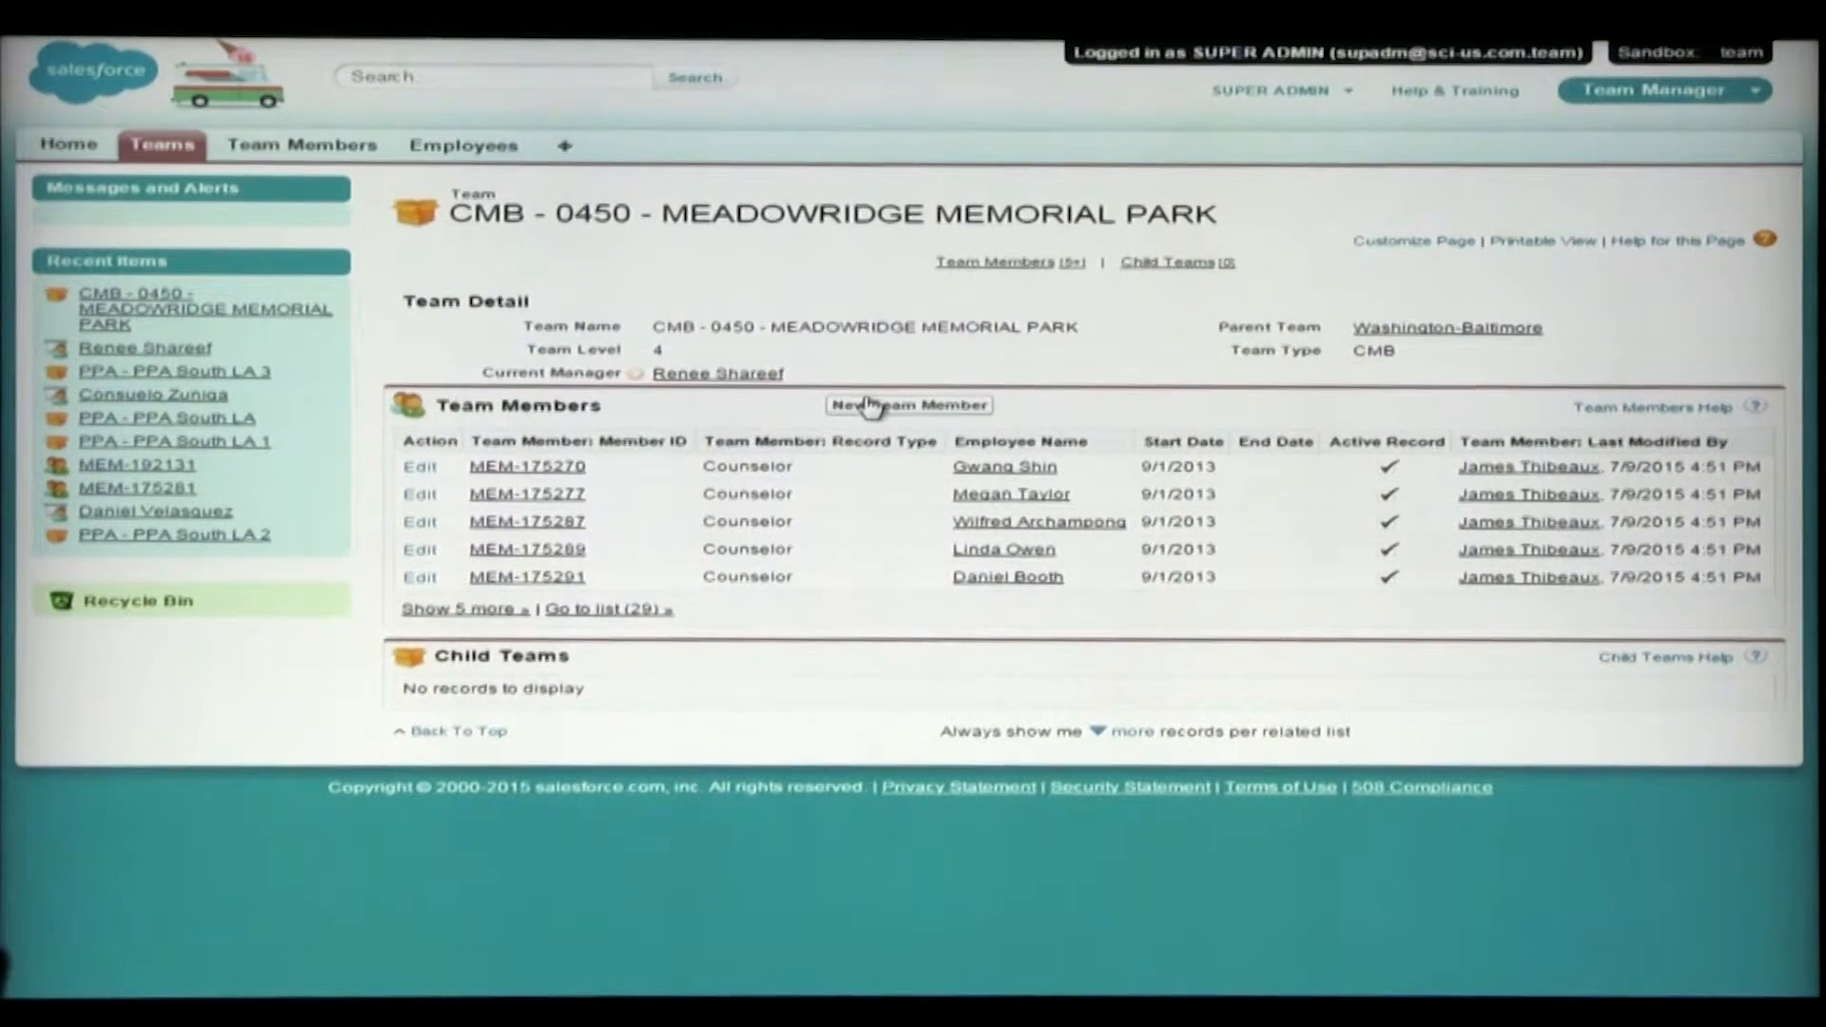
{"action": "mouse_move", "coordinate": [909, 403]}
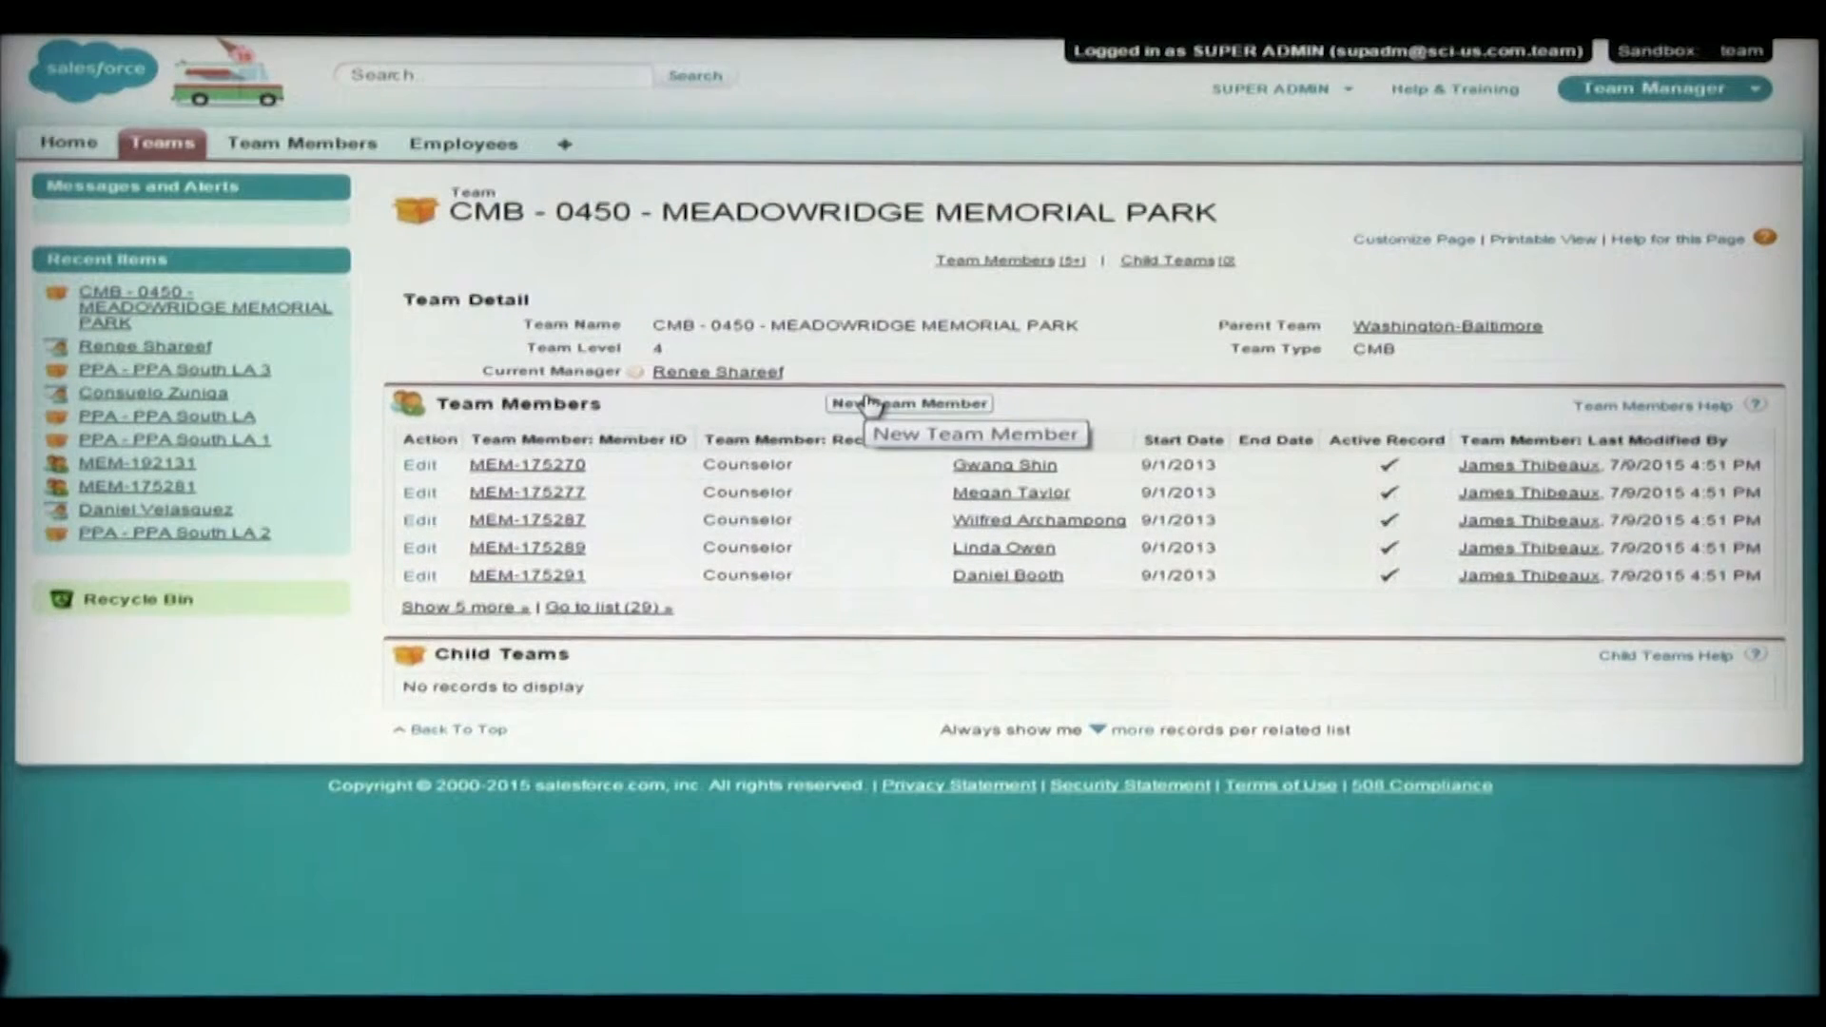
{"action": "mouse_move", "coordinate": [844, 502]}
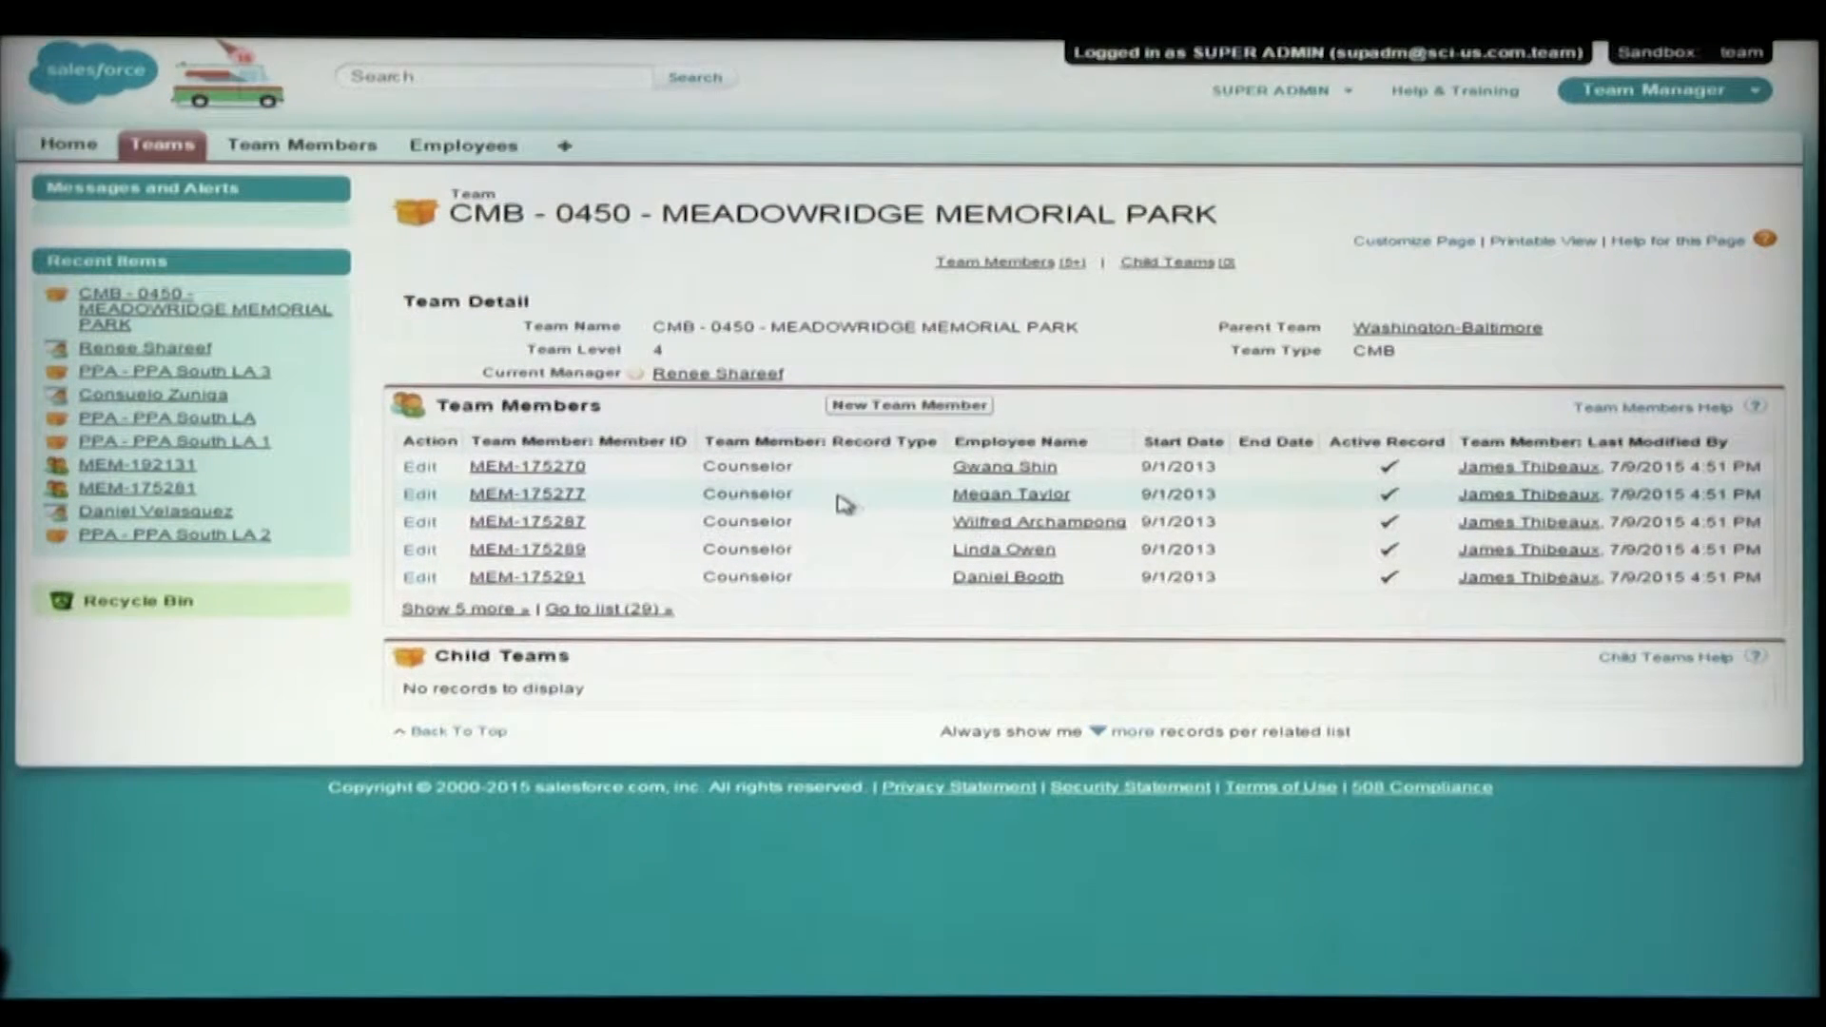
{"action": "mouse_move", "coordinate": [1181, 576]}
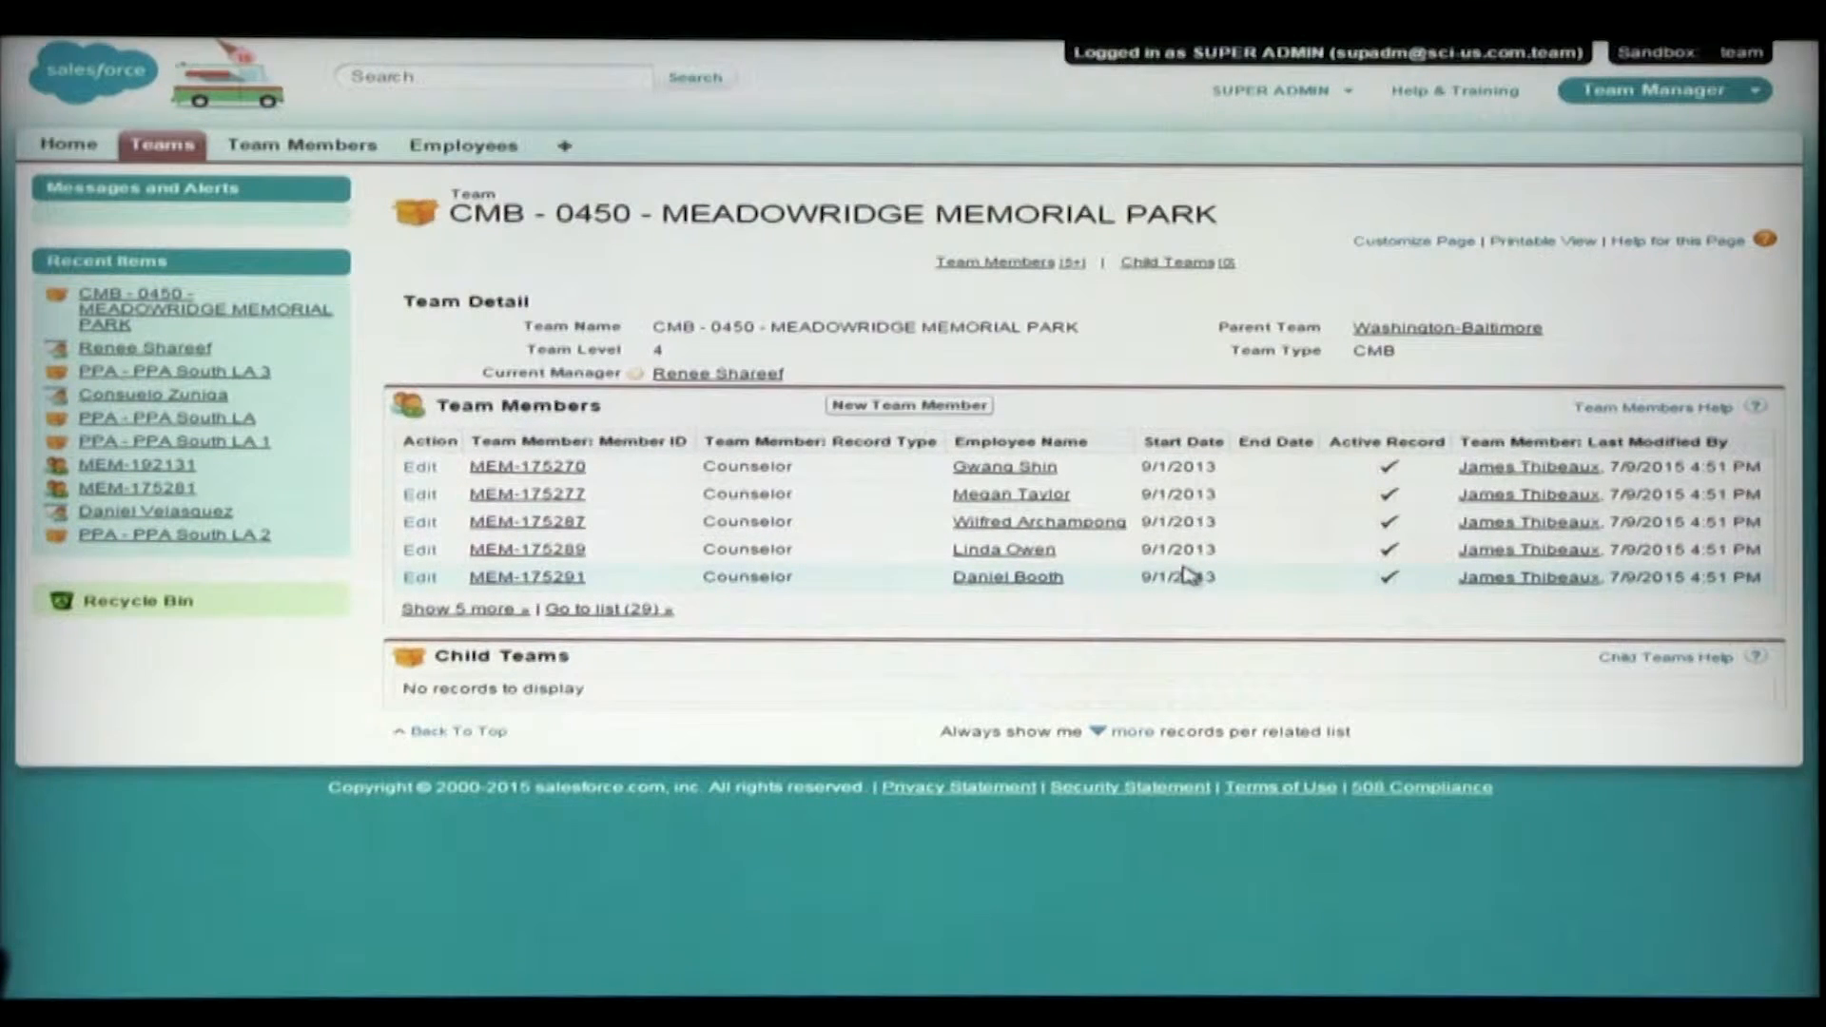
{"action": "mouse_move", "coordinate": [1113, 445]}
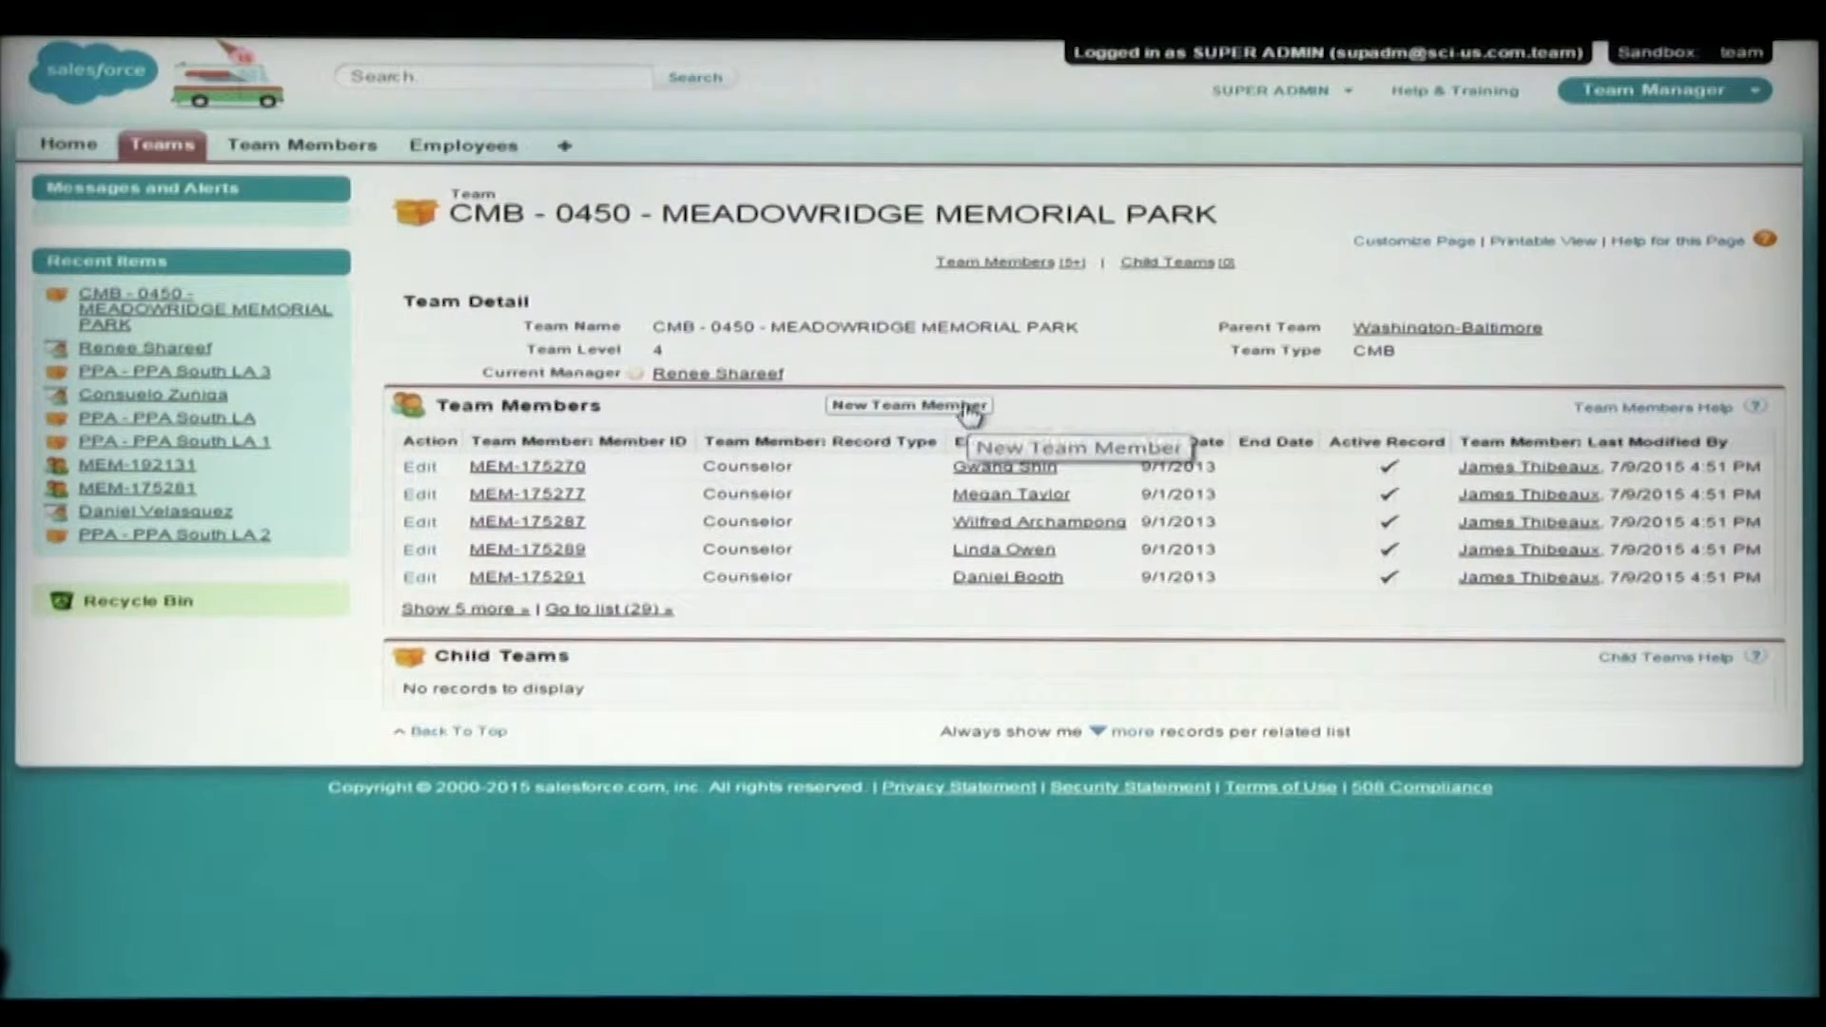
{"action": "left_click", "coordinate": [909, 406]}
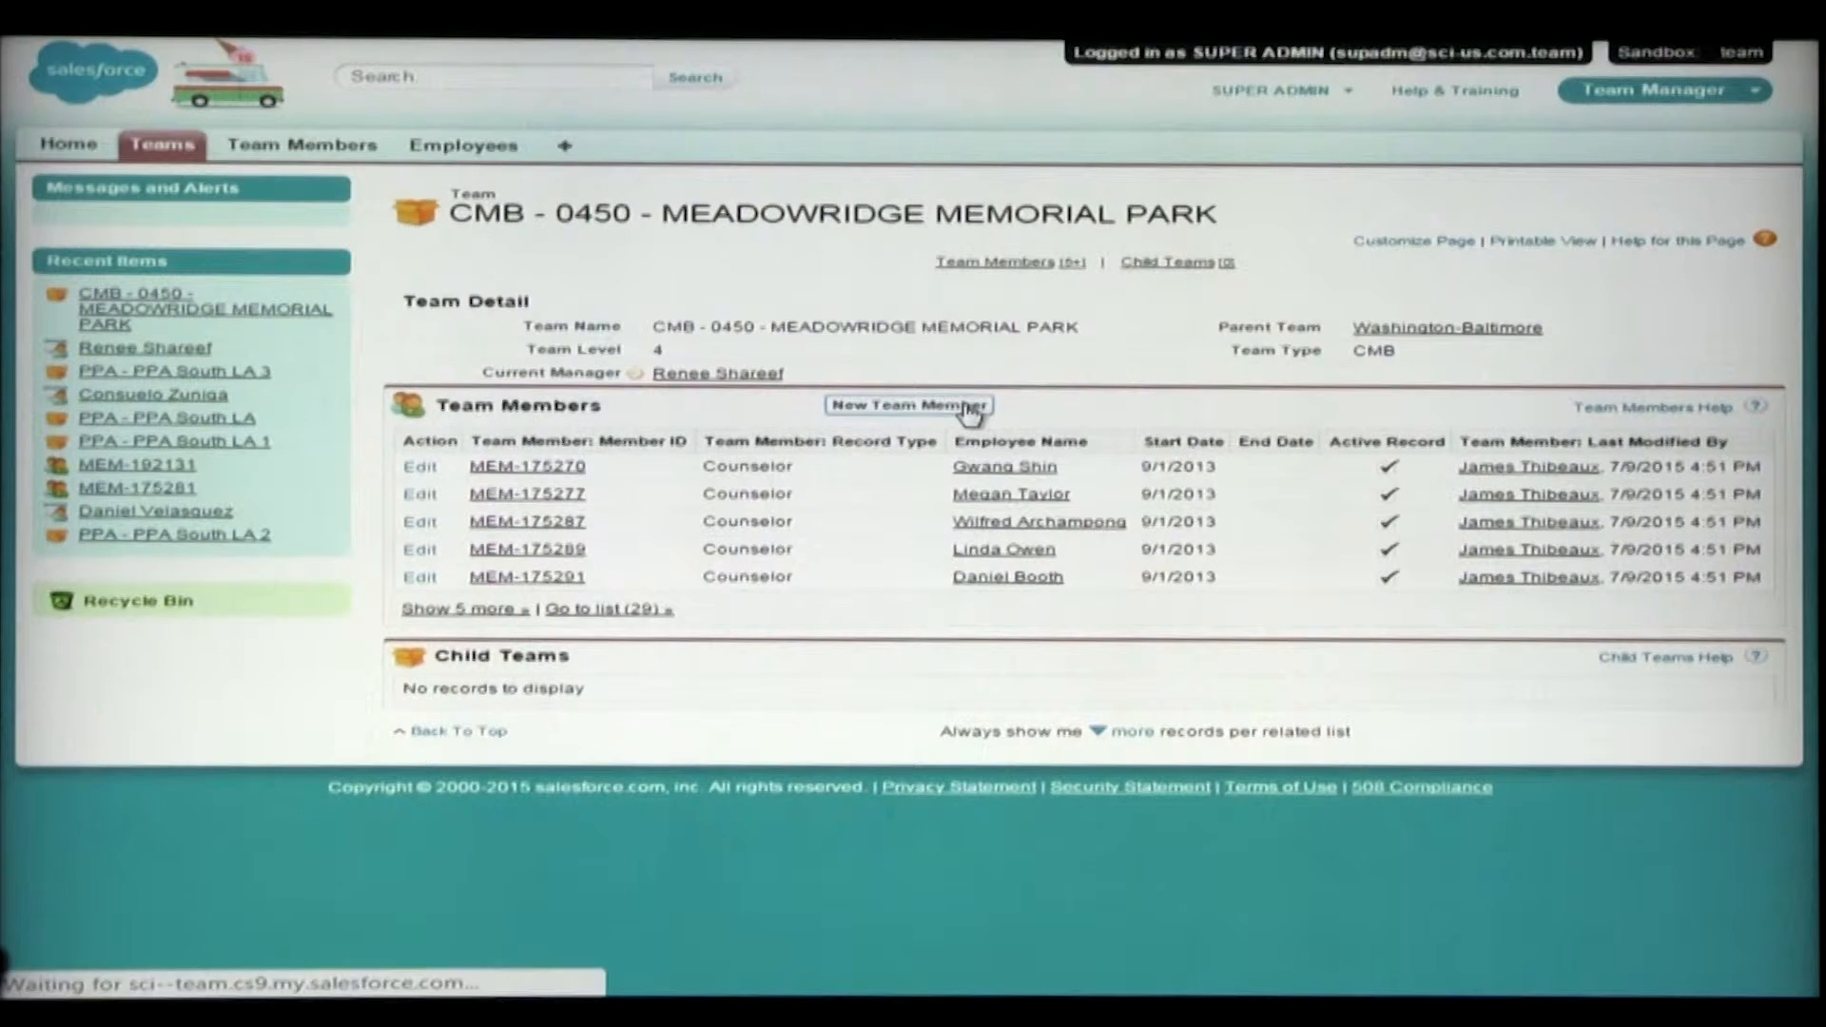
- Continue with the Counselor record type to reach the new Meadowridge team member form
{"action": "left_click", "coordinate": [909, 405]}
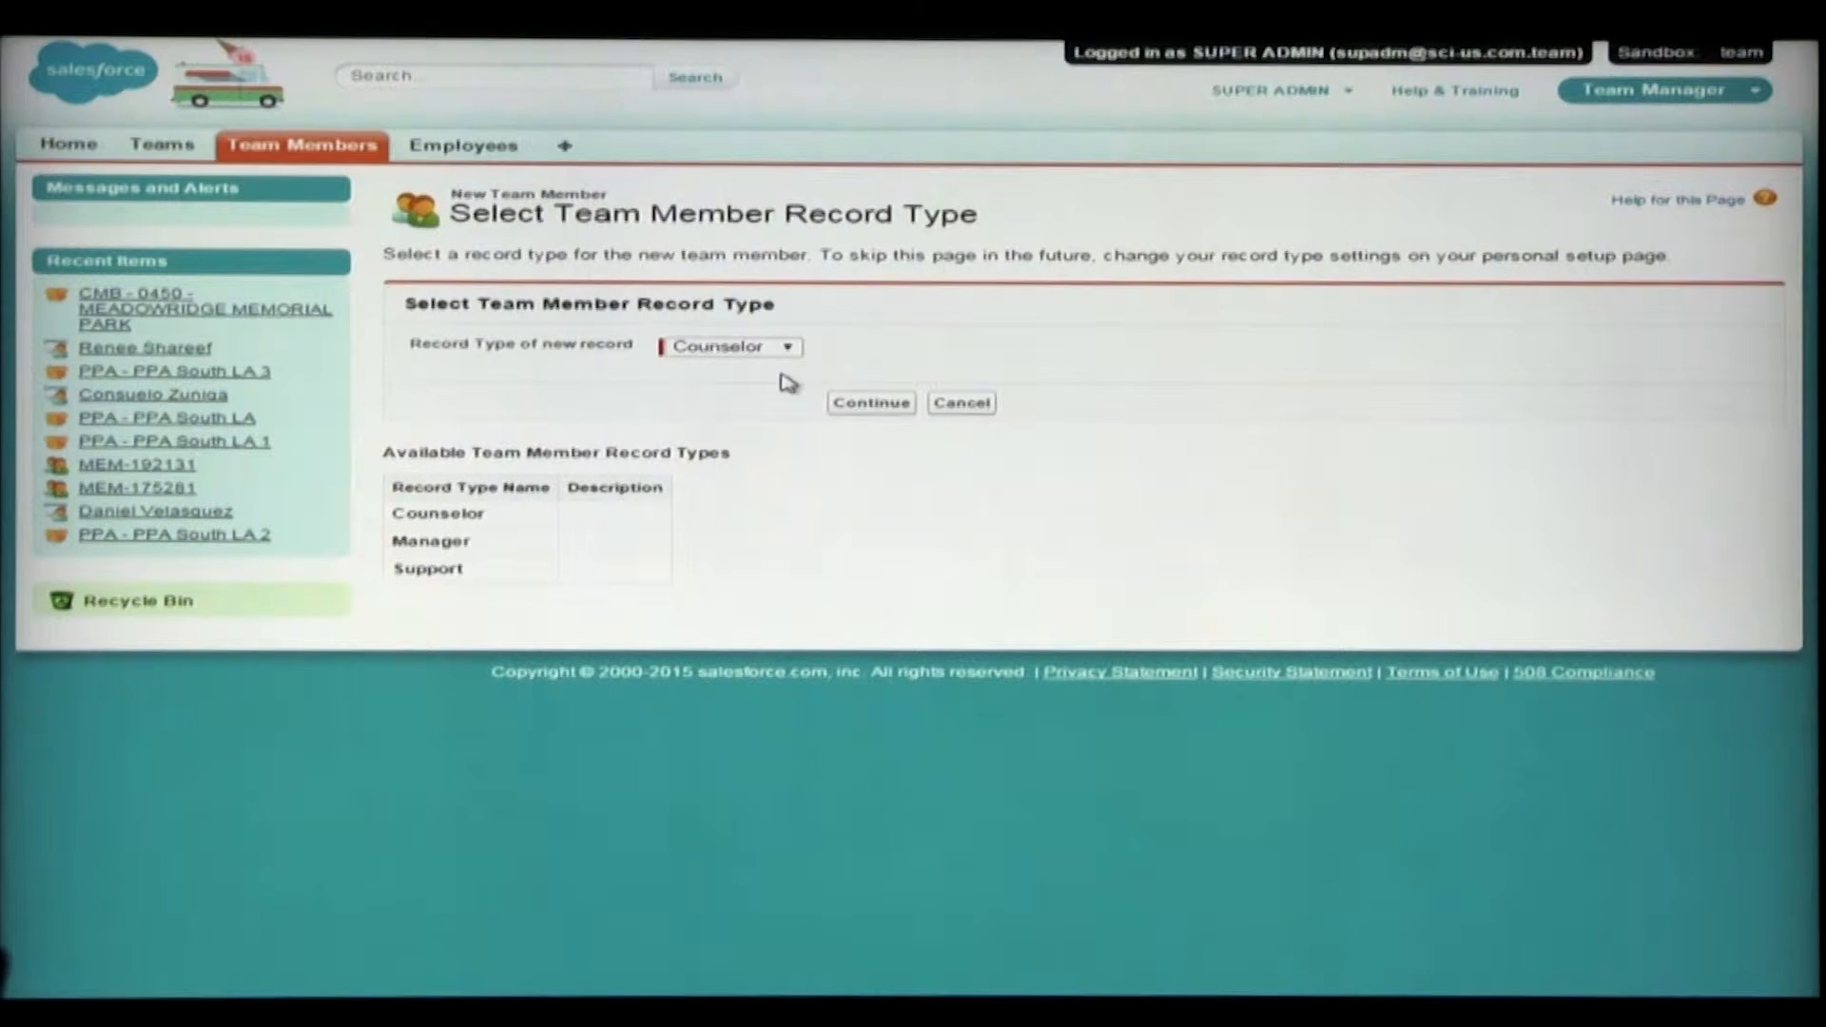
{"action": "mouse_move", "coordinate": [786, 372]}
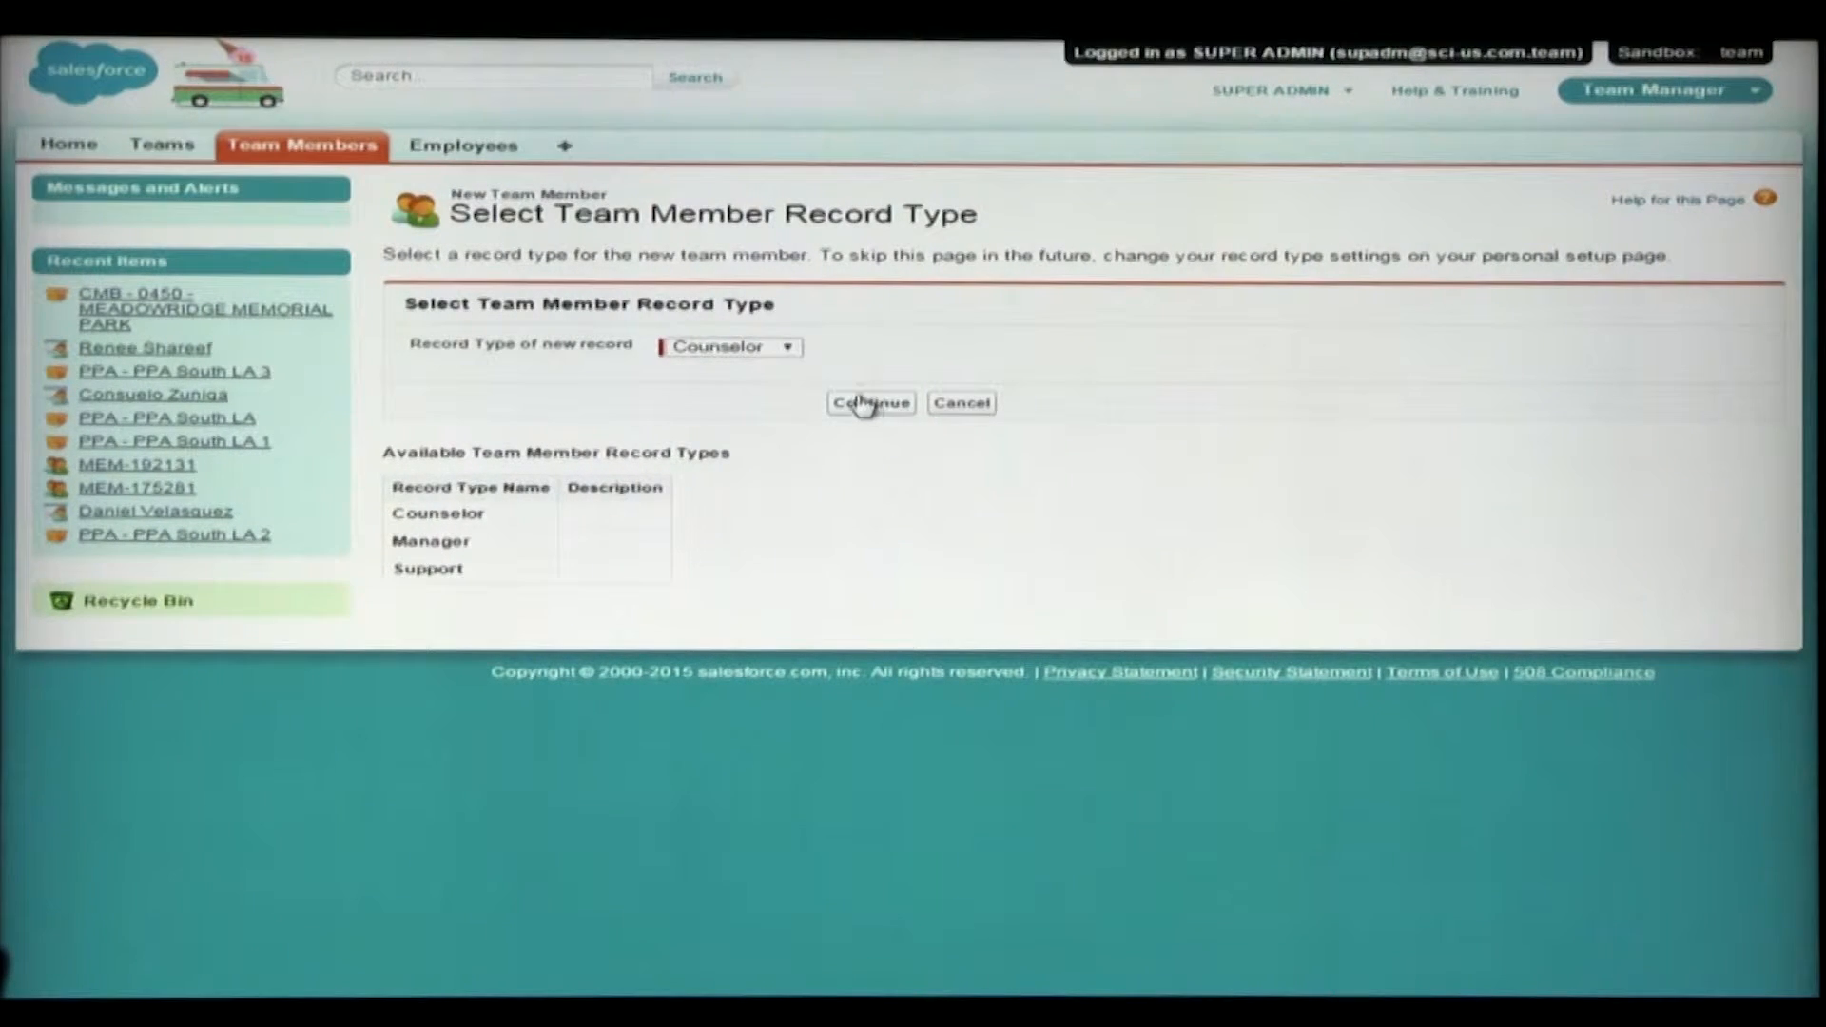
{"action": "left_click", "coordinate": [869, 402]}
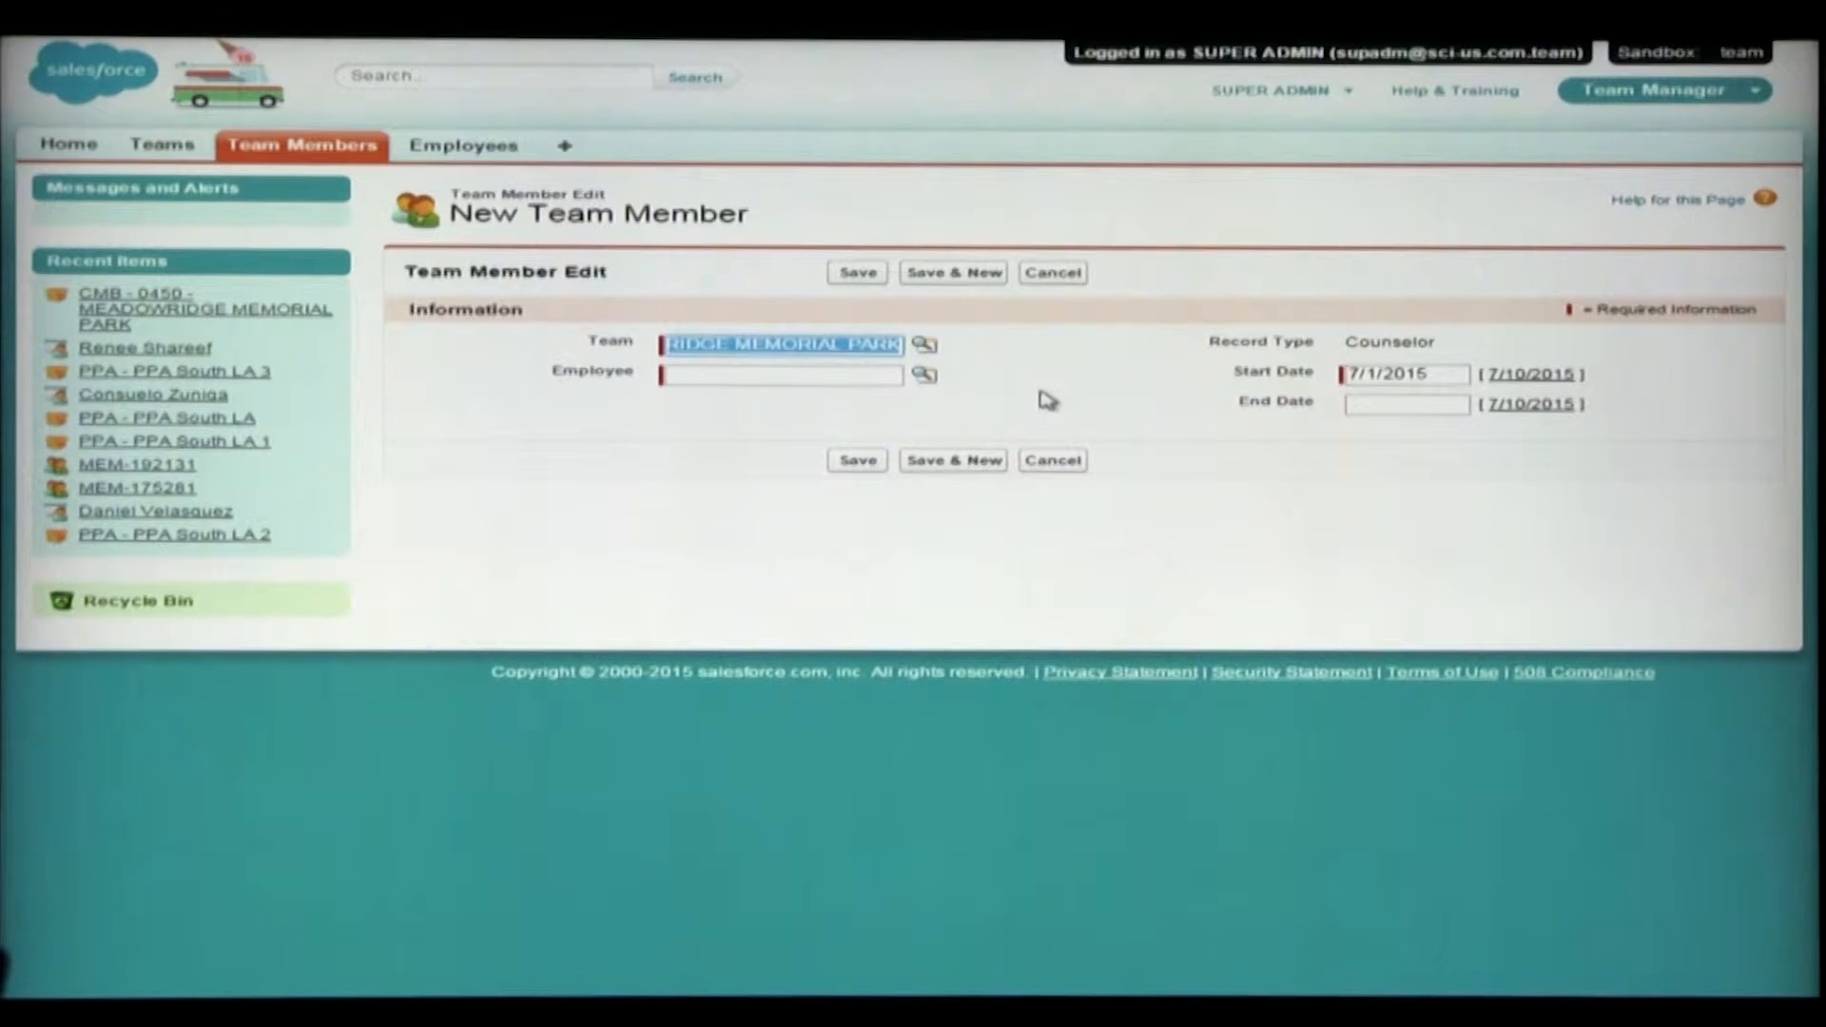
{"action": "mouse_move", "coordinate": [1232, 412]}
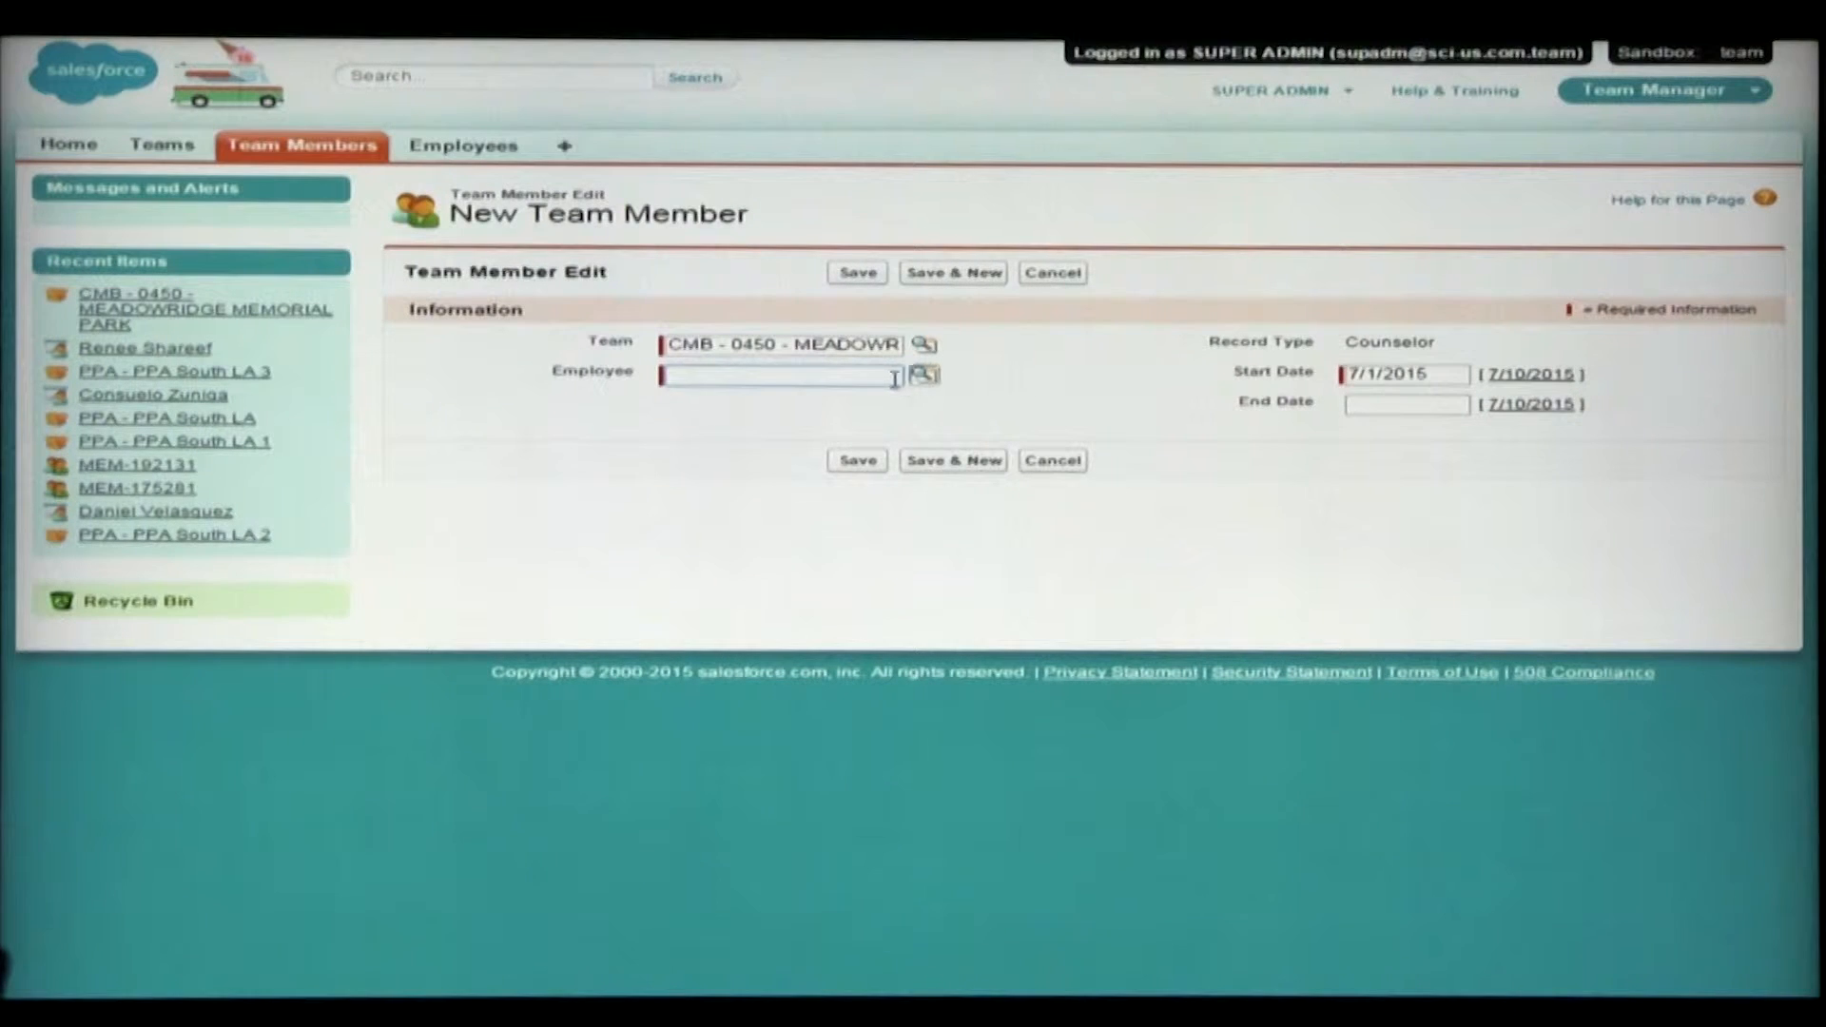
{"action": "type", "text": "jasn"}
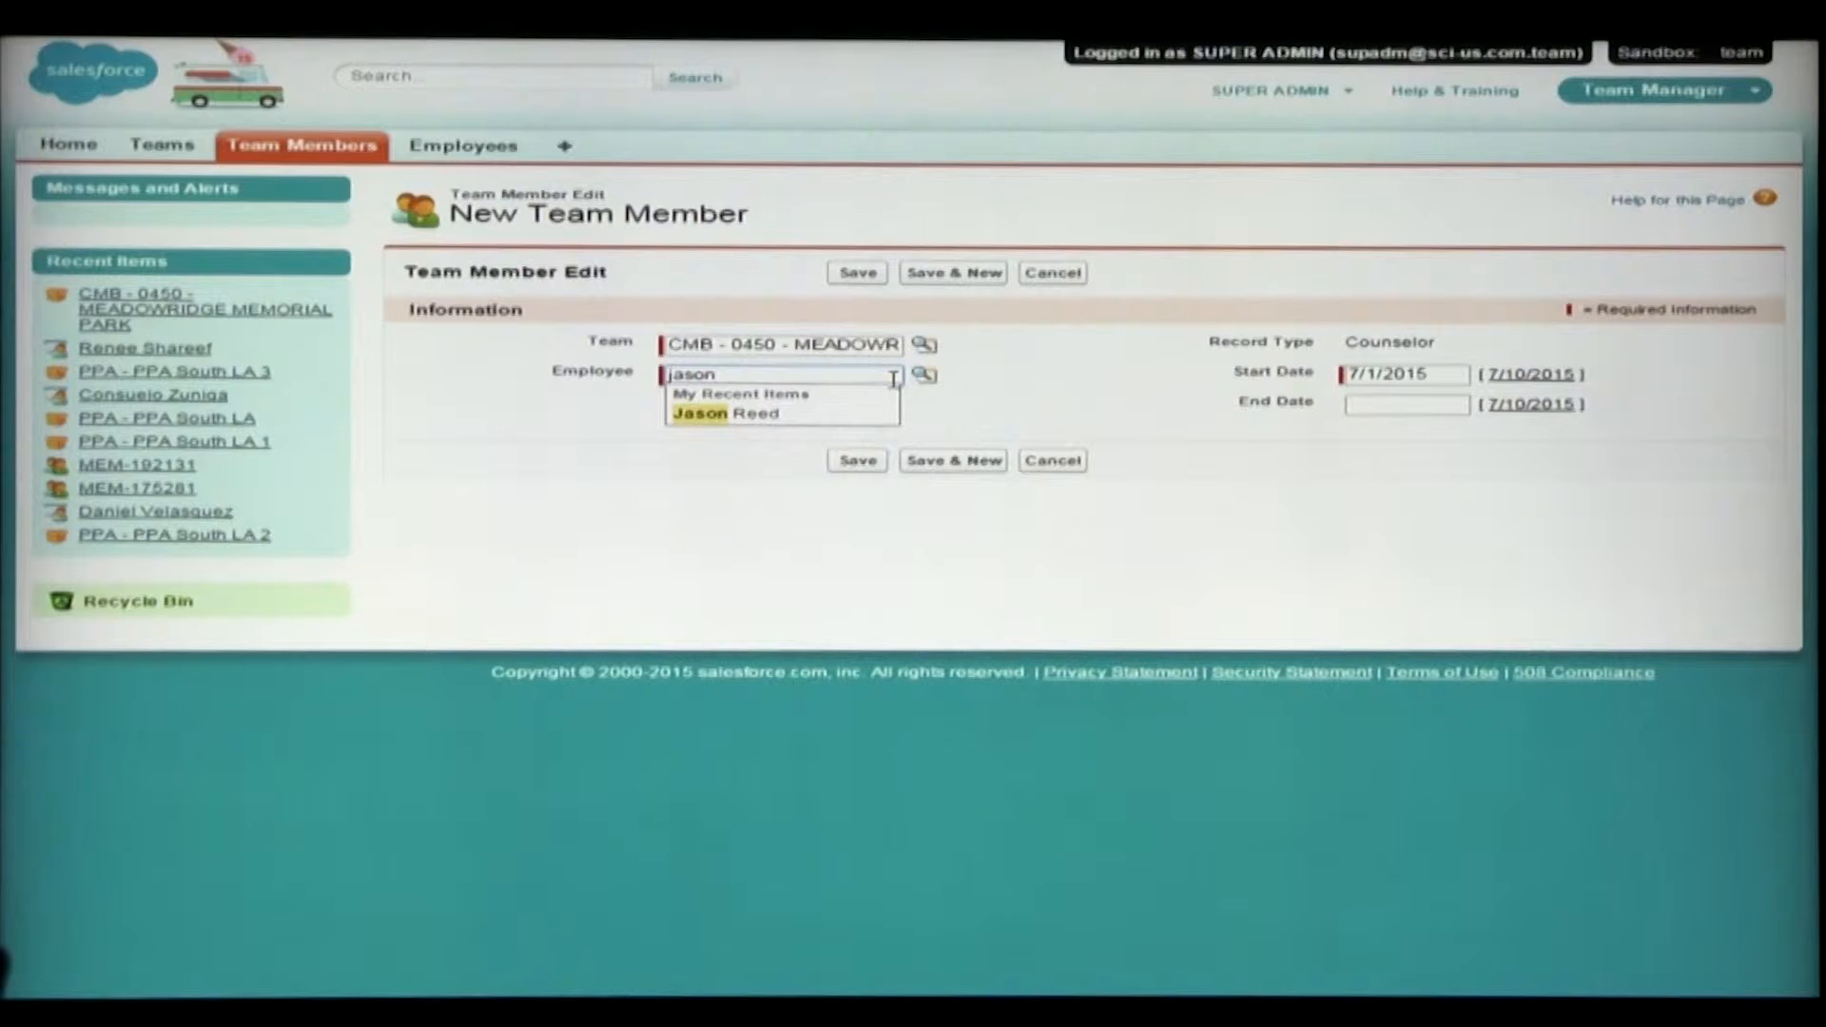
{"action": "type", "text": "reed"}
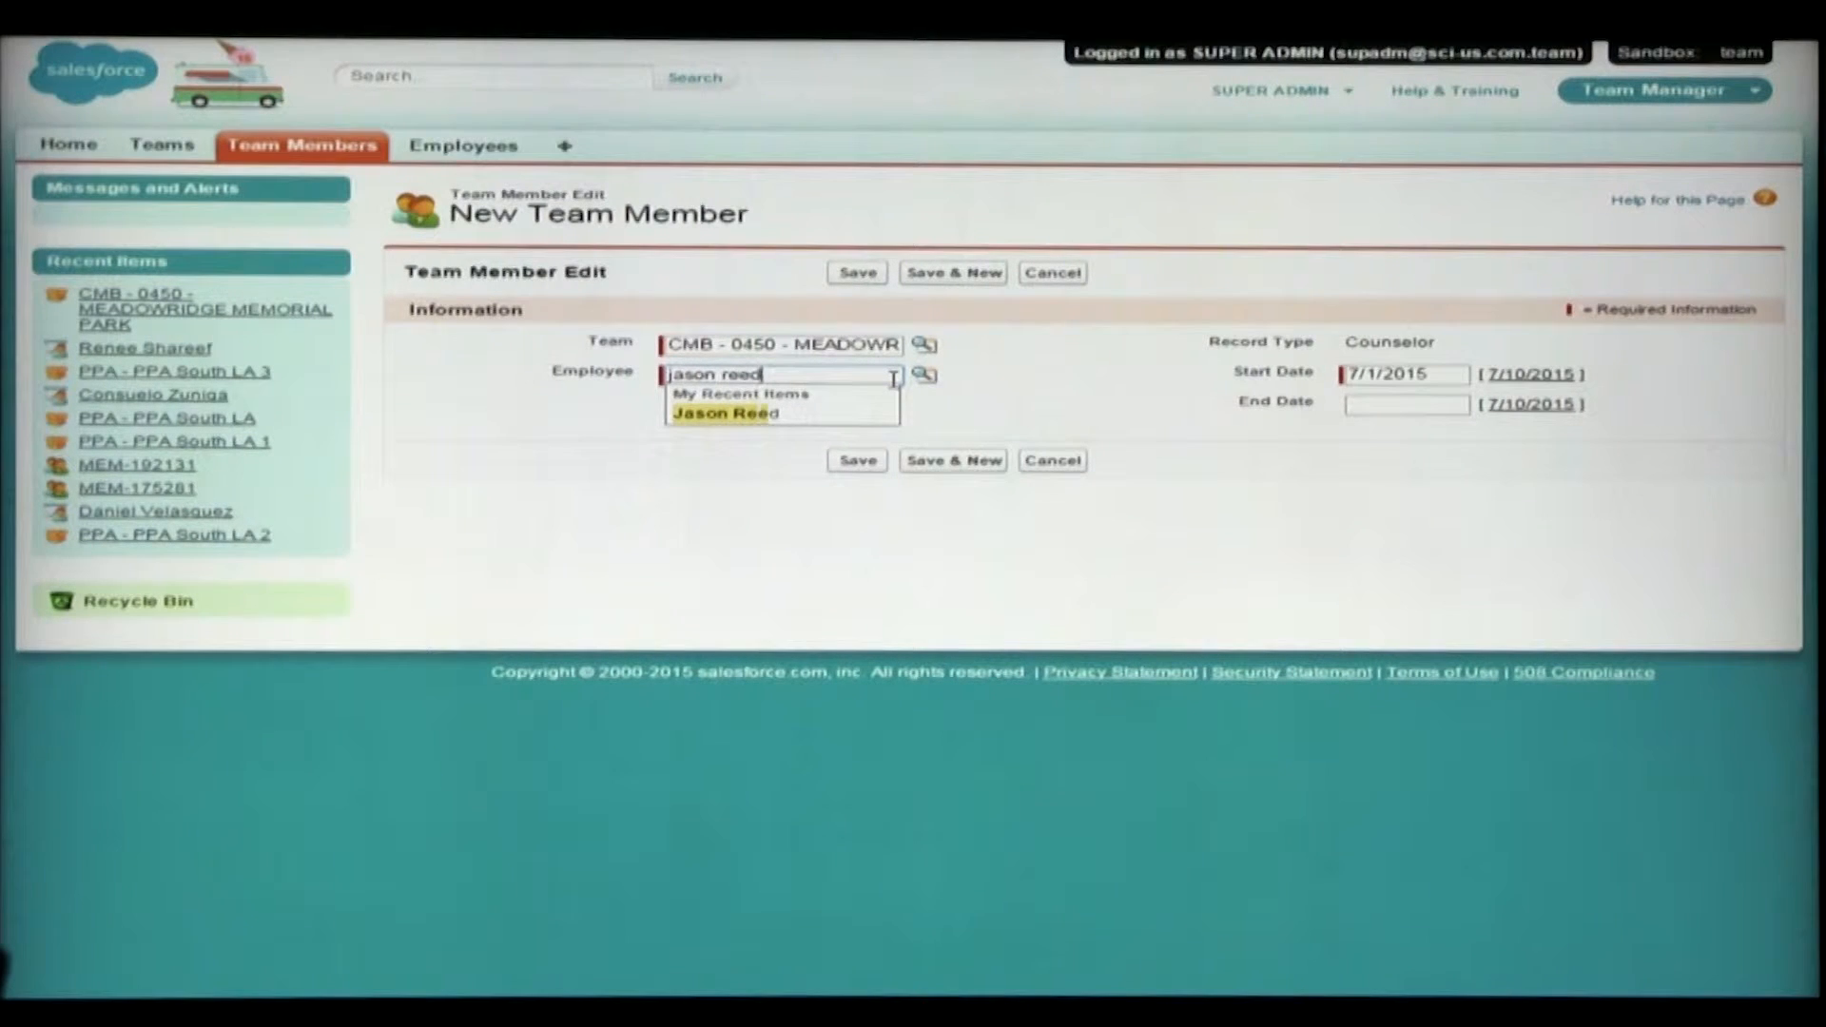
{"action": "mouse_move", "coordinate": [771, 414]}
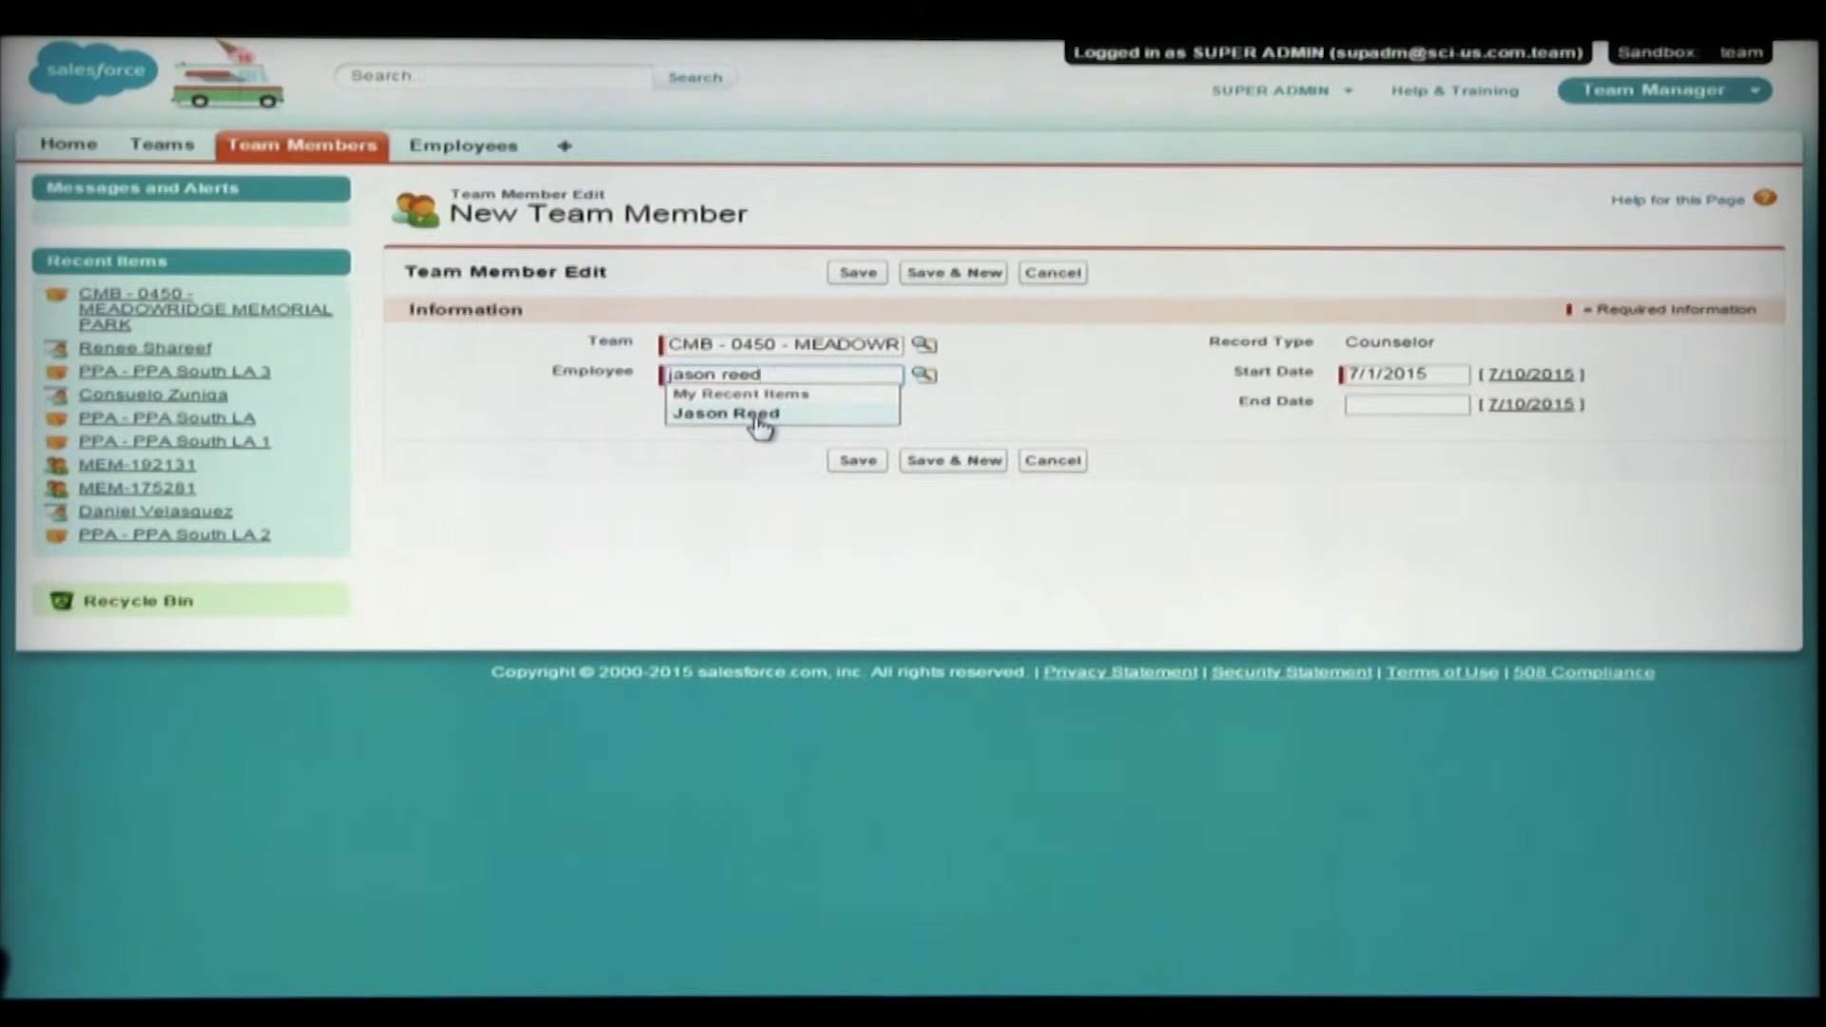
{"action": "mouse_move", "coordinate": [924, 375]}
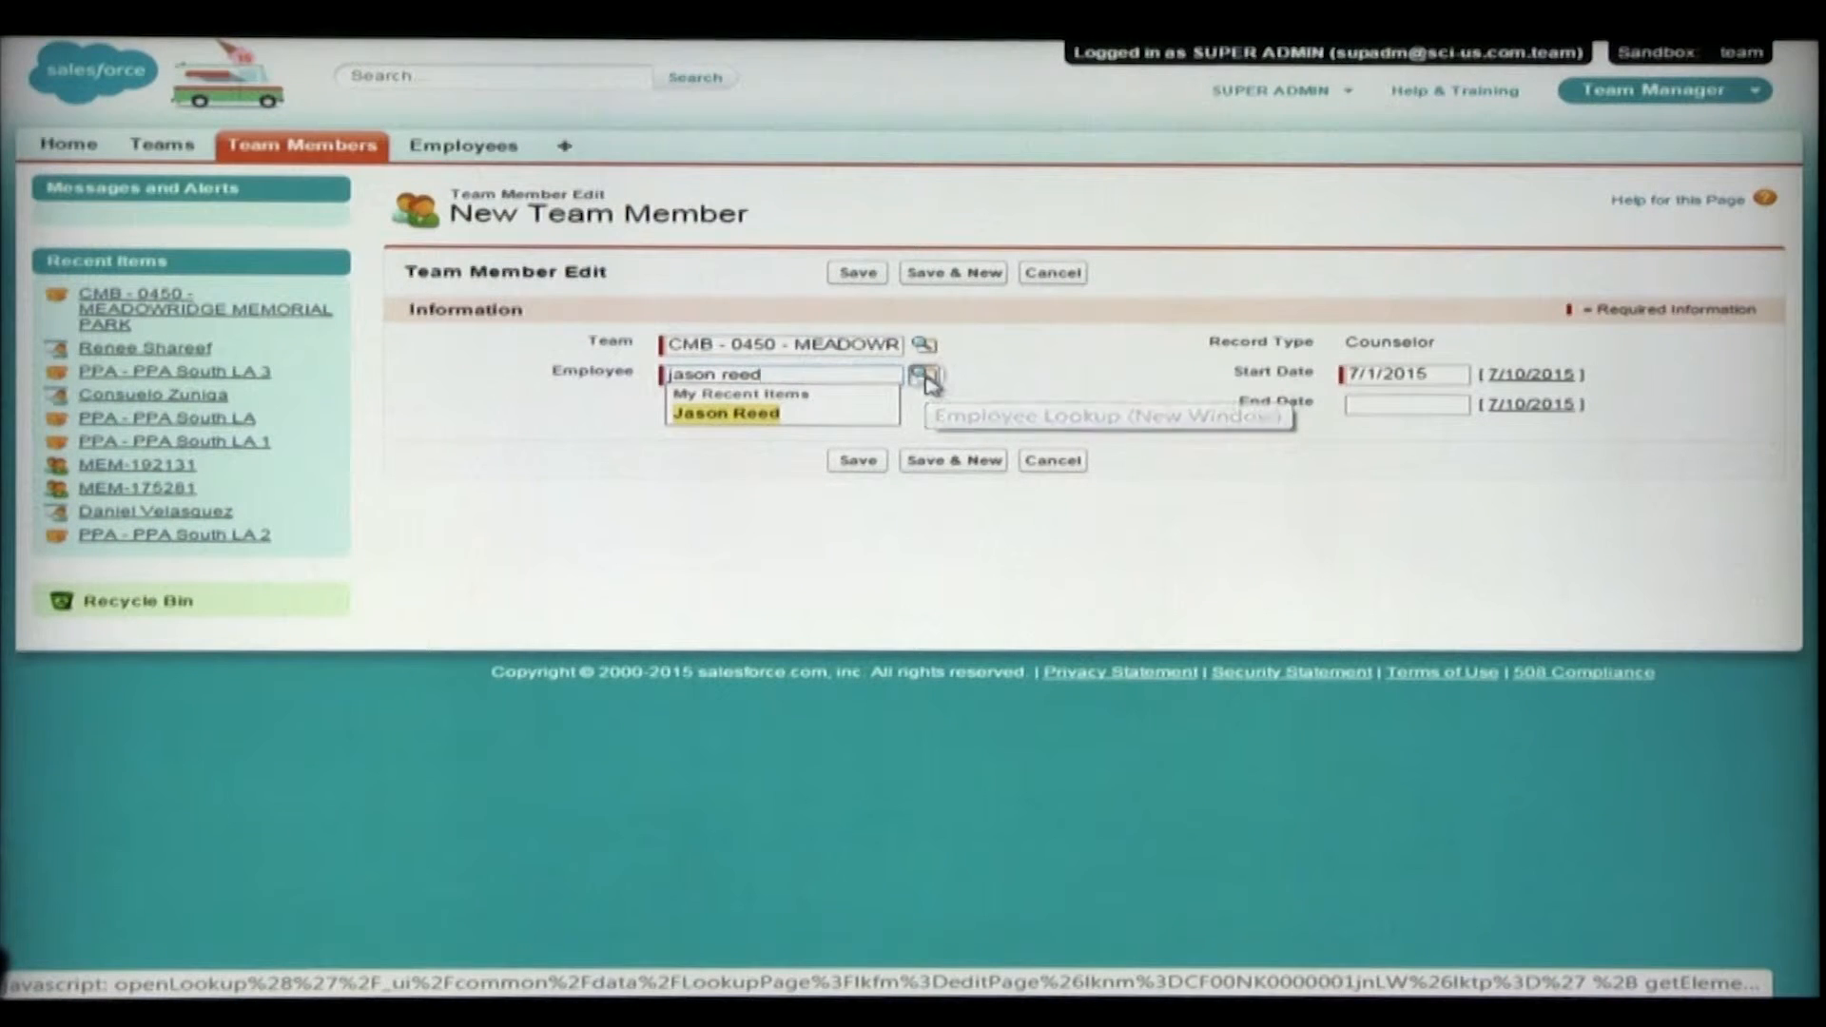
{"action": "left_click", "coordinate": [924, 375]}
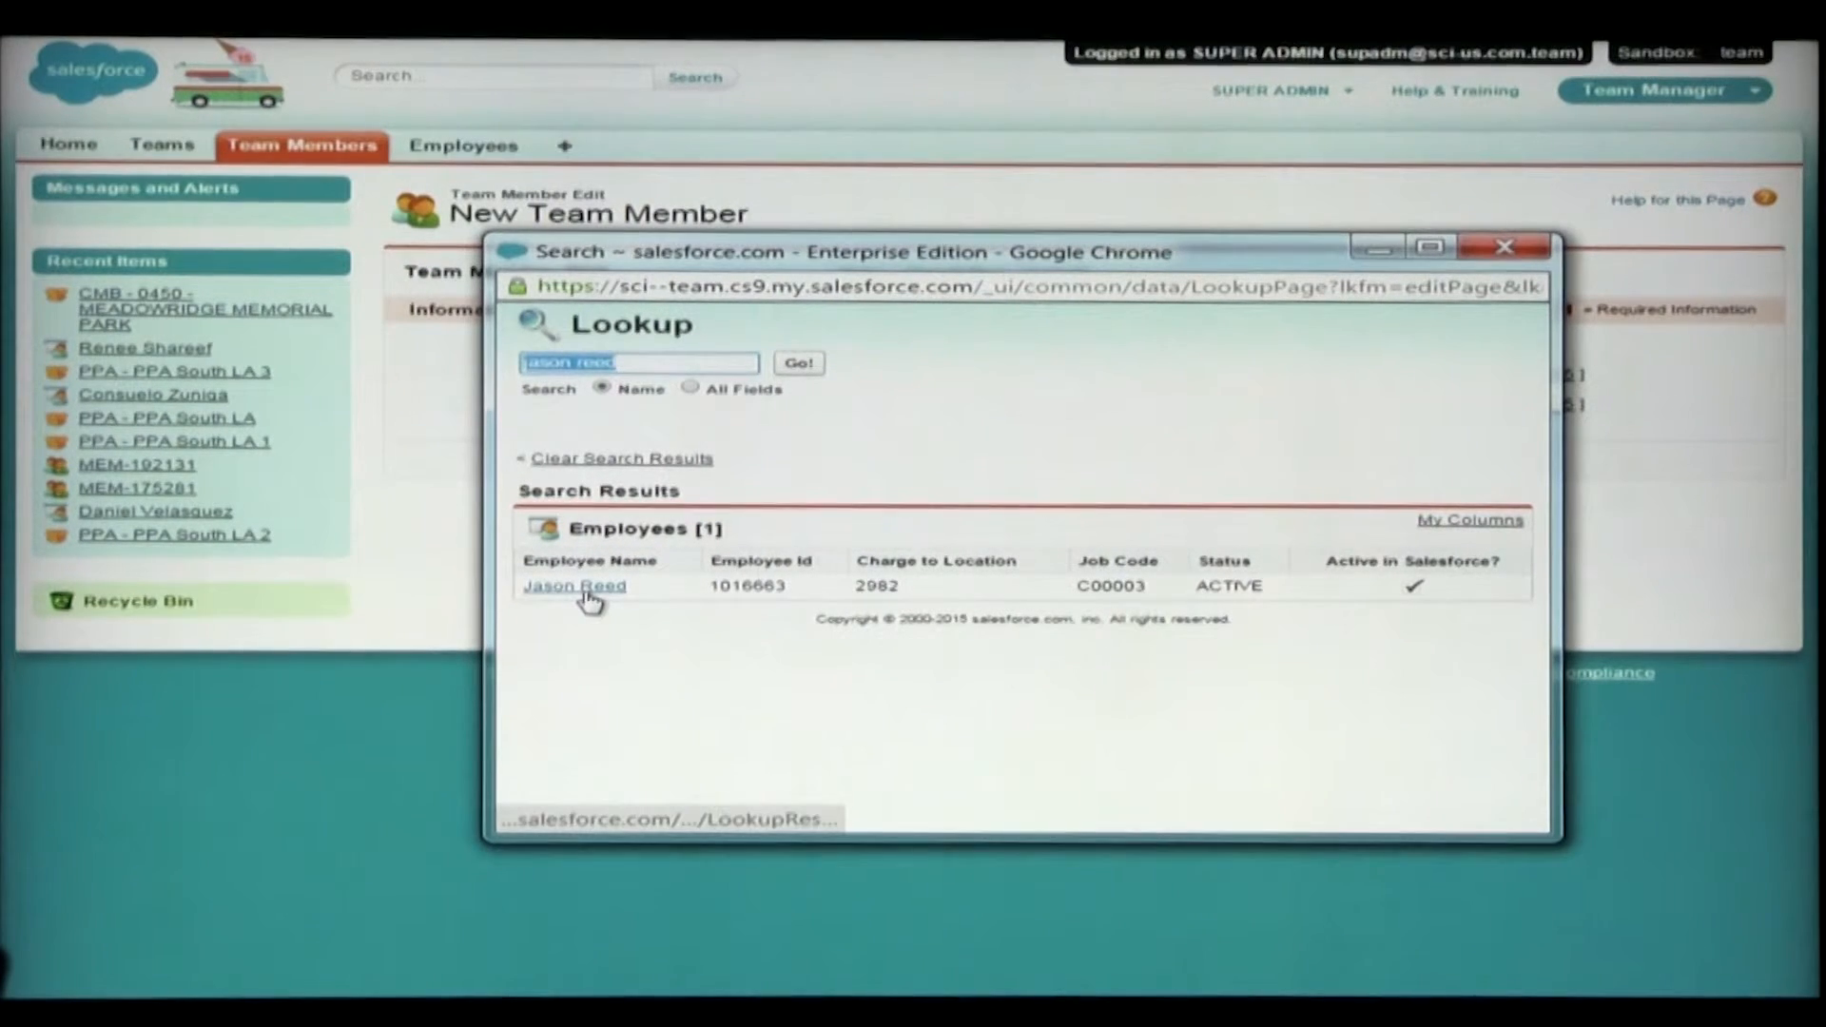
{"action": "mouse_move", "coordinate": [1416, 599]}
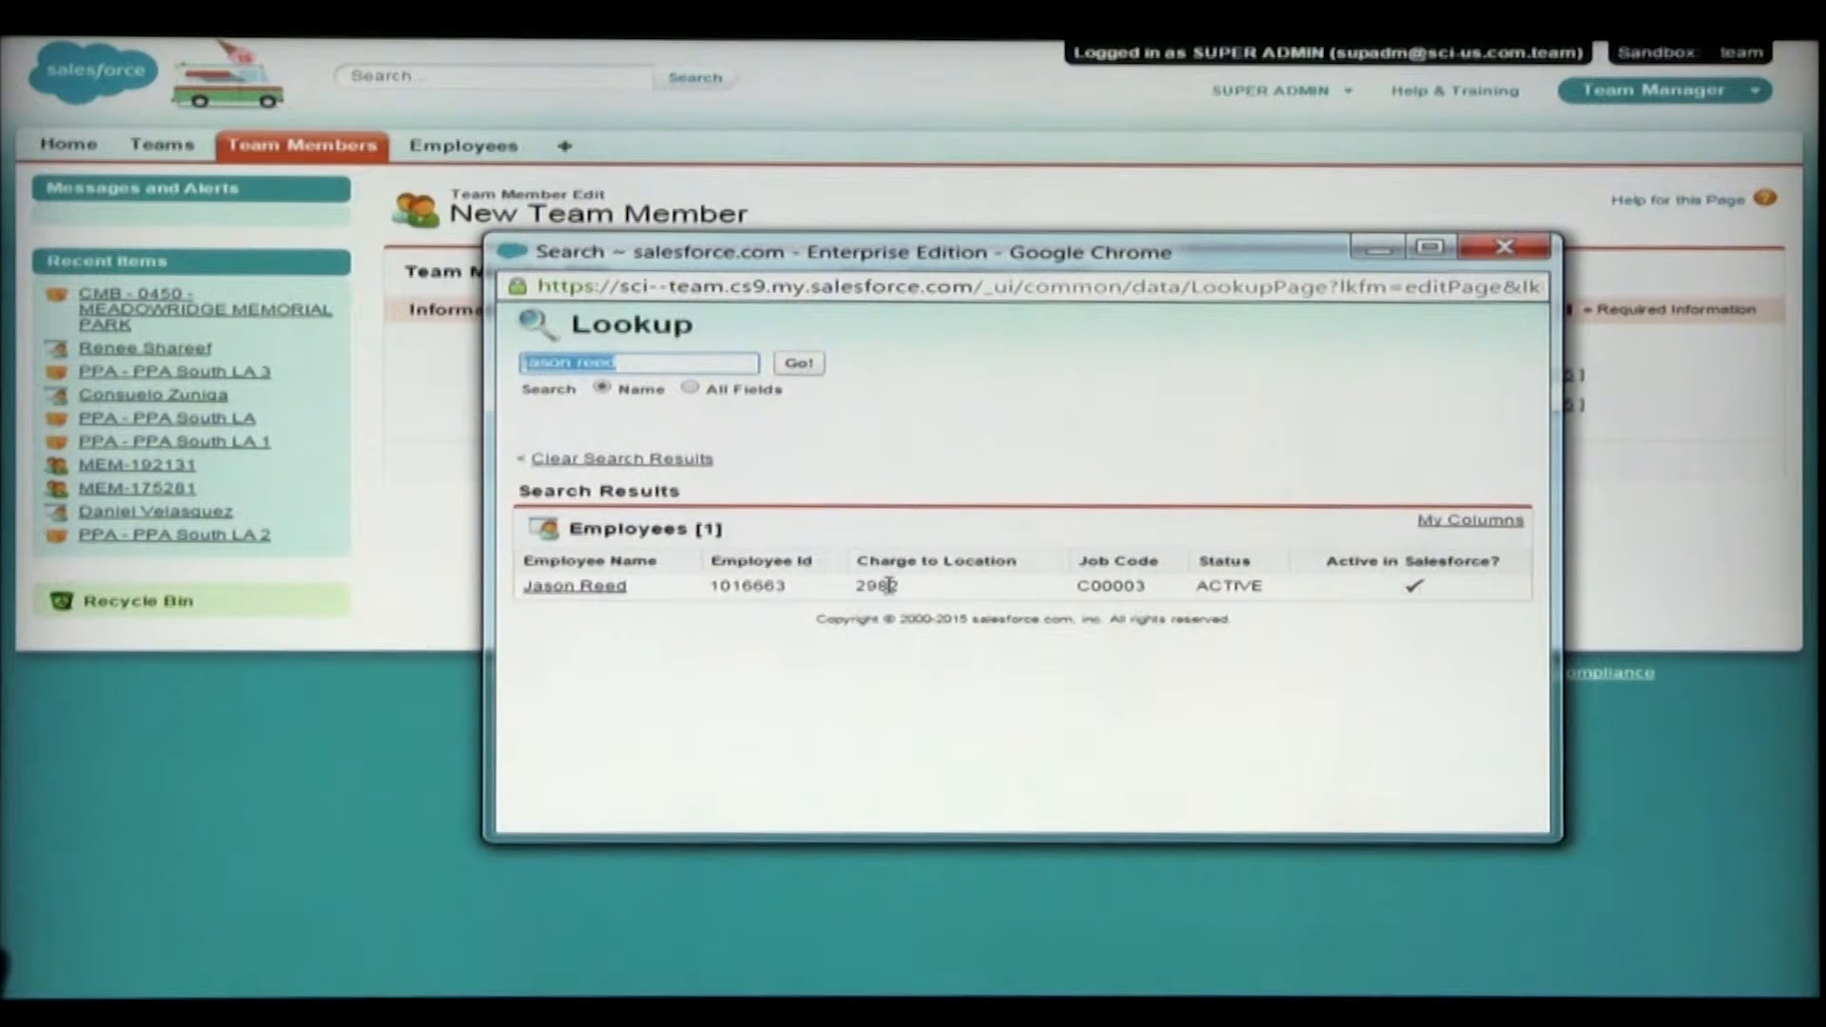
{"action": "mouse_move", "coordinate": [888, 590]}
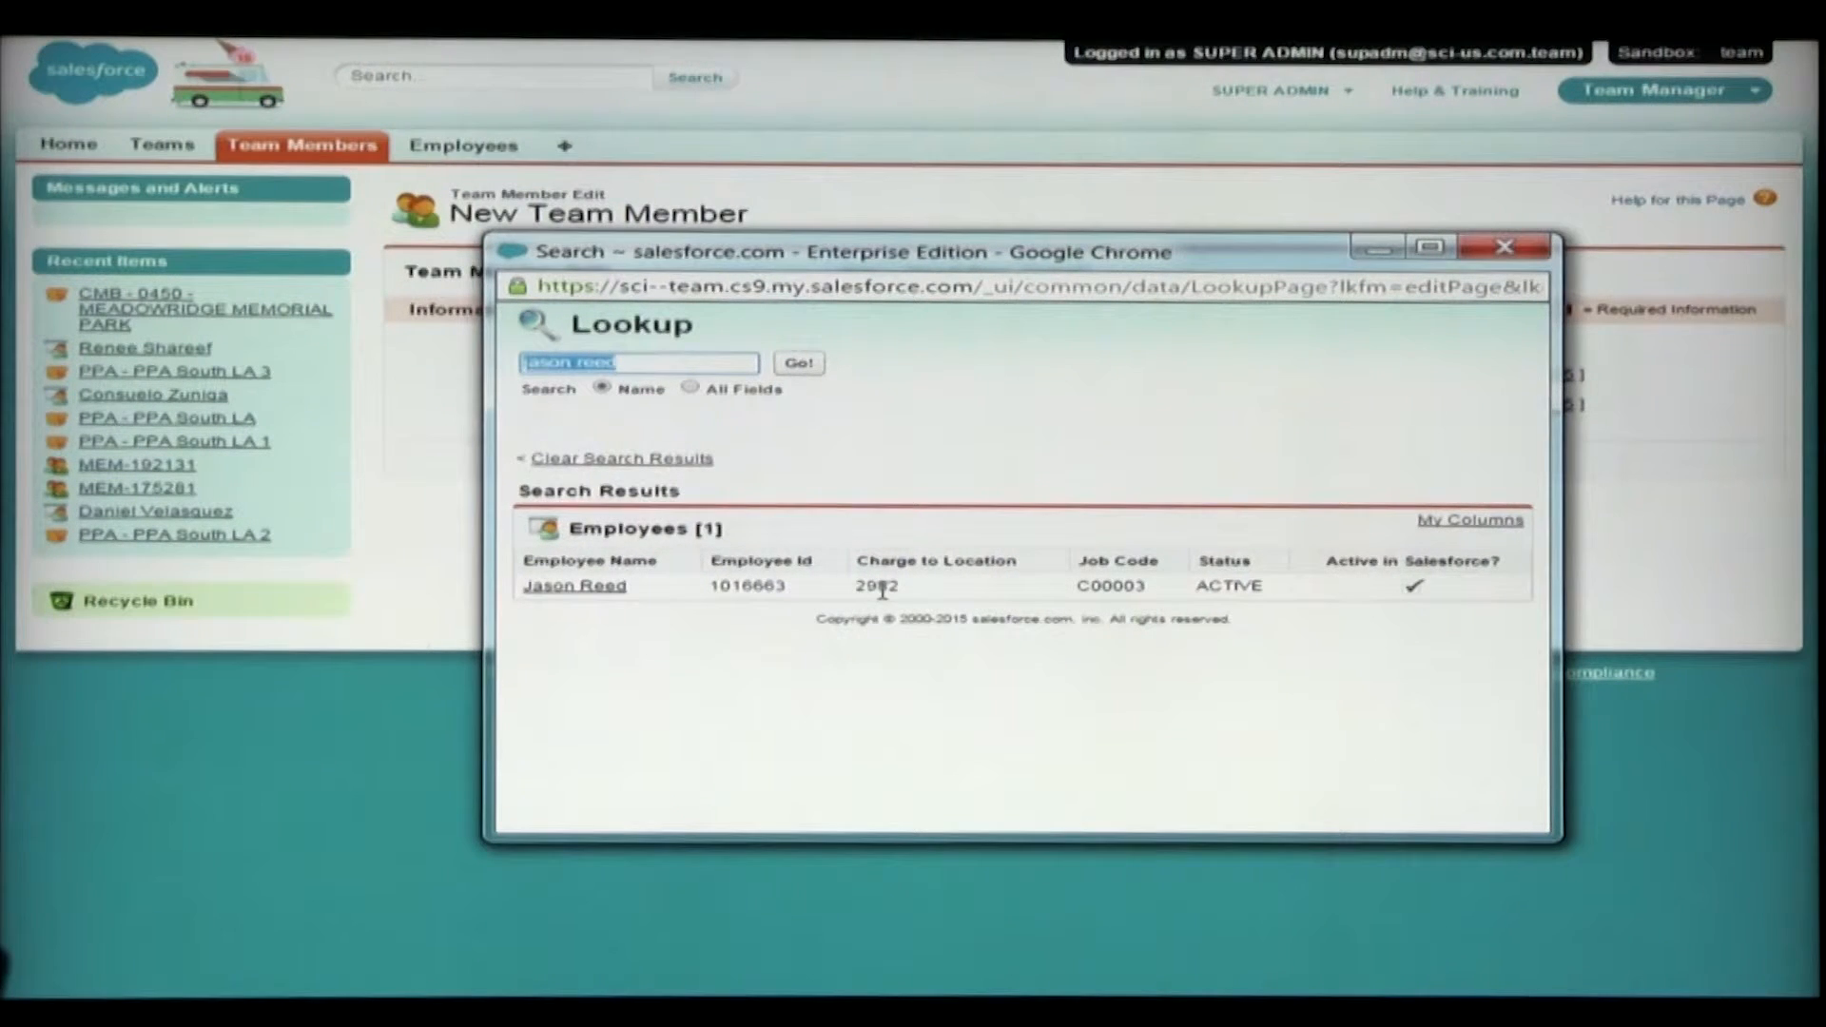
{"action": "mouse_move", "coordinate": [668, 573]}
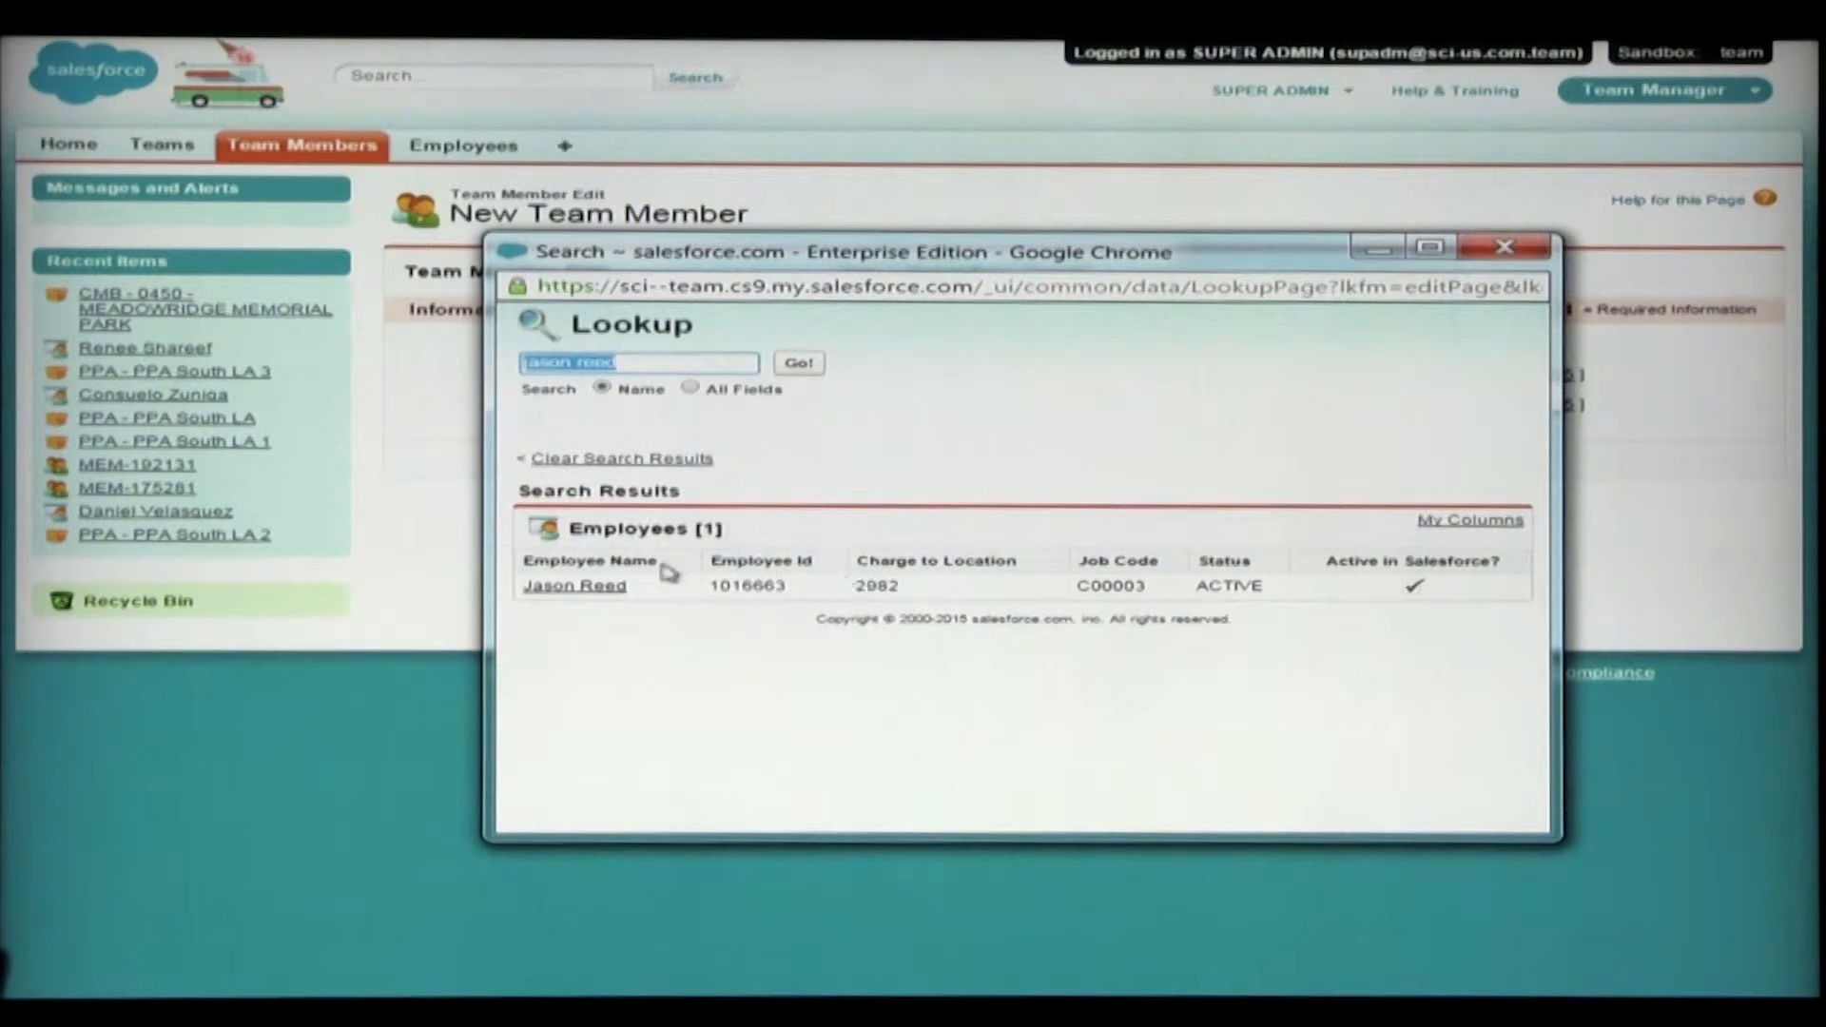
{"action": "left_click", "coordinate": [574, 584]}
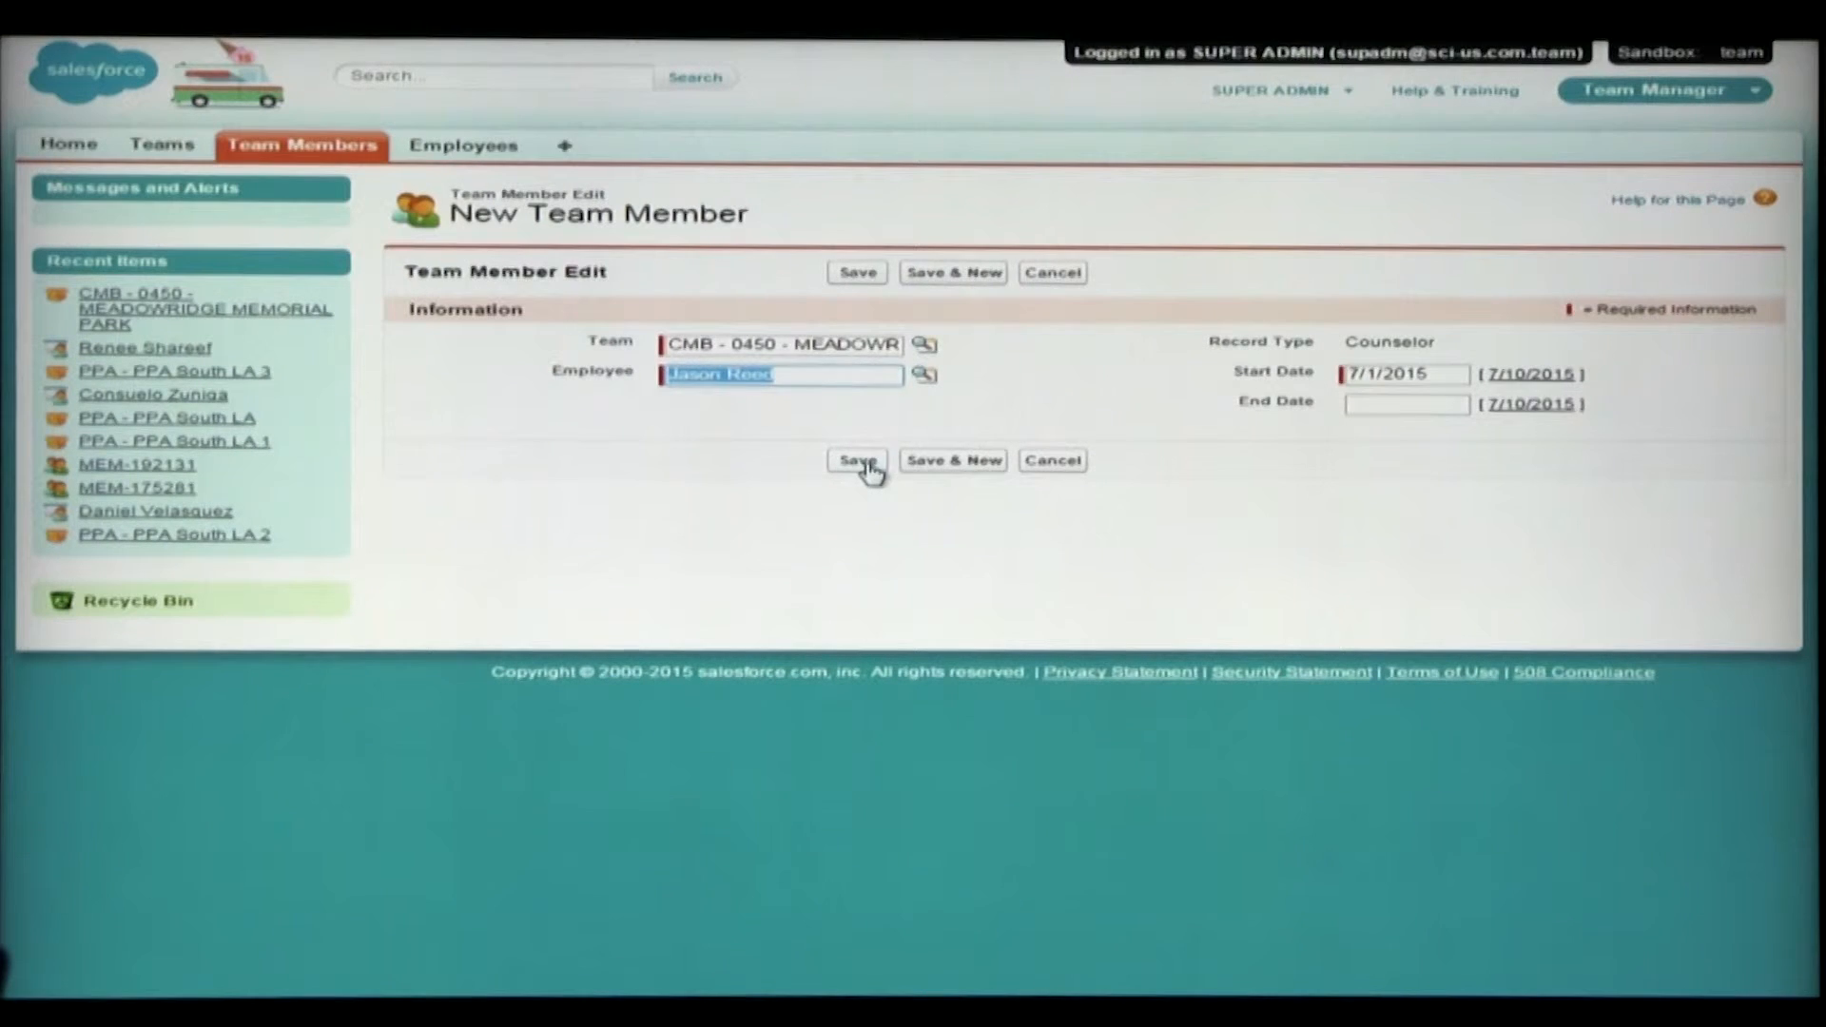
{"action": "left_click", "coordinate": [858, 459]}
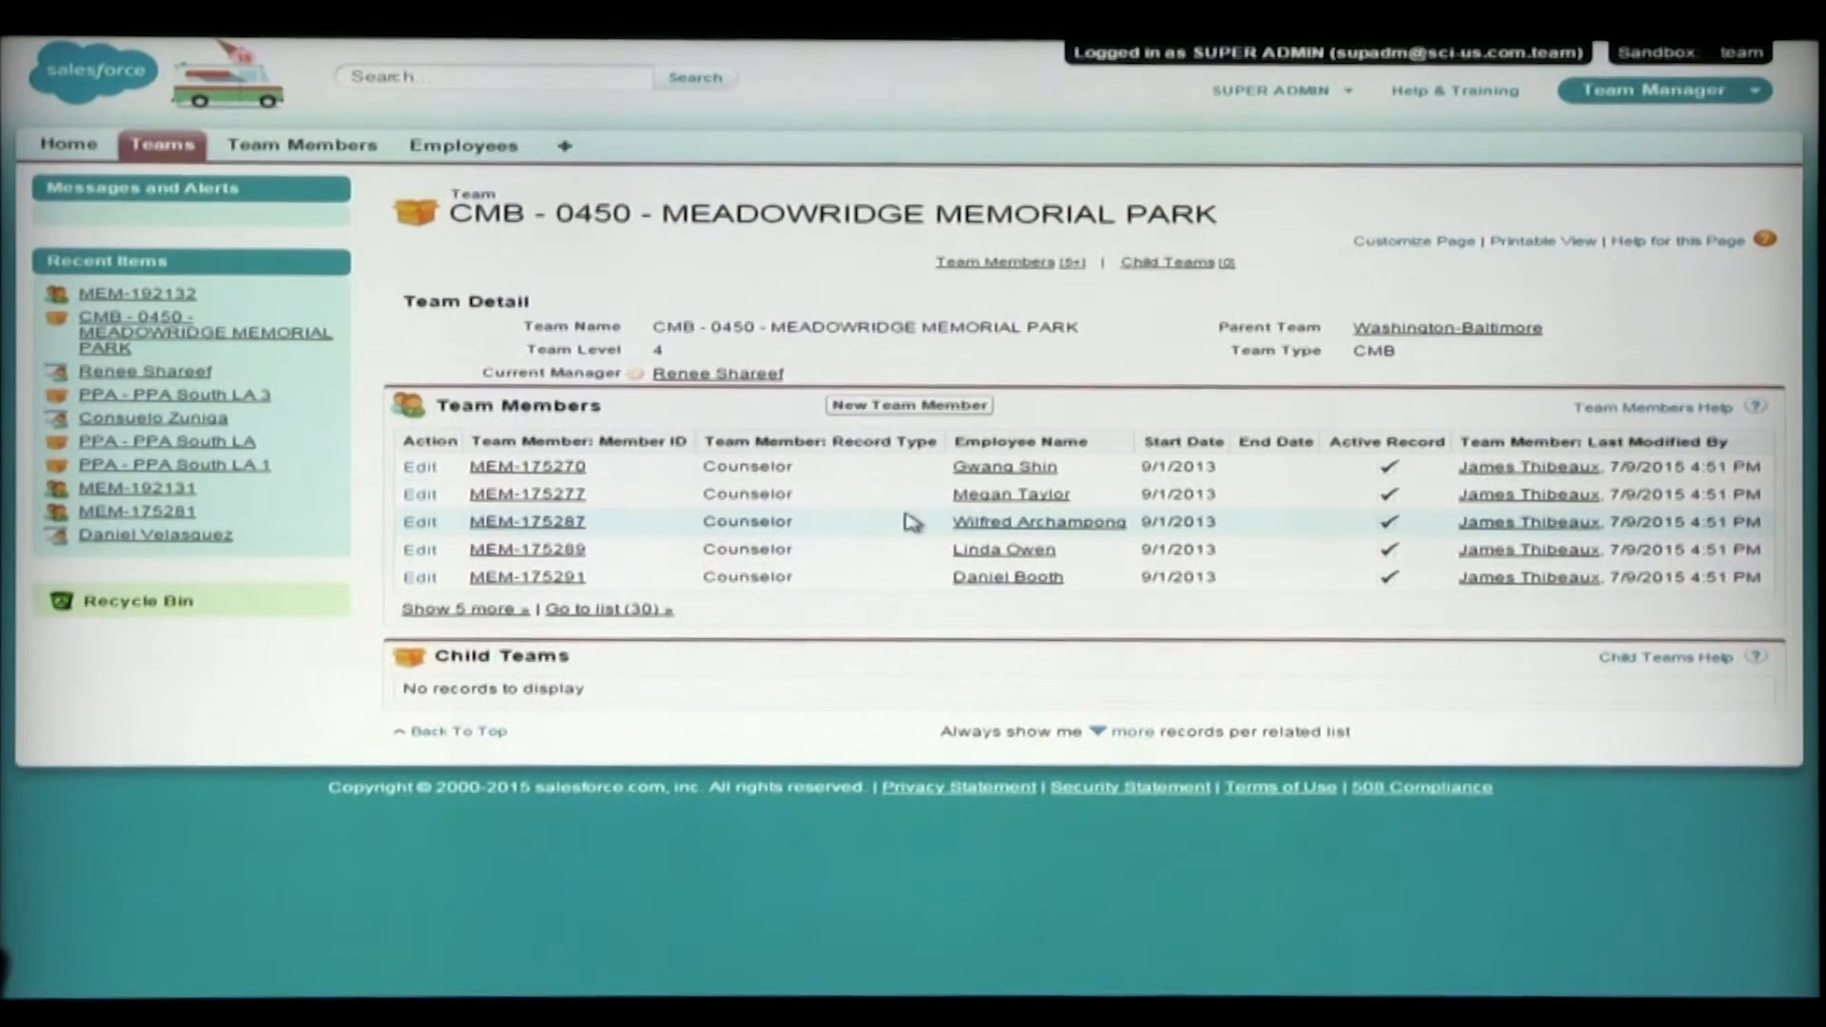
{"action": "mouse_move", "coordinate": [927, 587]}
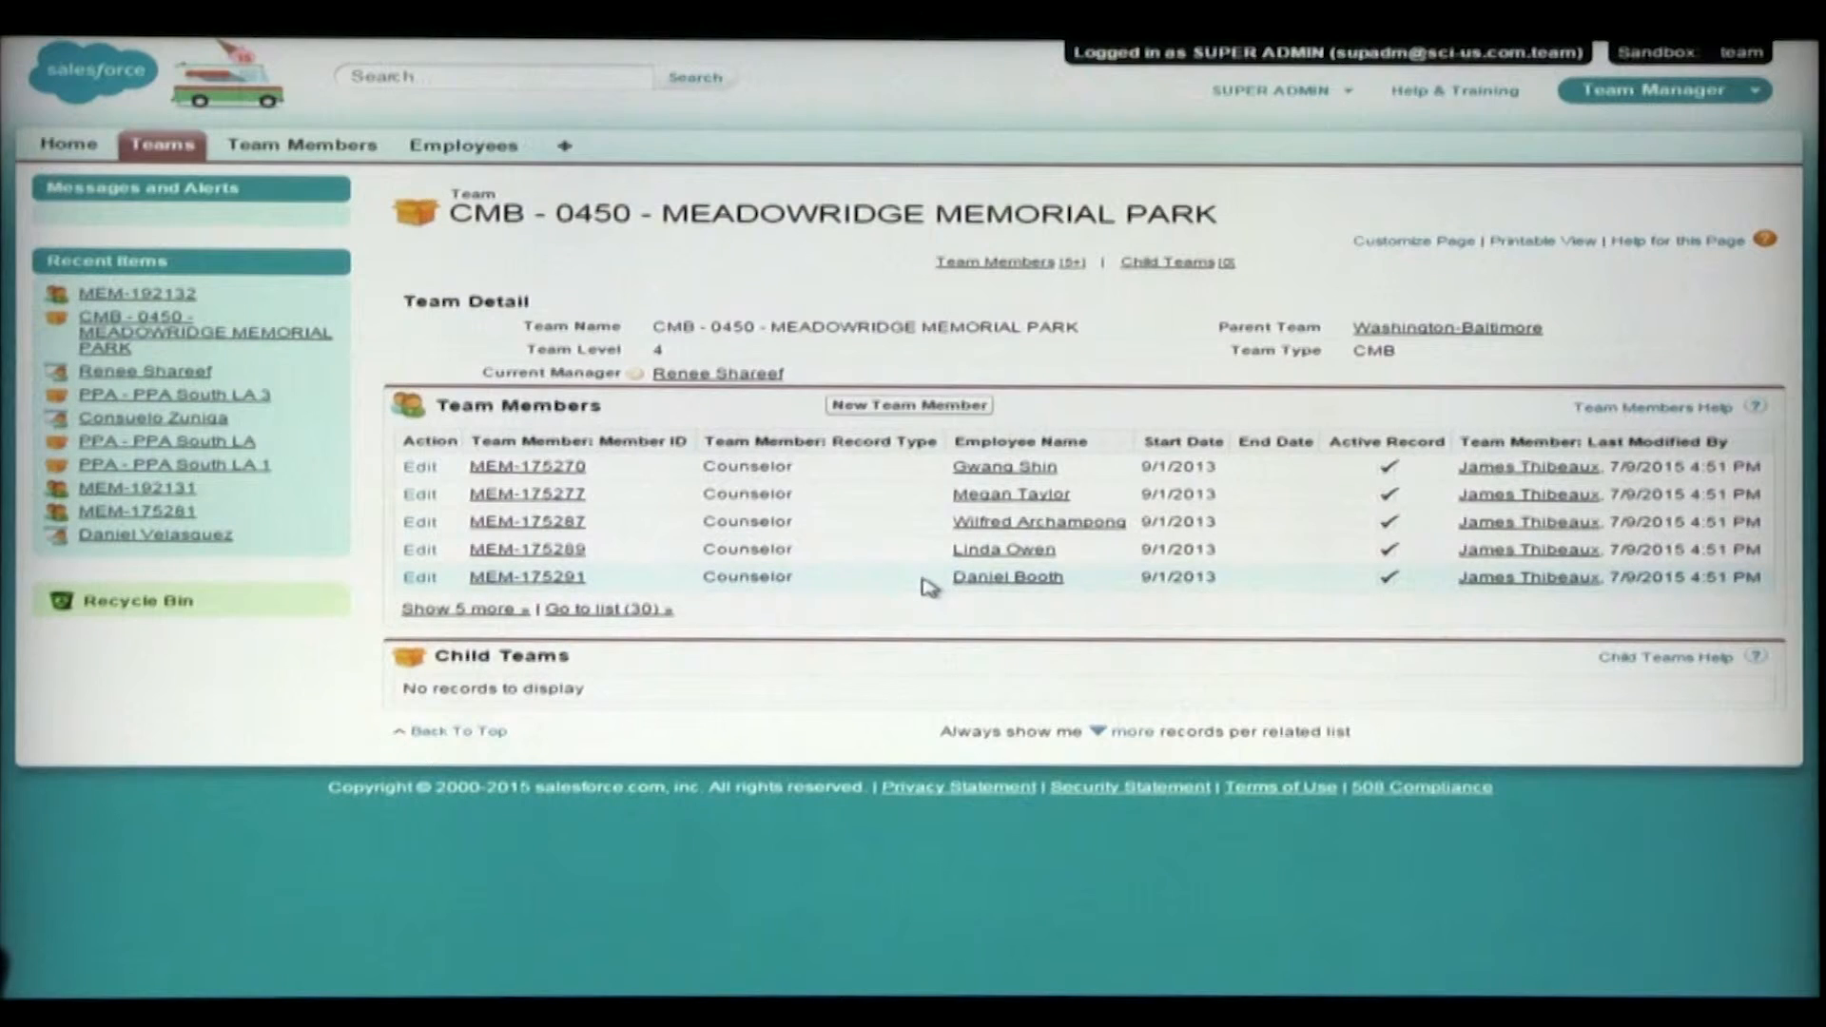
- Return to the Teams home list after saving the new Meadowridge member
{"action": "left_click", "coordinate": [159, 143]}
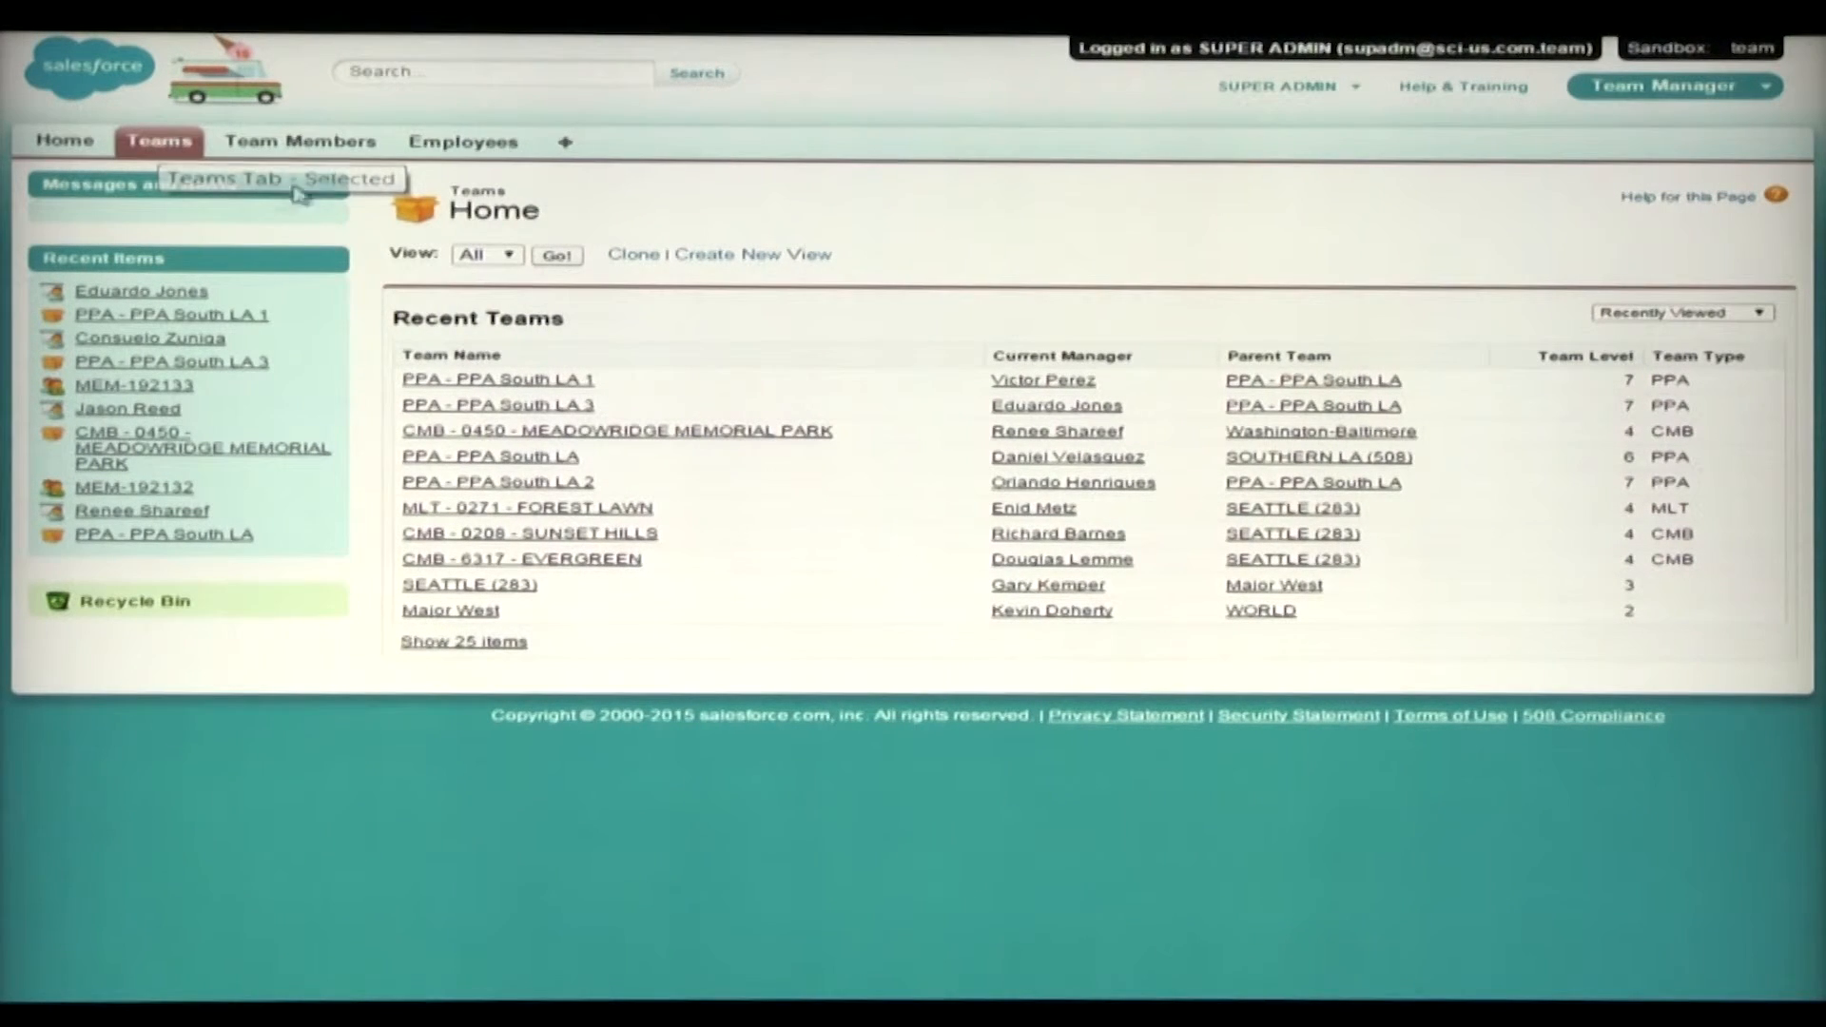
{"action": "left_click", "coordinate": [489, 72]}
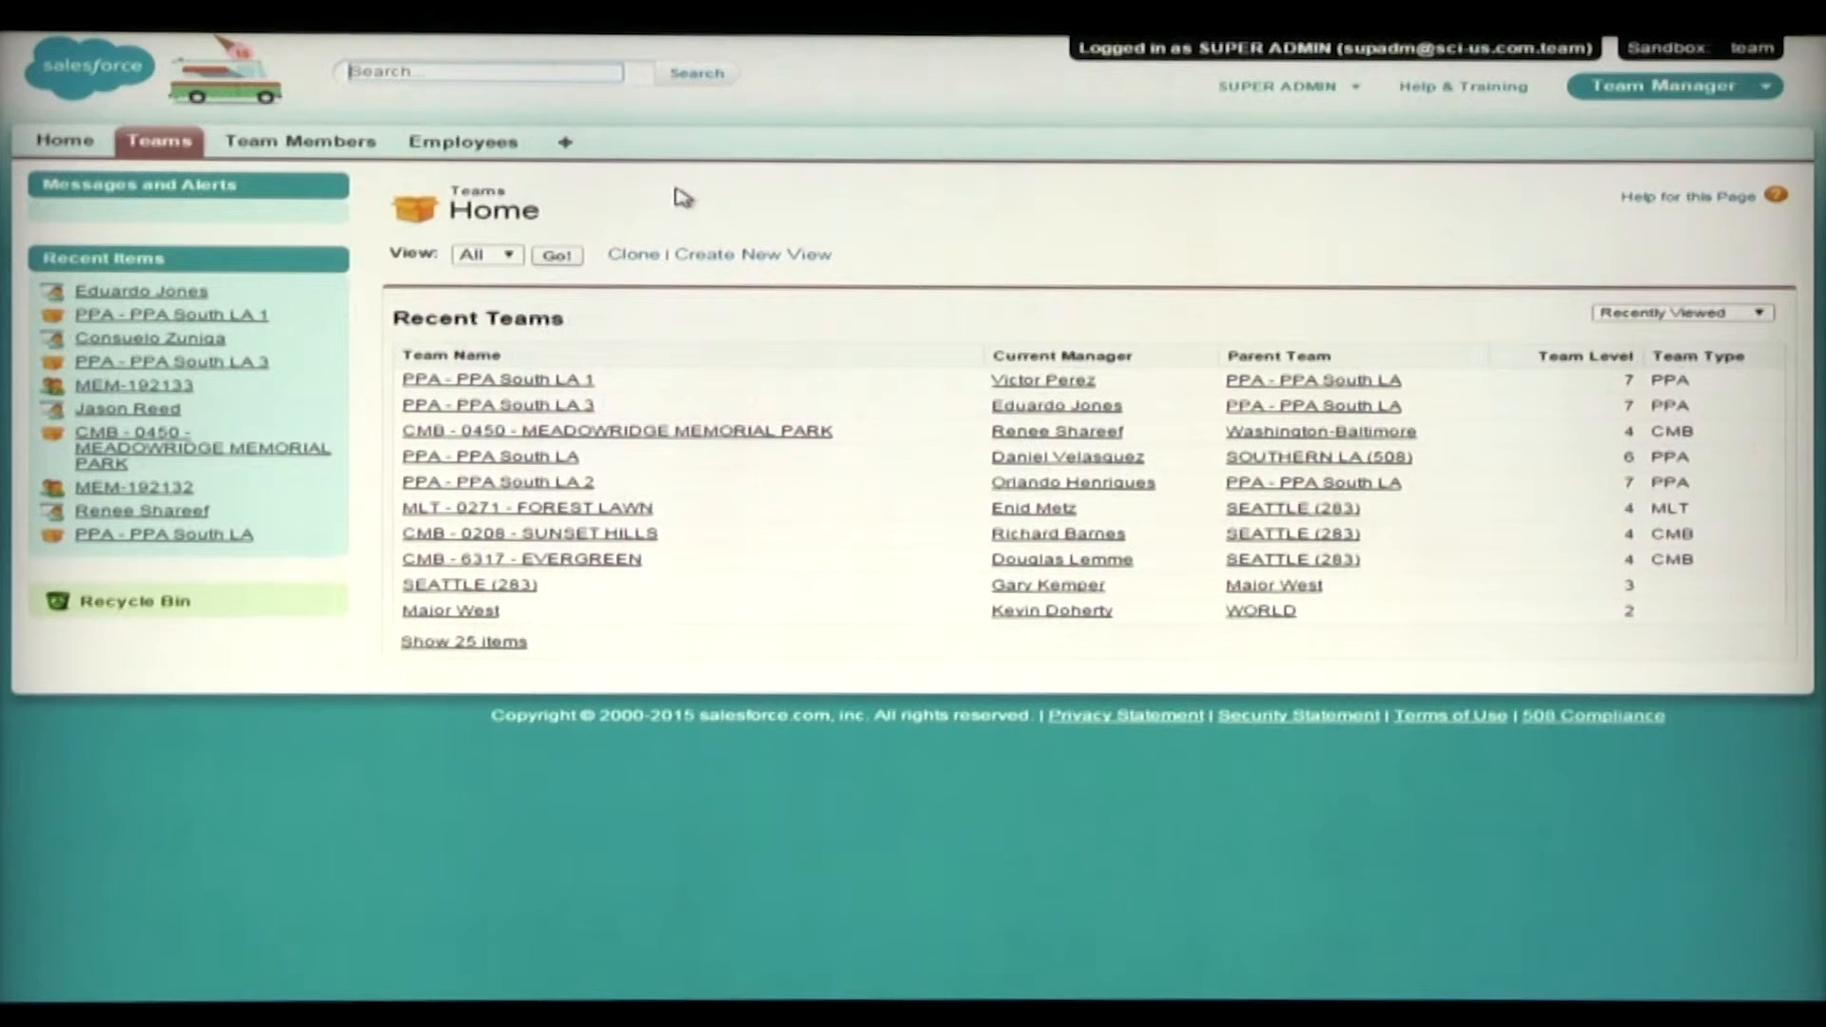
{"action": "type", "text": "Eduardo"}
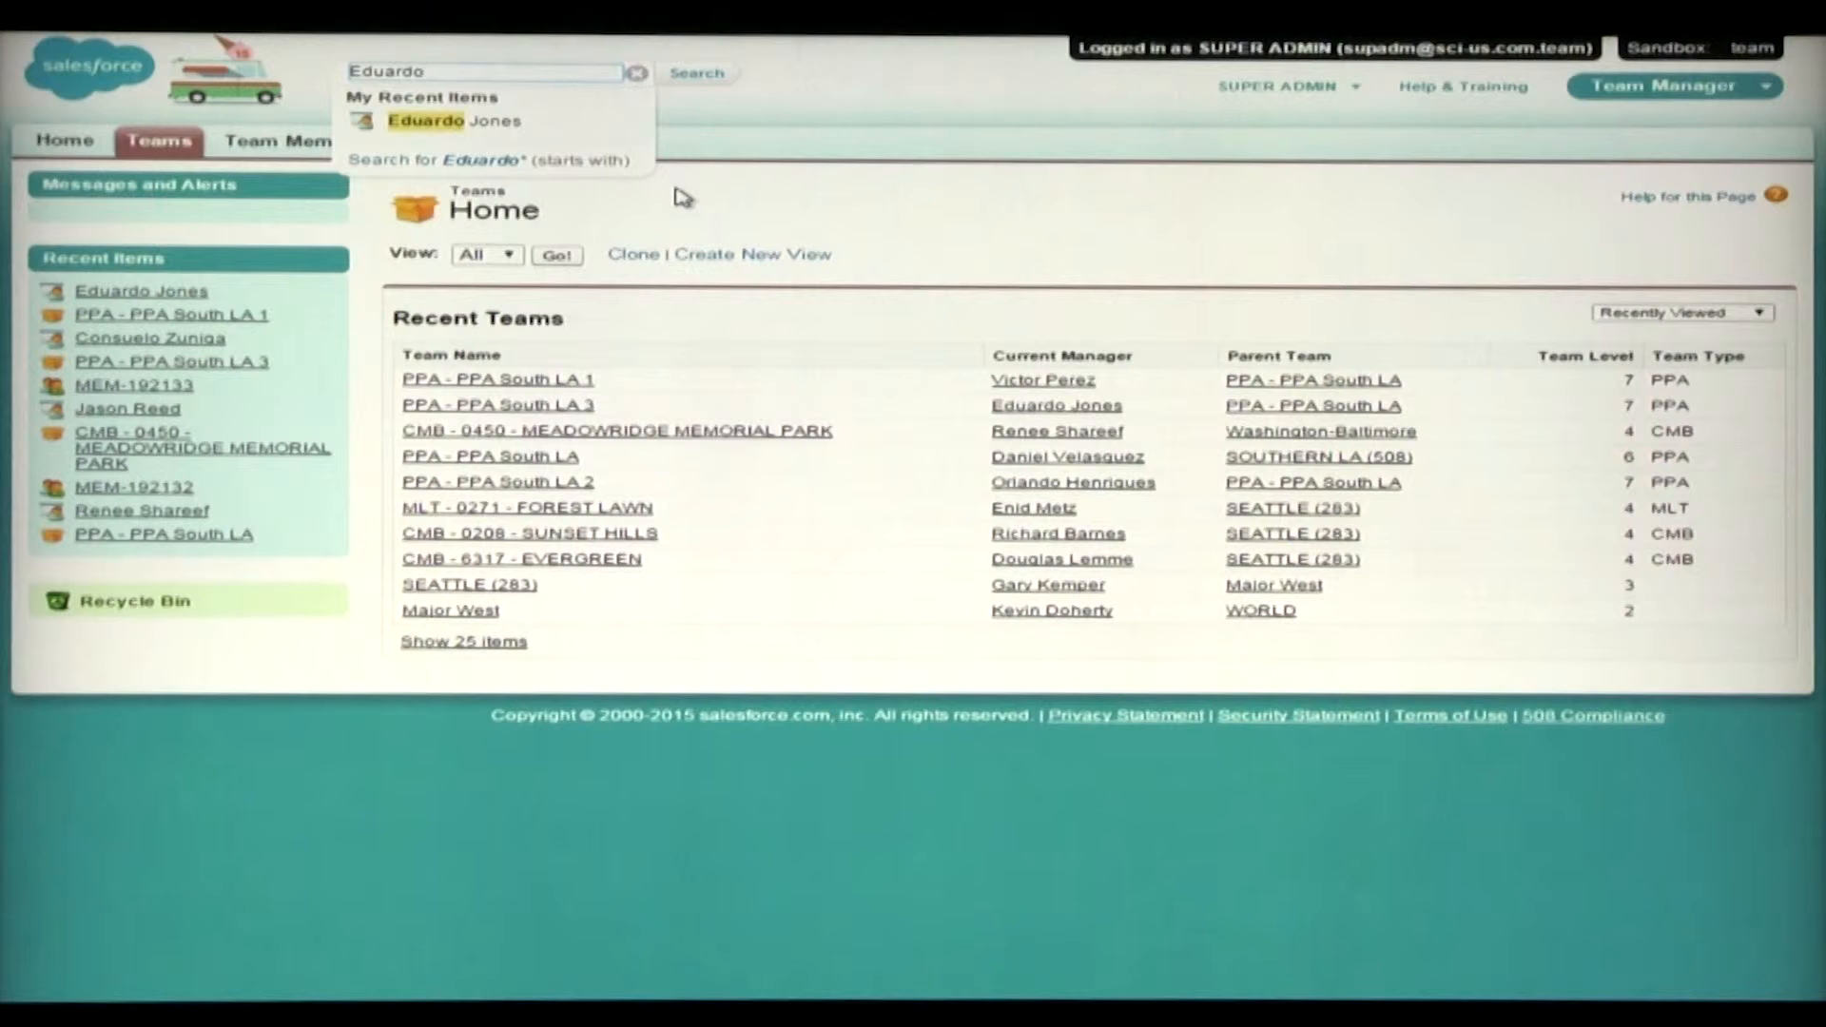
{"action": "type", "text": "jones"}
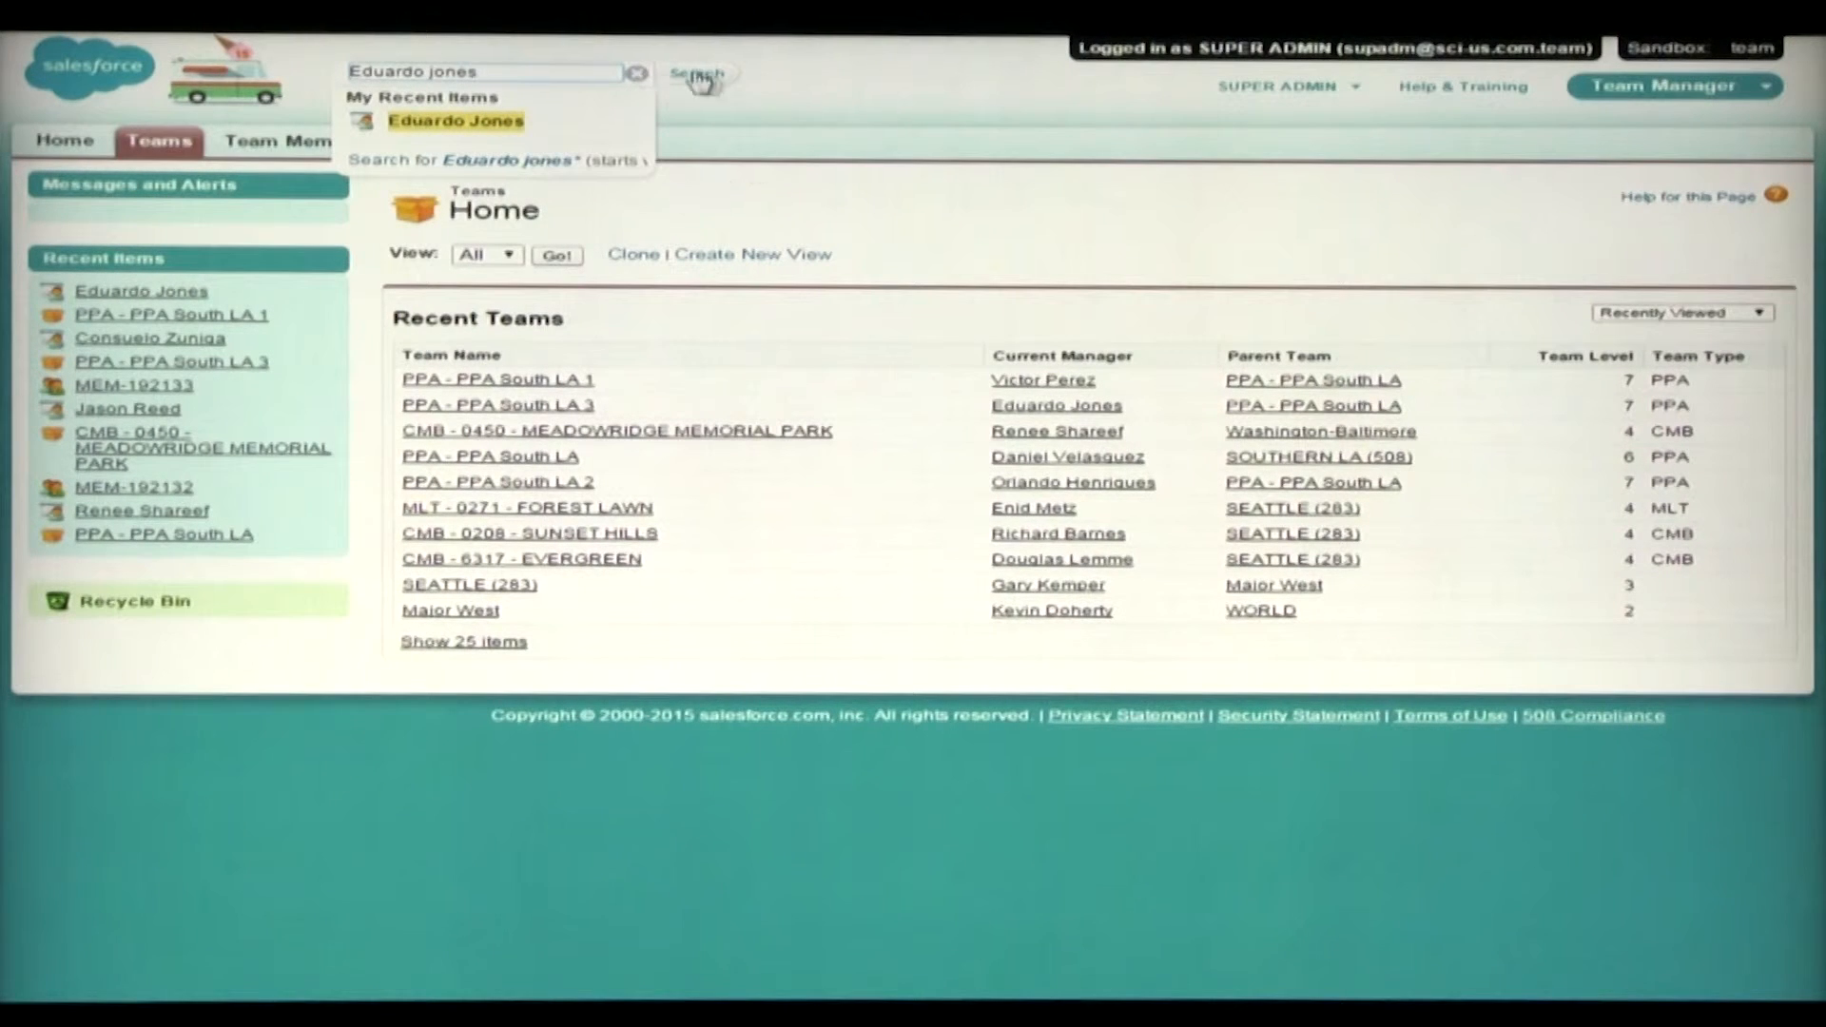
{"action": "left_click", "coordinate": [696, 72]}
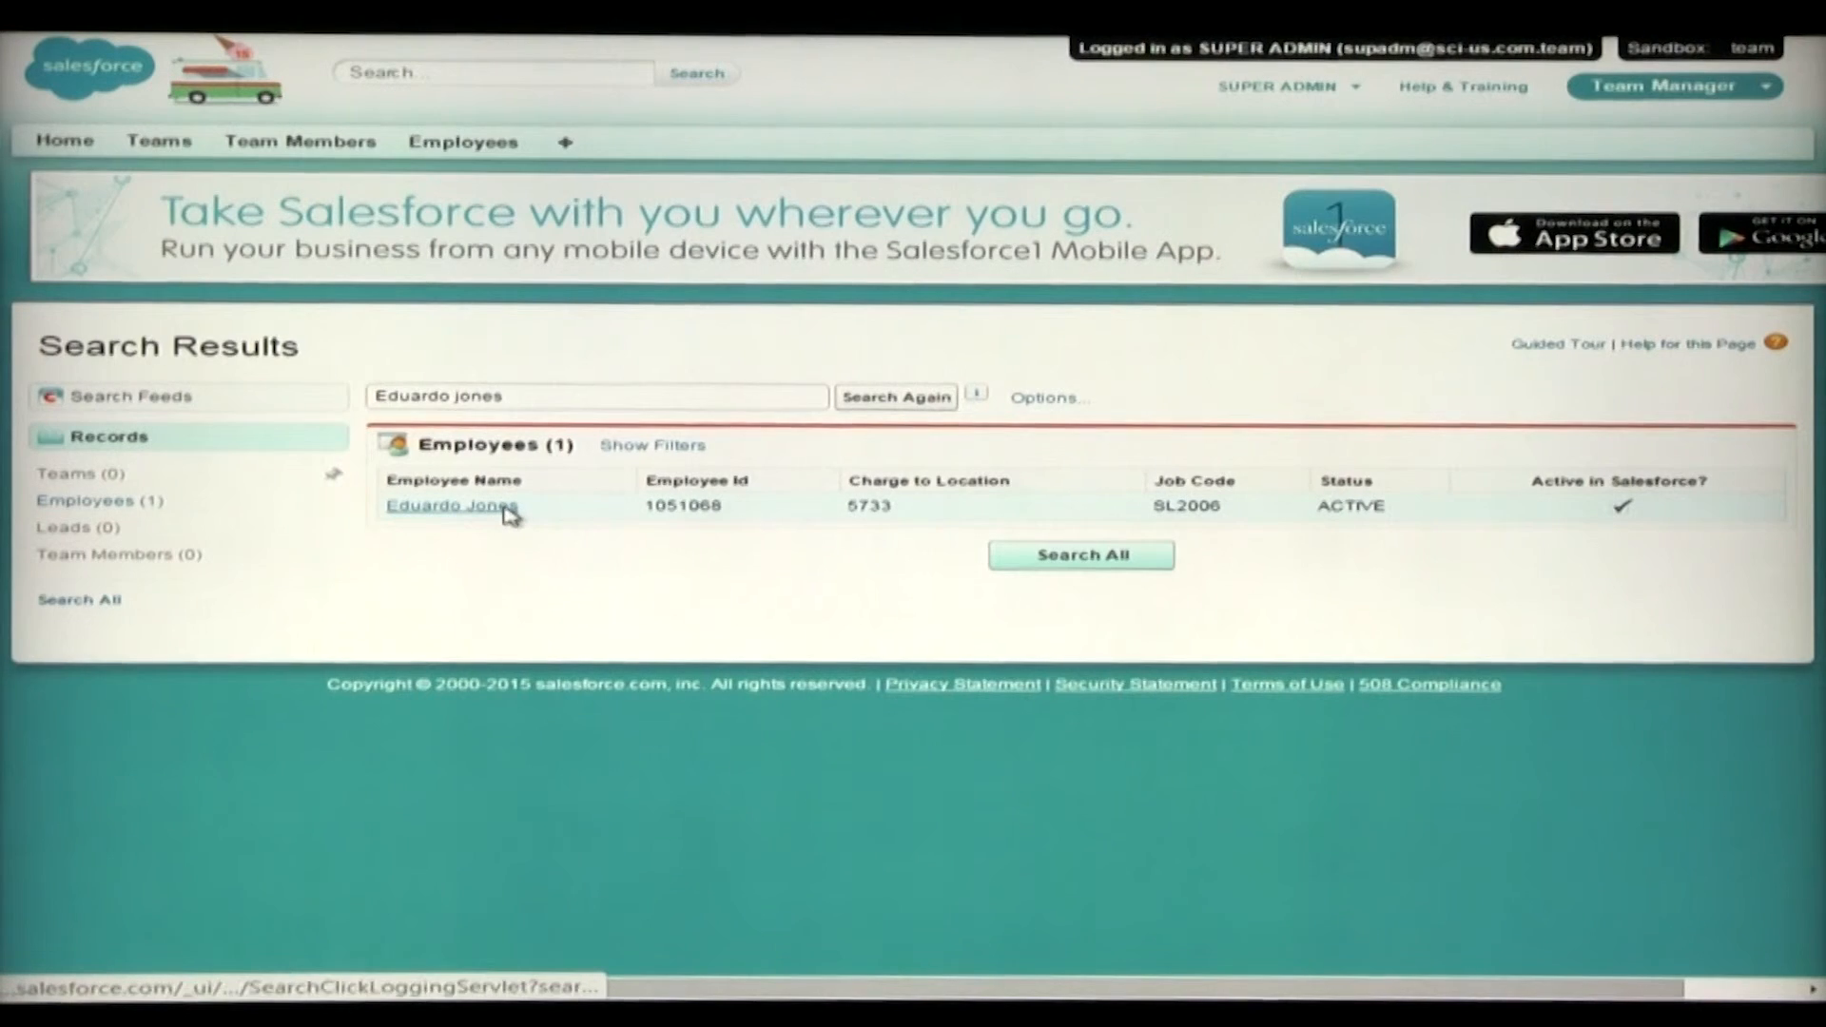
{"action": "left_click", "coordinate": [449, 506]}
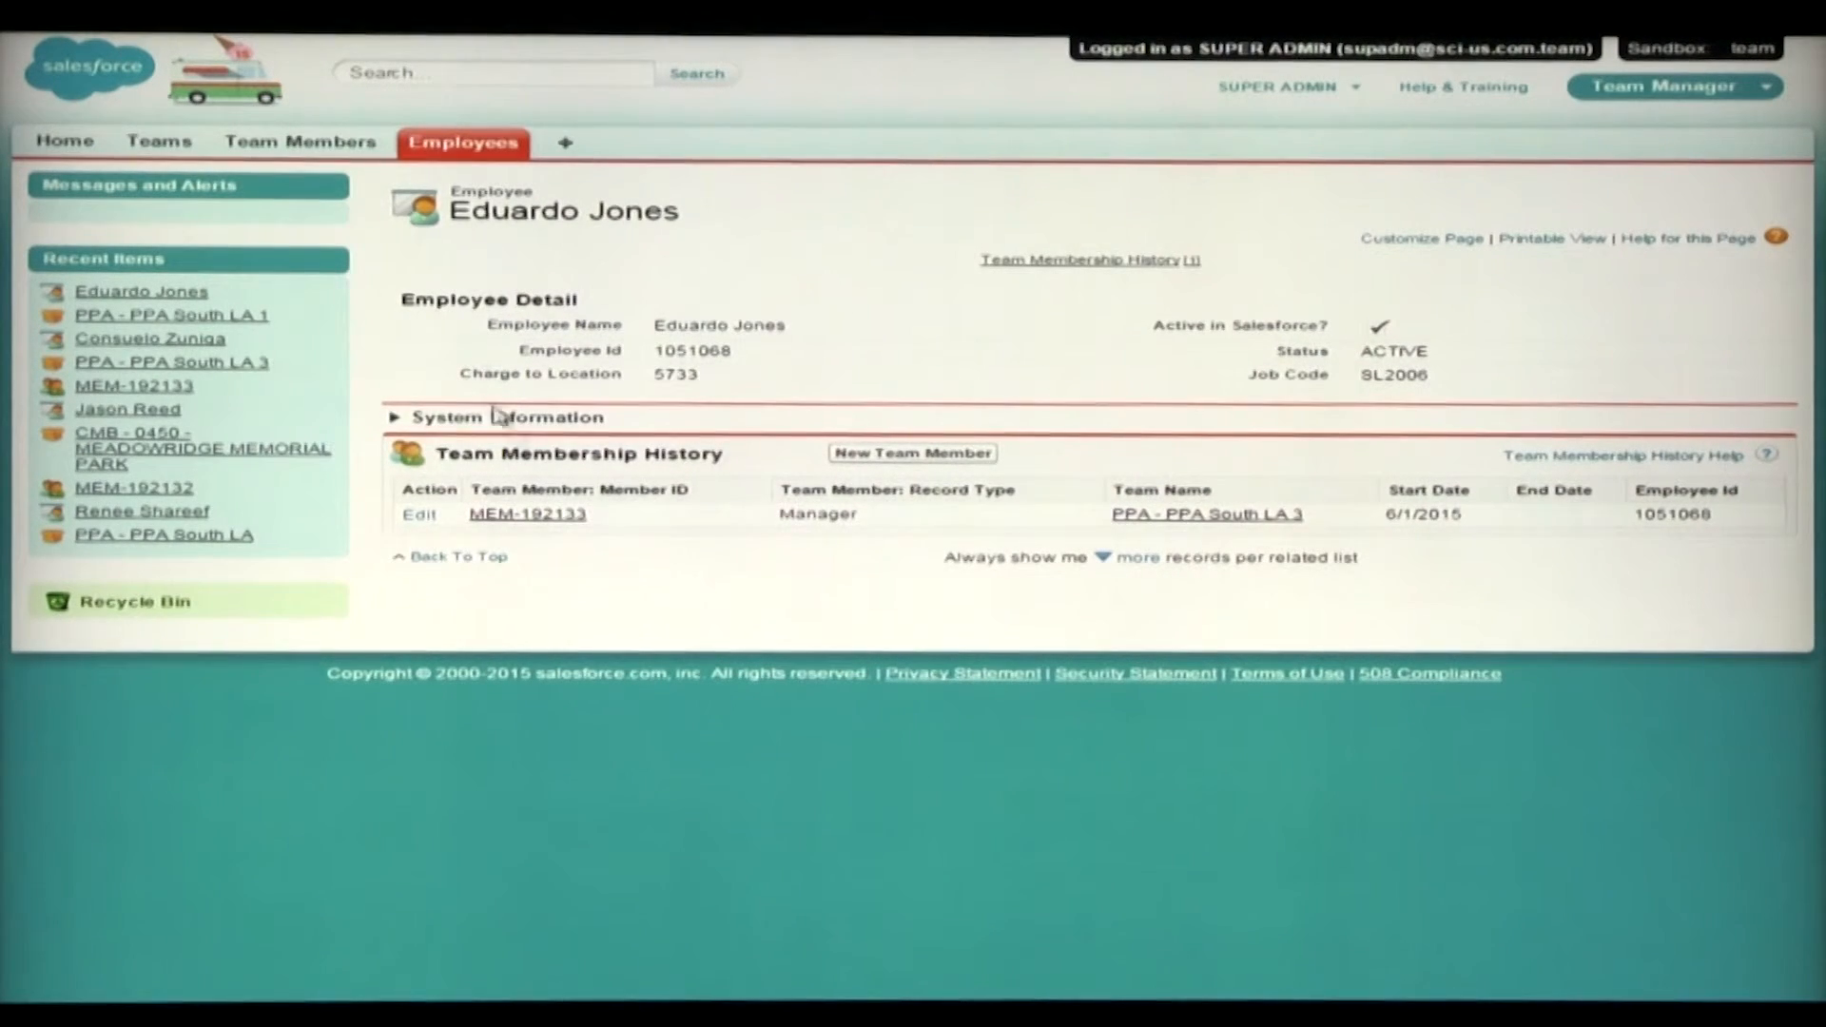
{"action": "mouse_move", "coordinate": [755, 500]}
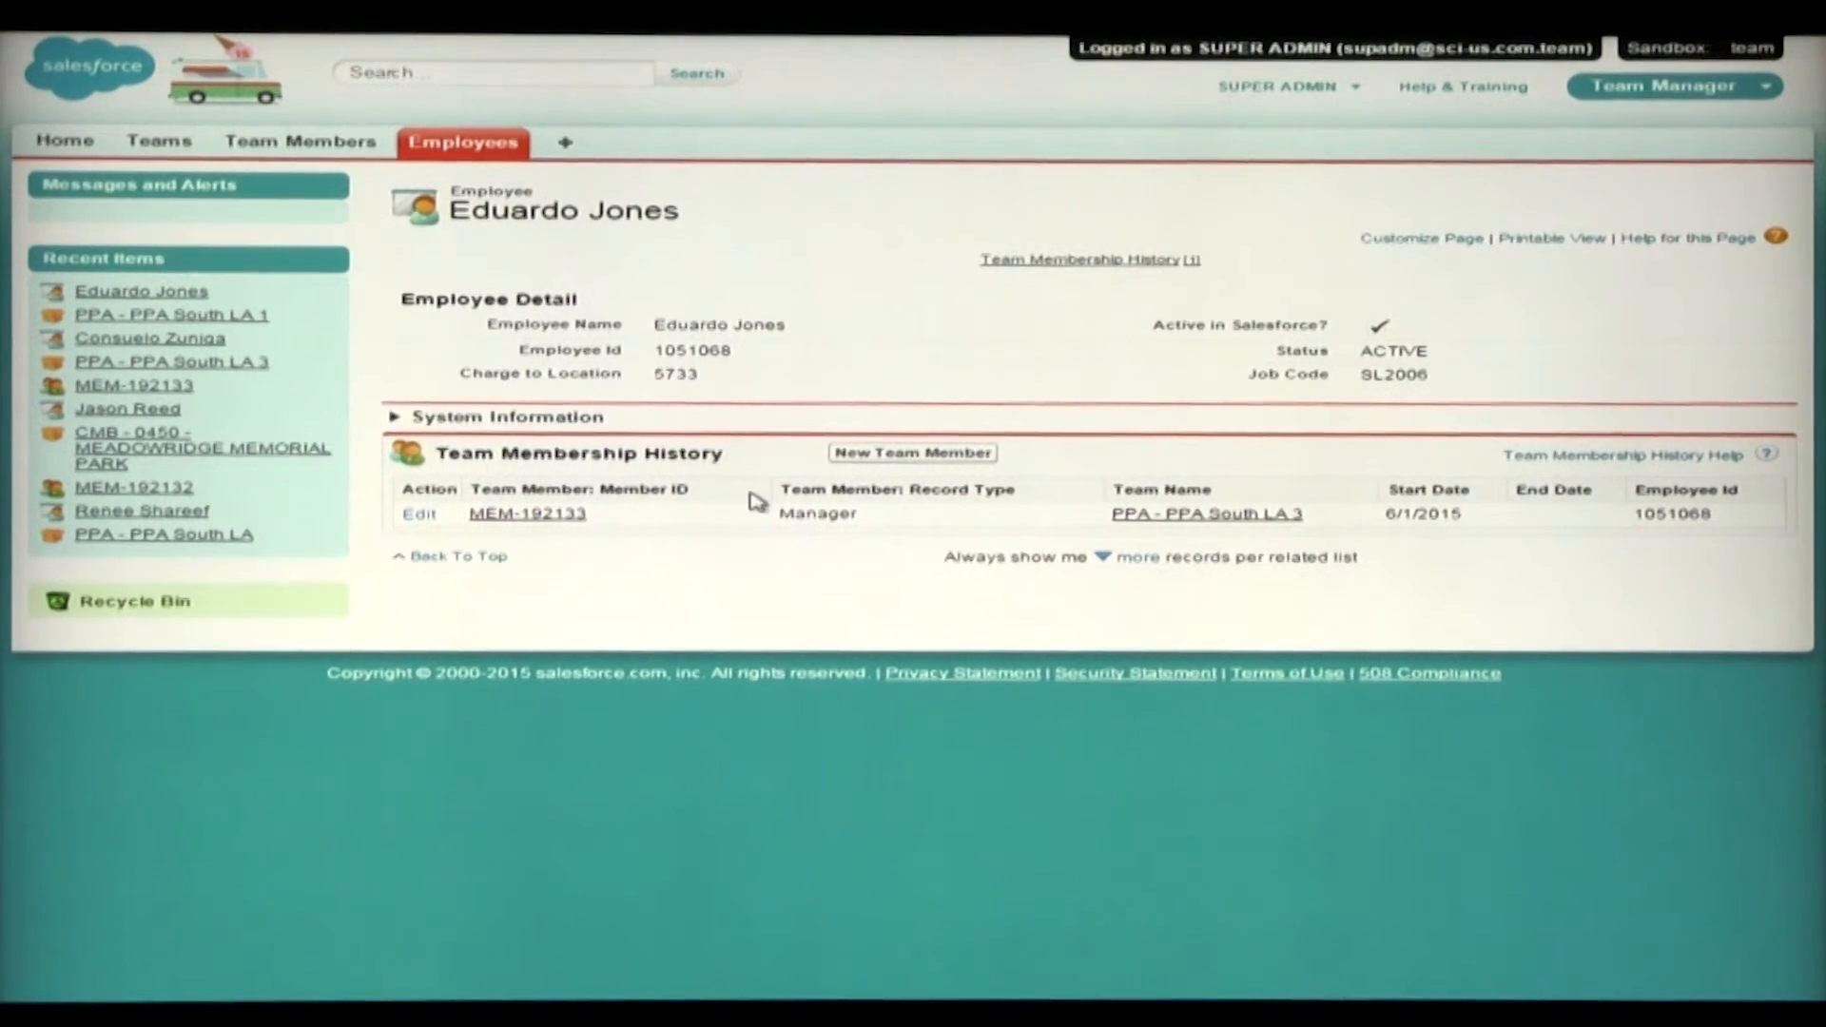
{"action": "mouse_move", "coordinate": [883, 533]}
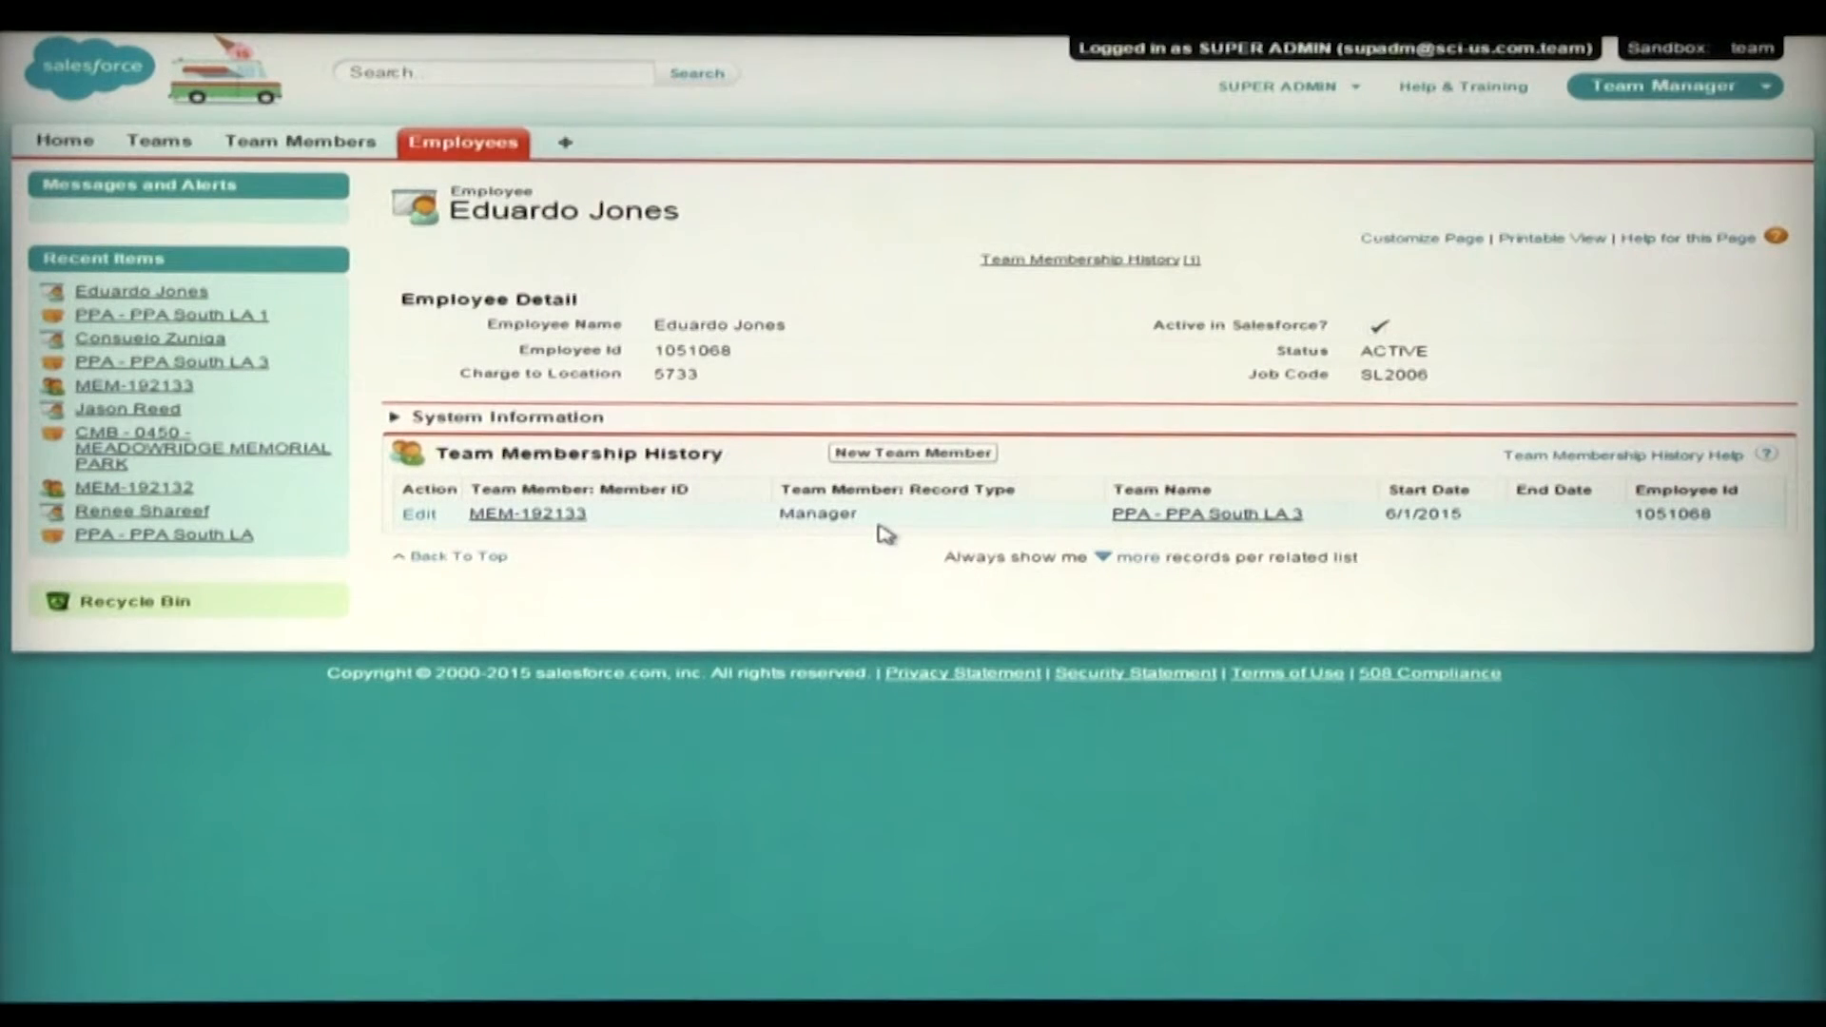
{"action": "mouse_move", "coordinate": [1554, 531]}
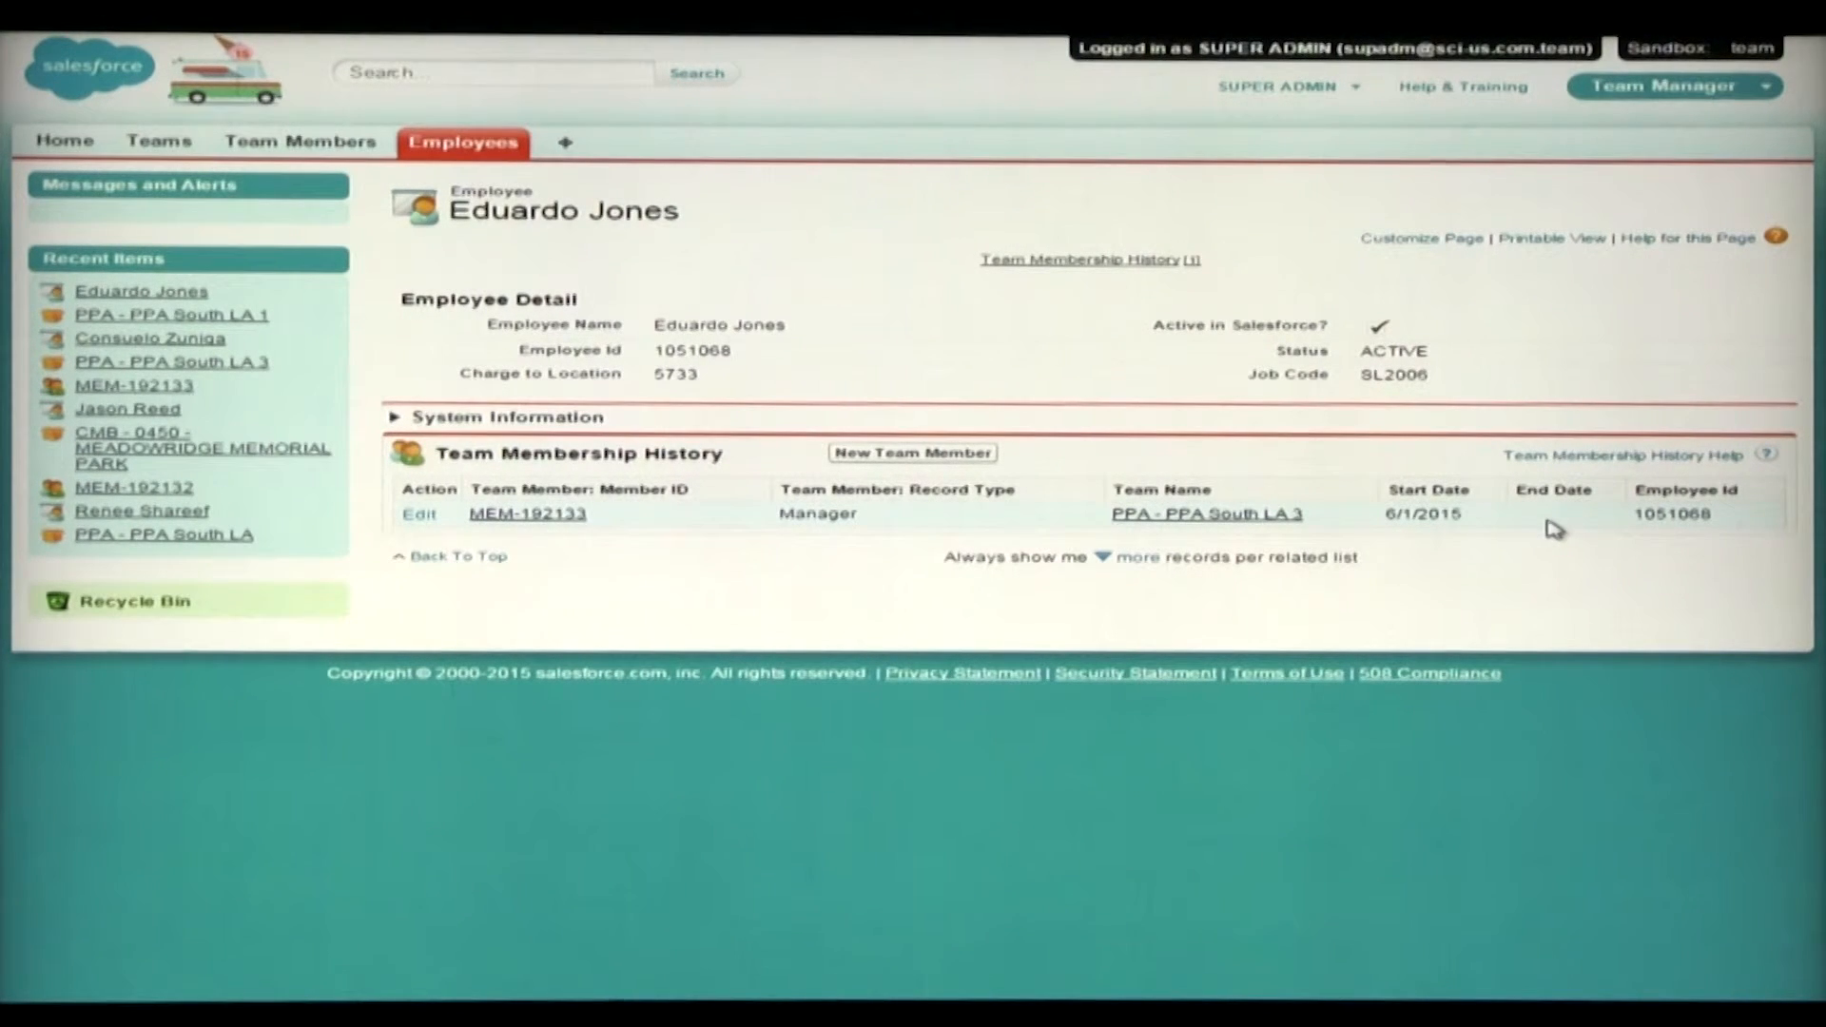
{"action": "mouse_move", "coordinate": [1191, 537]}
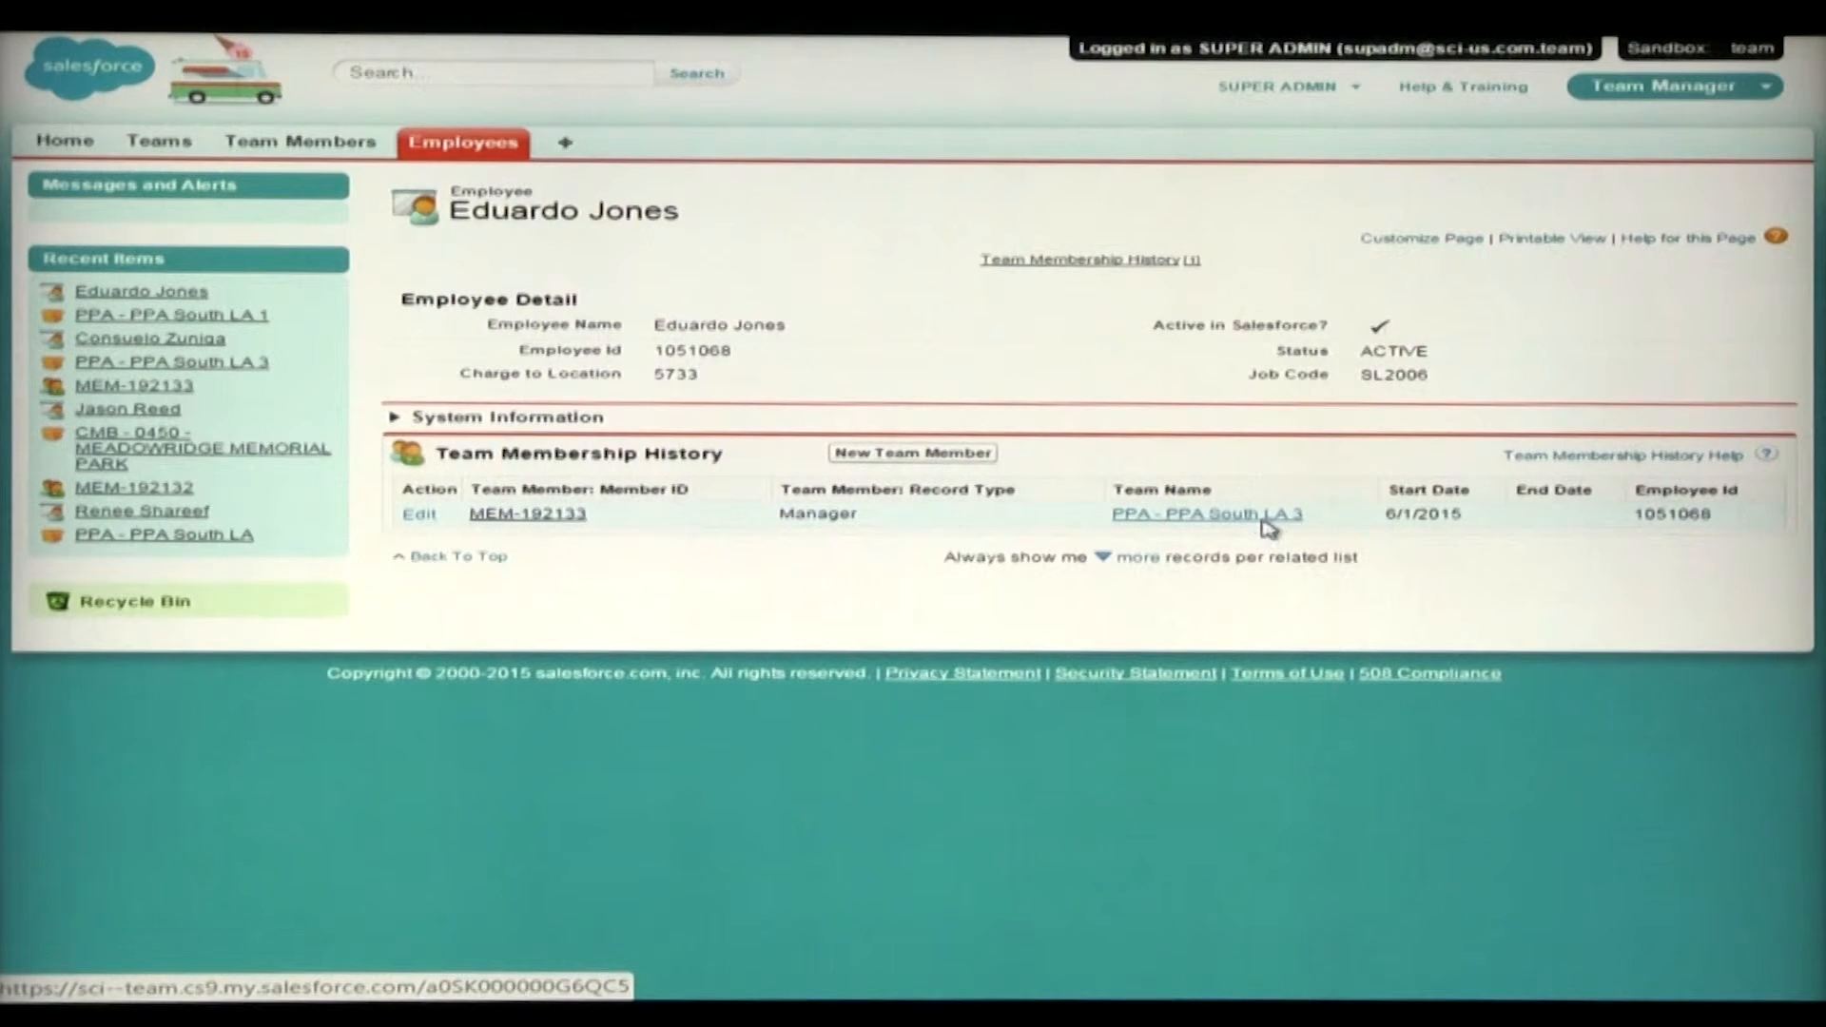
- From the PPA - PPA South LA 3 team, start a new Counselor team member form
{"action": "left_click", "coordinate": [1208, 513]}
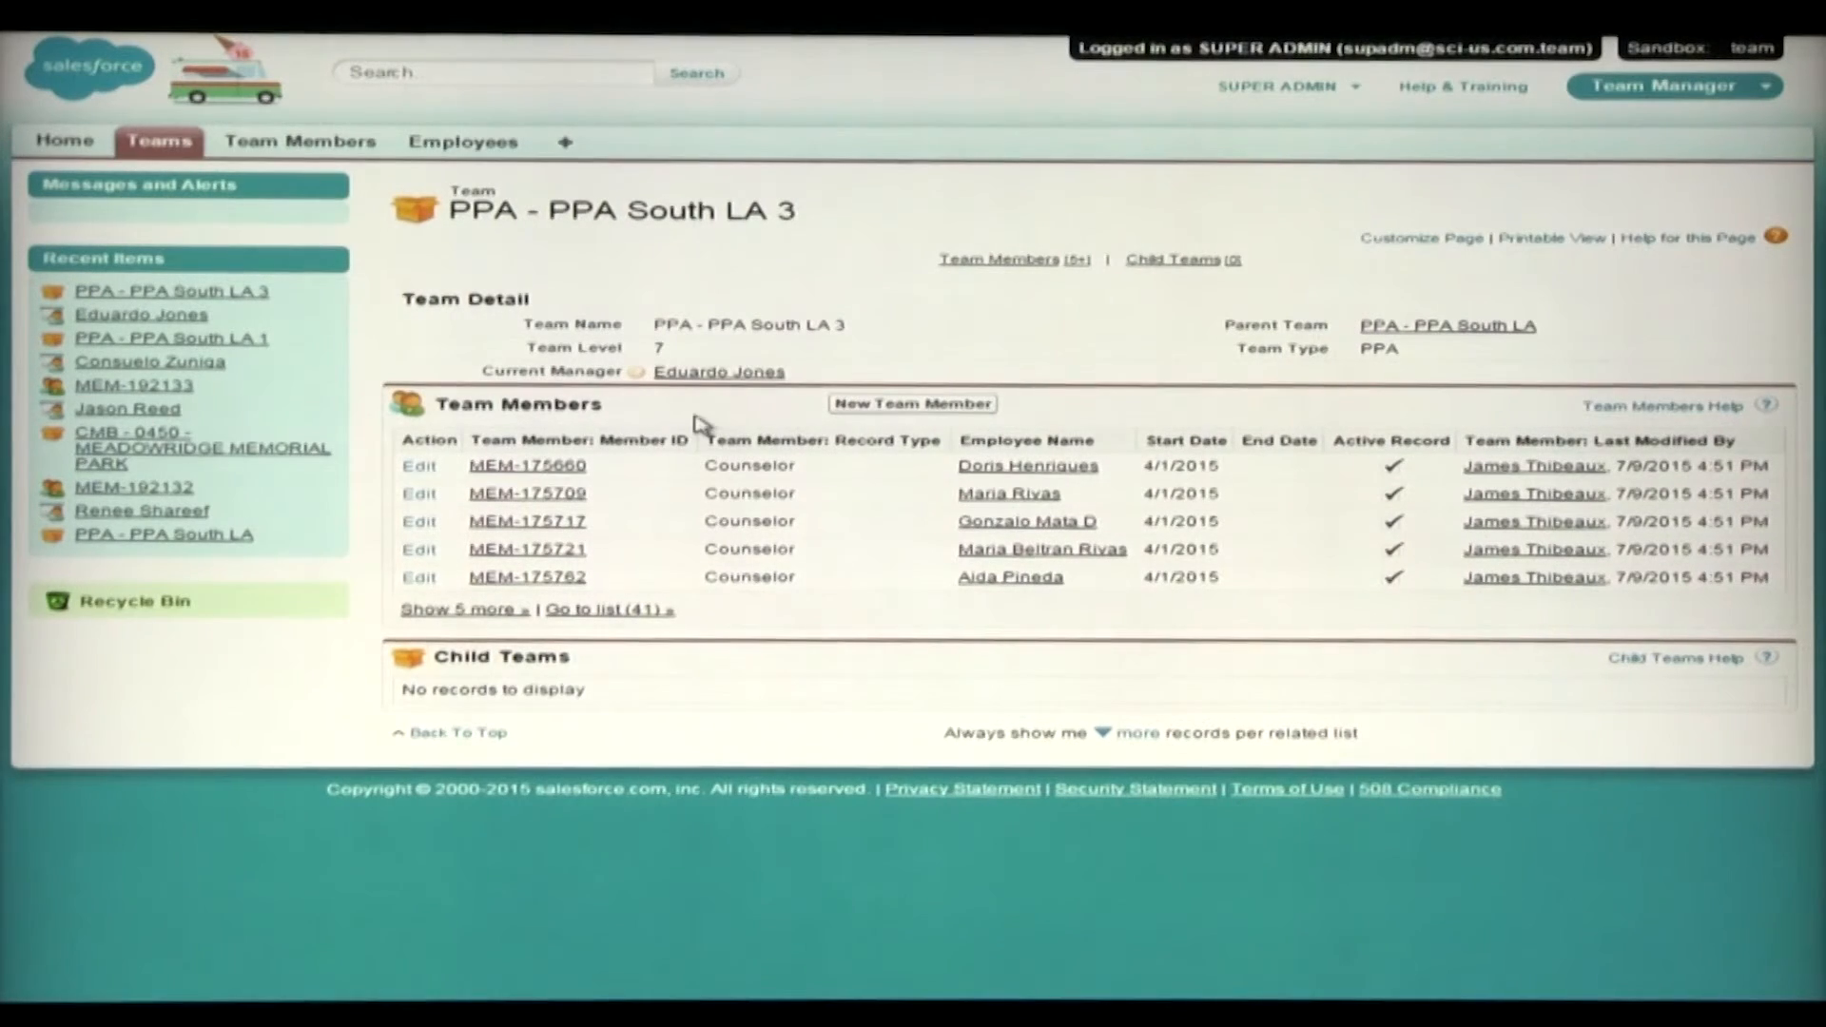
{"action": "mouse_move", "coordinate": [1054, 445]}
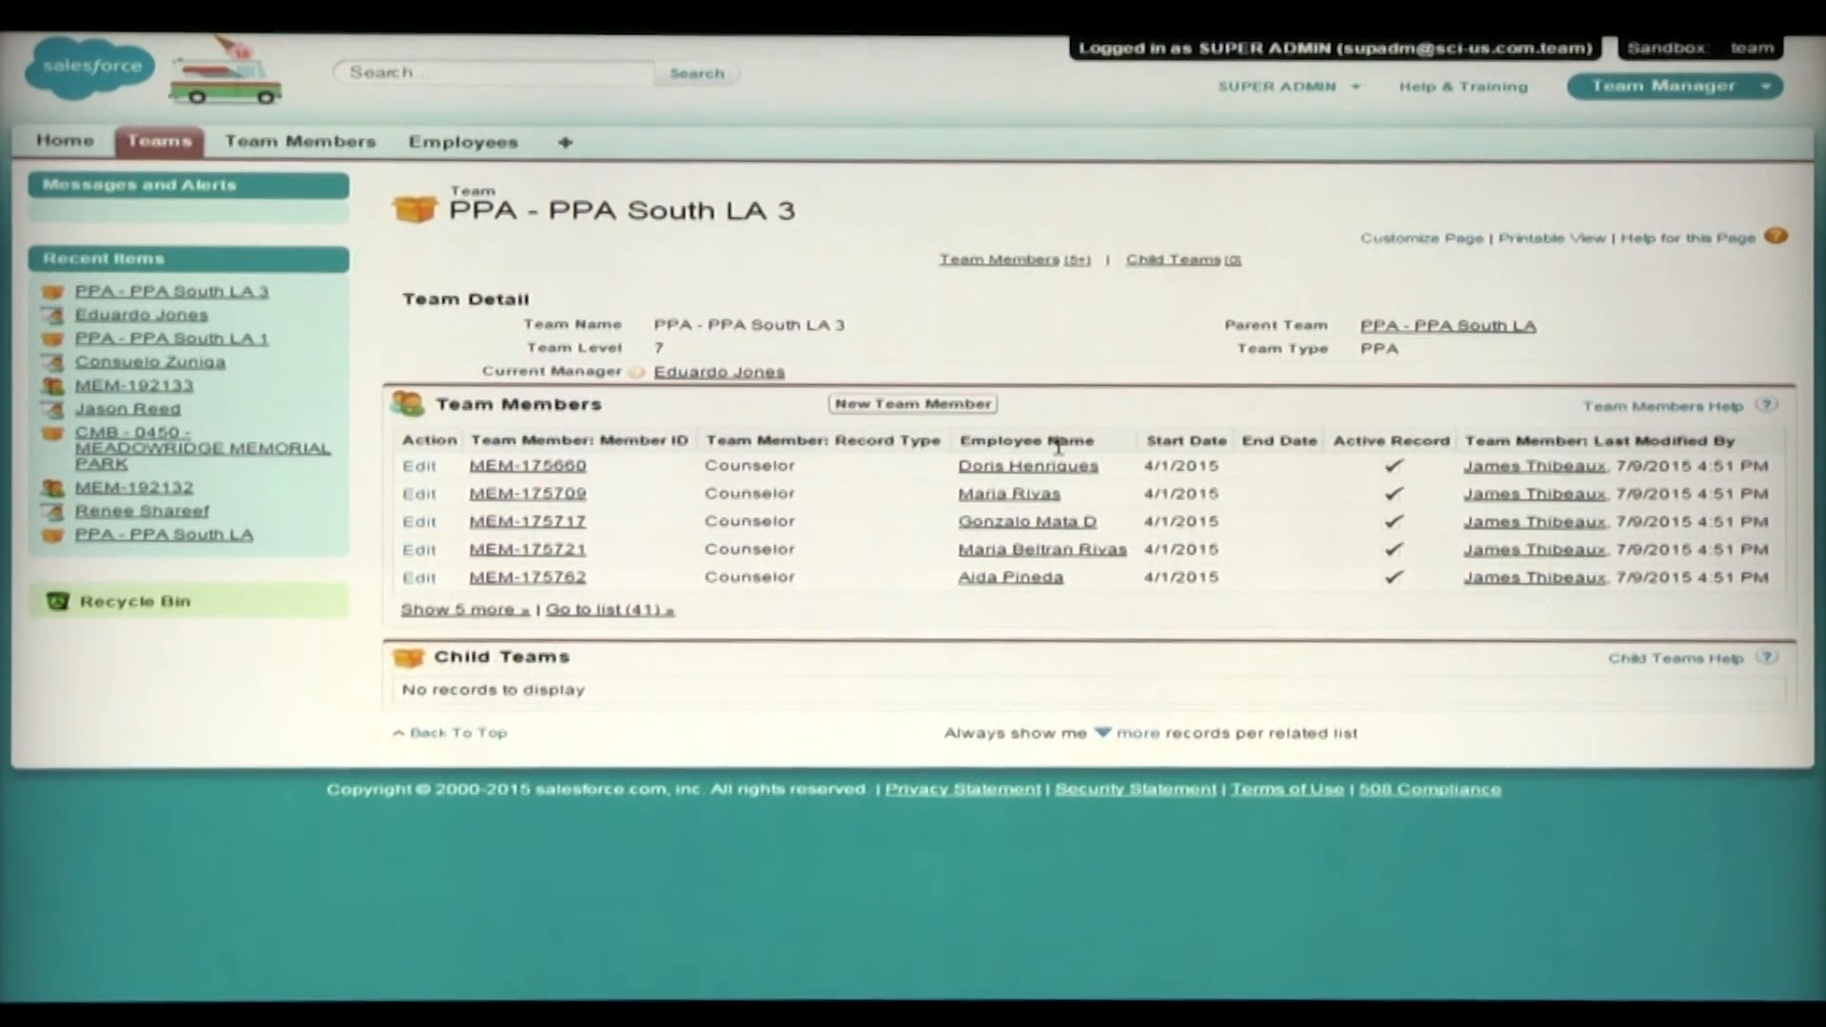
{"action": "mouse_move", "coordinate": [685, 548]}
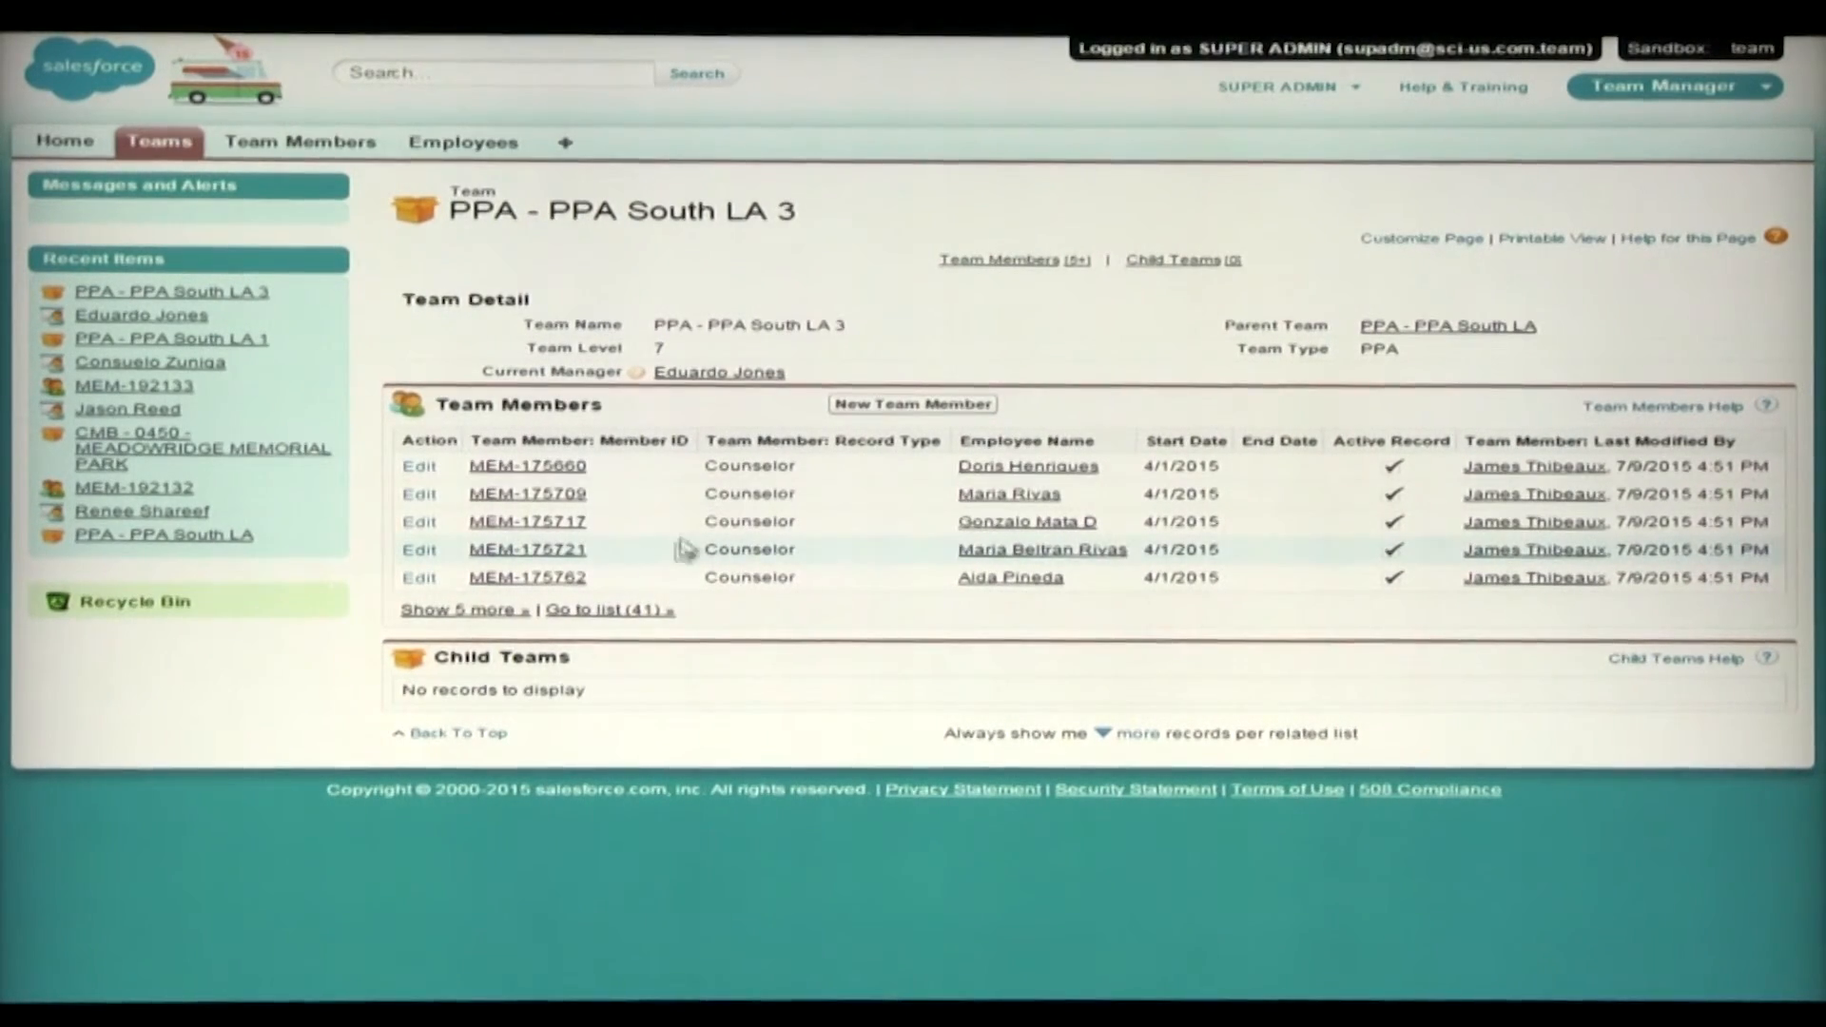
{"action": "mouse_move", "coordinate": [813, 440]}
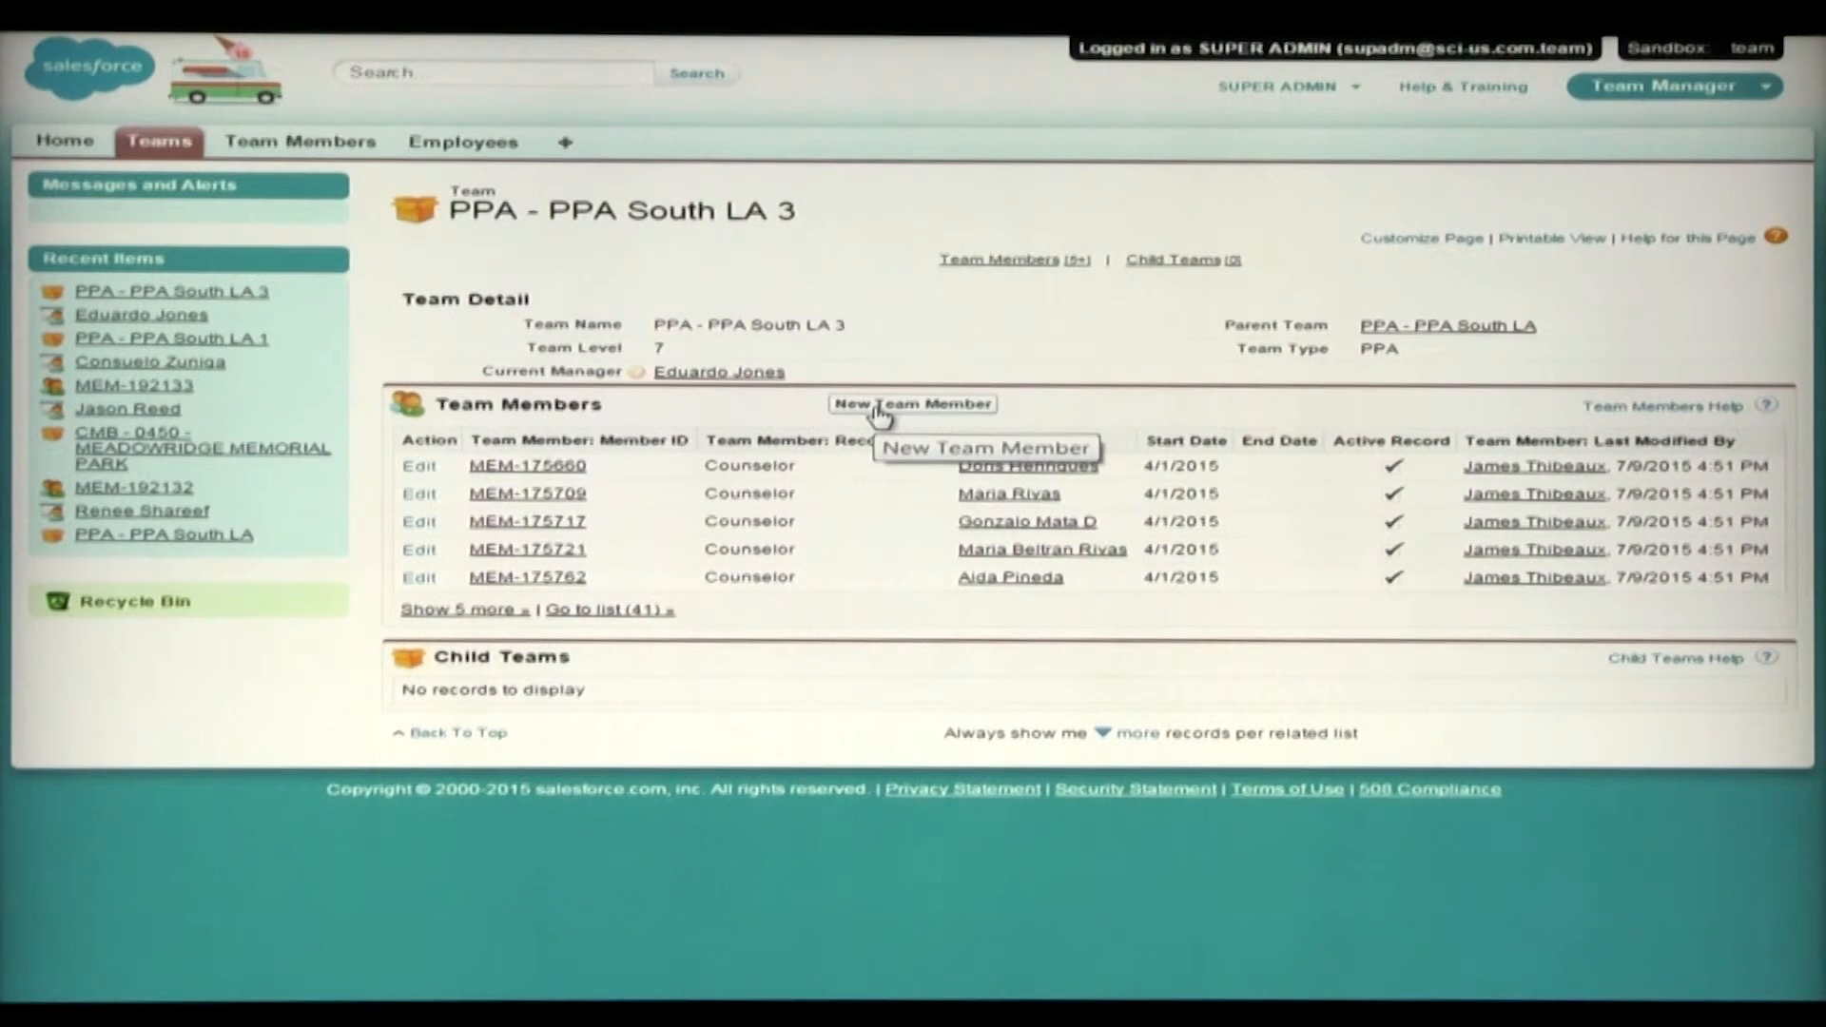
{"action": "left_click", "coordinate": [913, 403]}
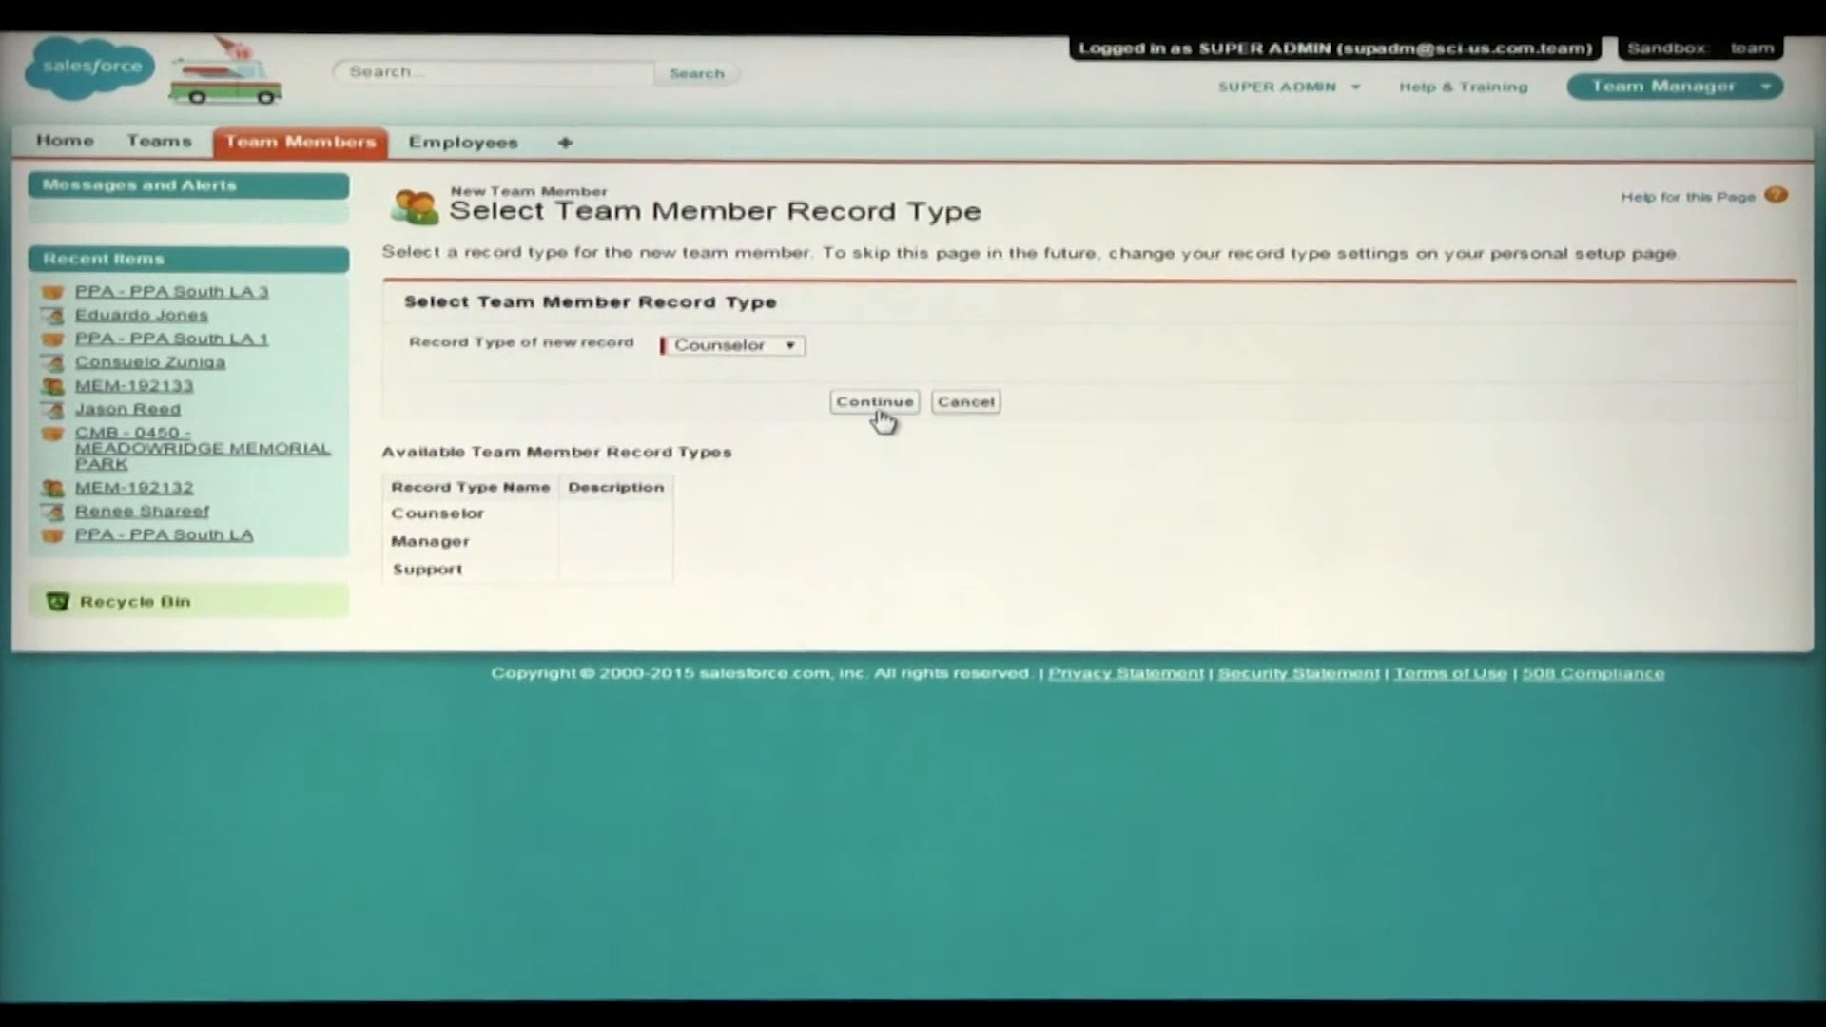
{"action": "left_click", "coordinate": [873, 401]}
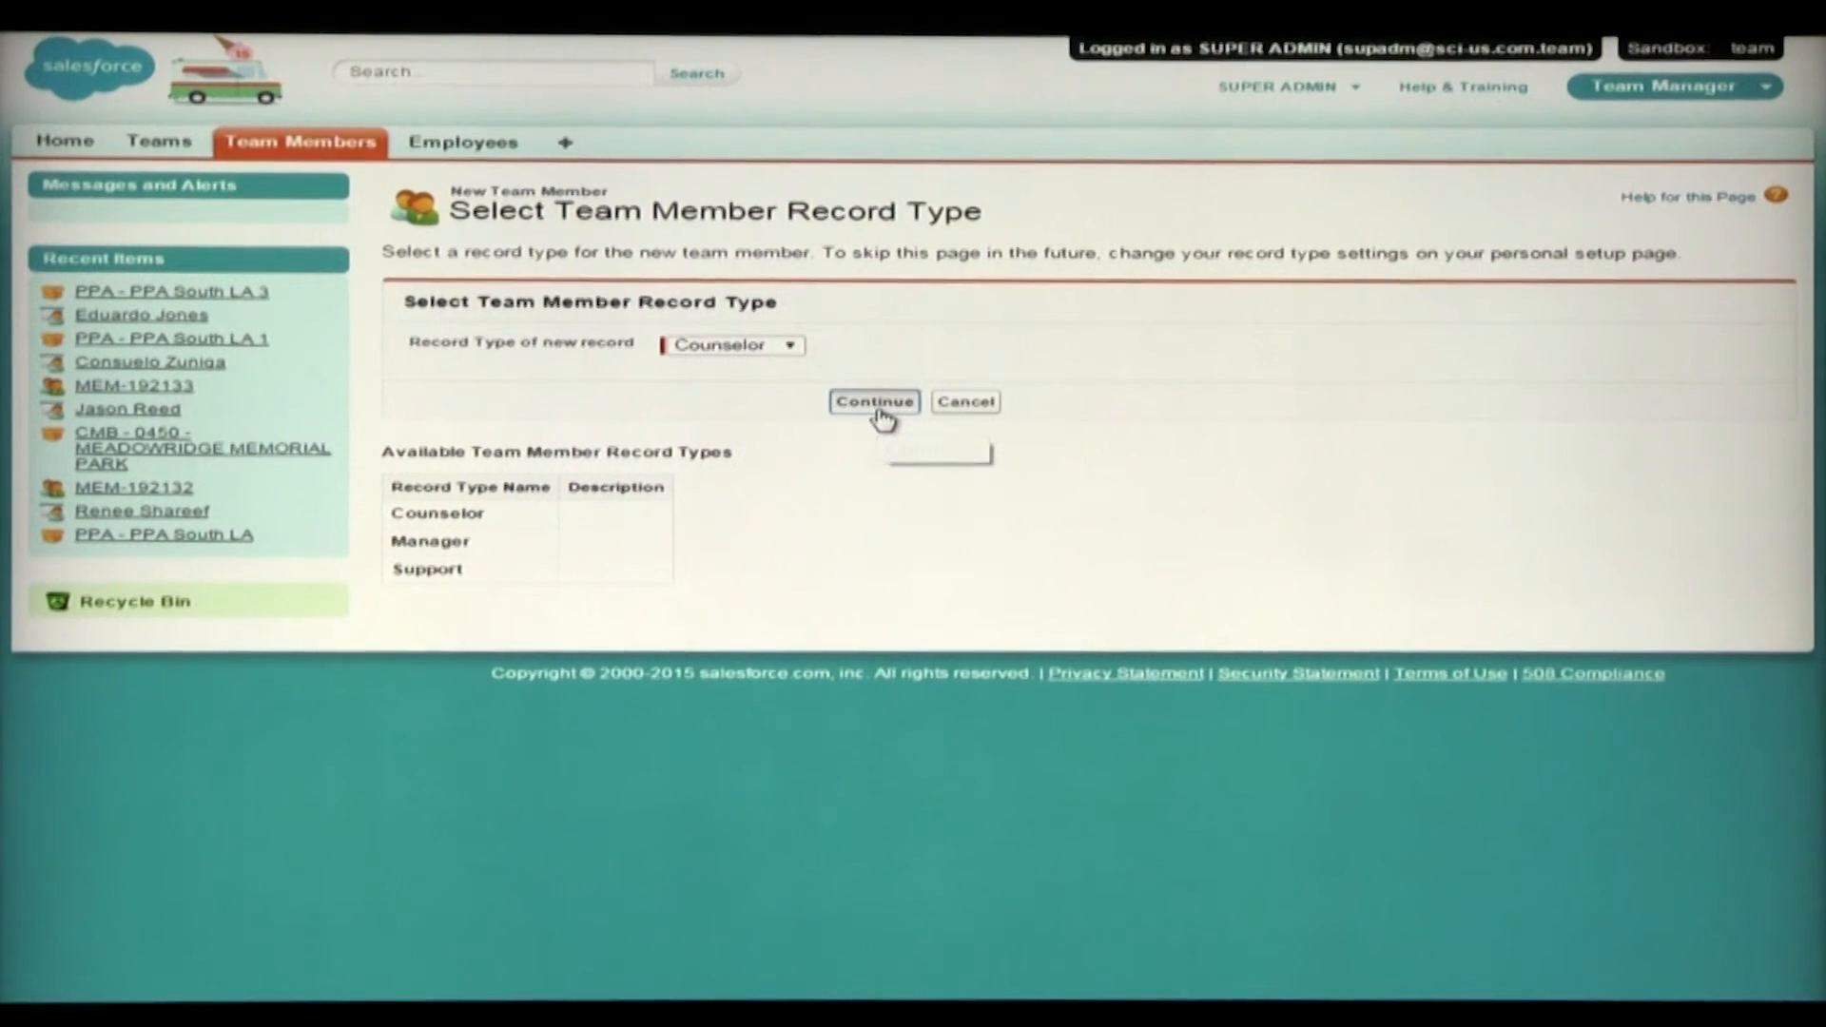
{"action": "left_click", "coordinate": [873, 401]}
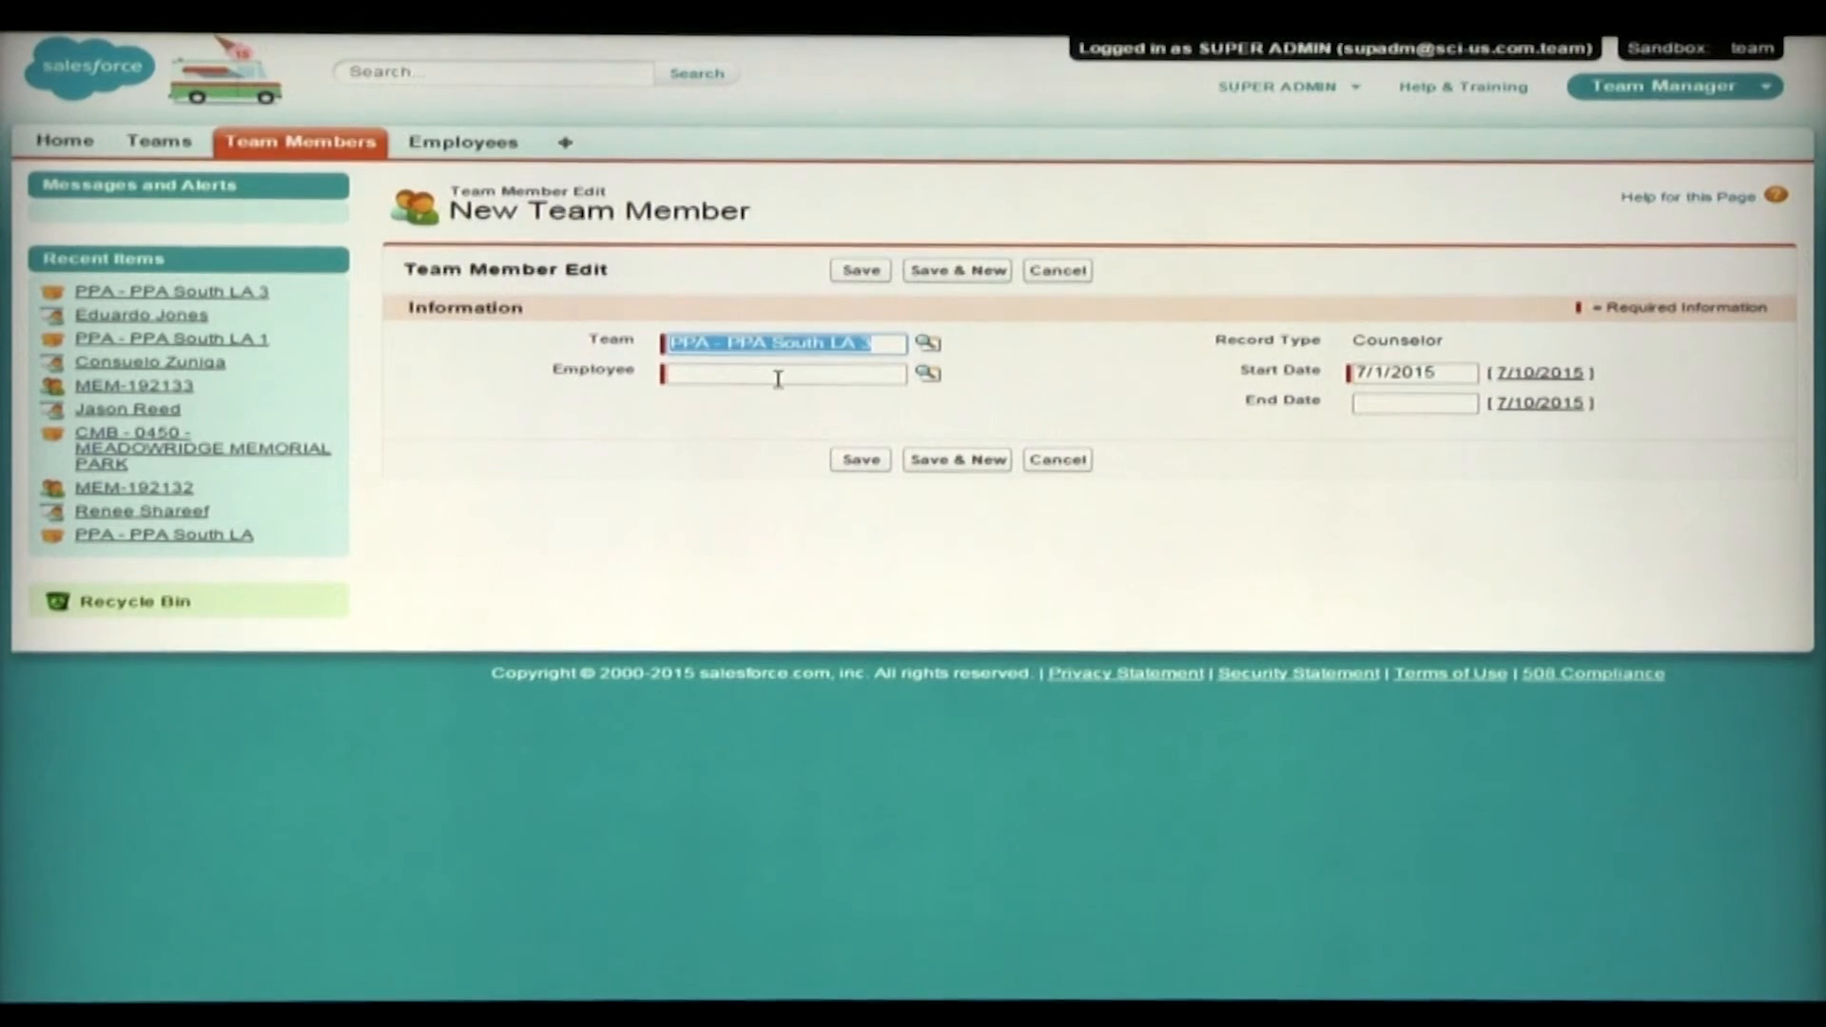
{"action": "left_click", "coordinate": [928, 373]}
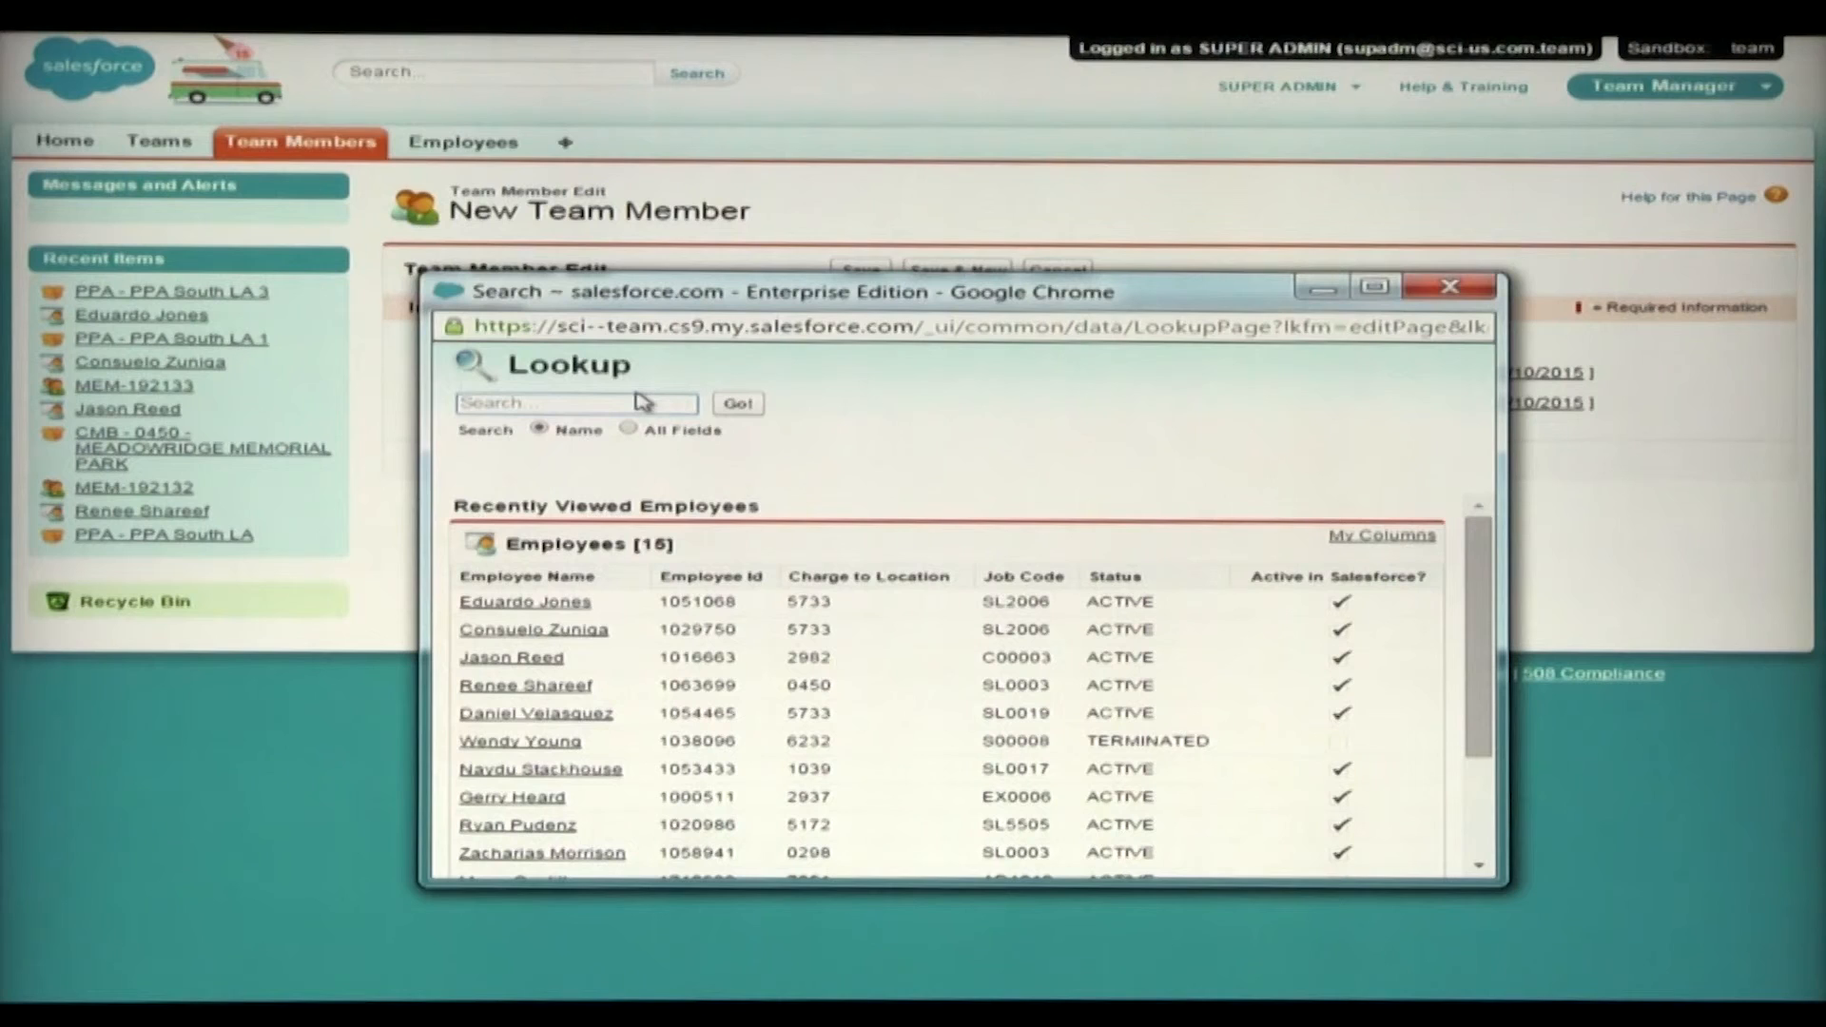
{"action": "type", "text": "consuelo zun"}
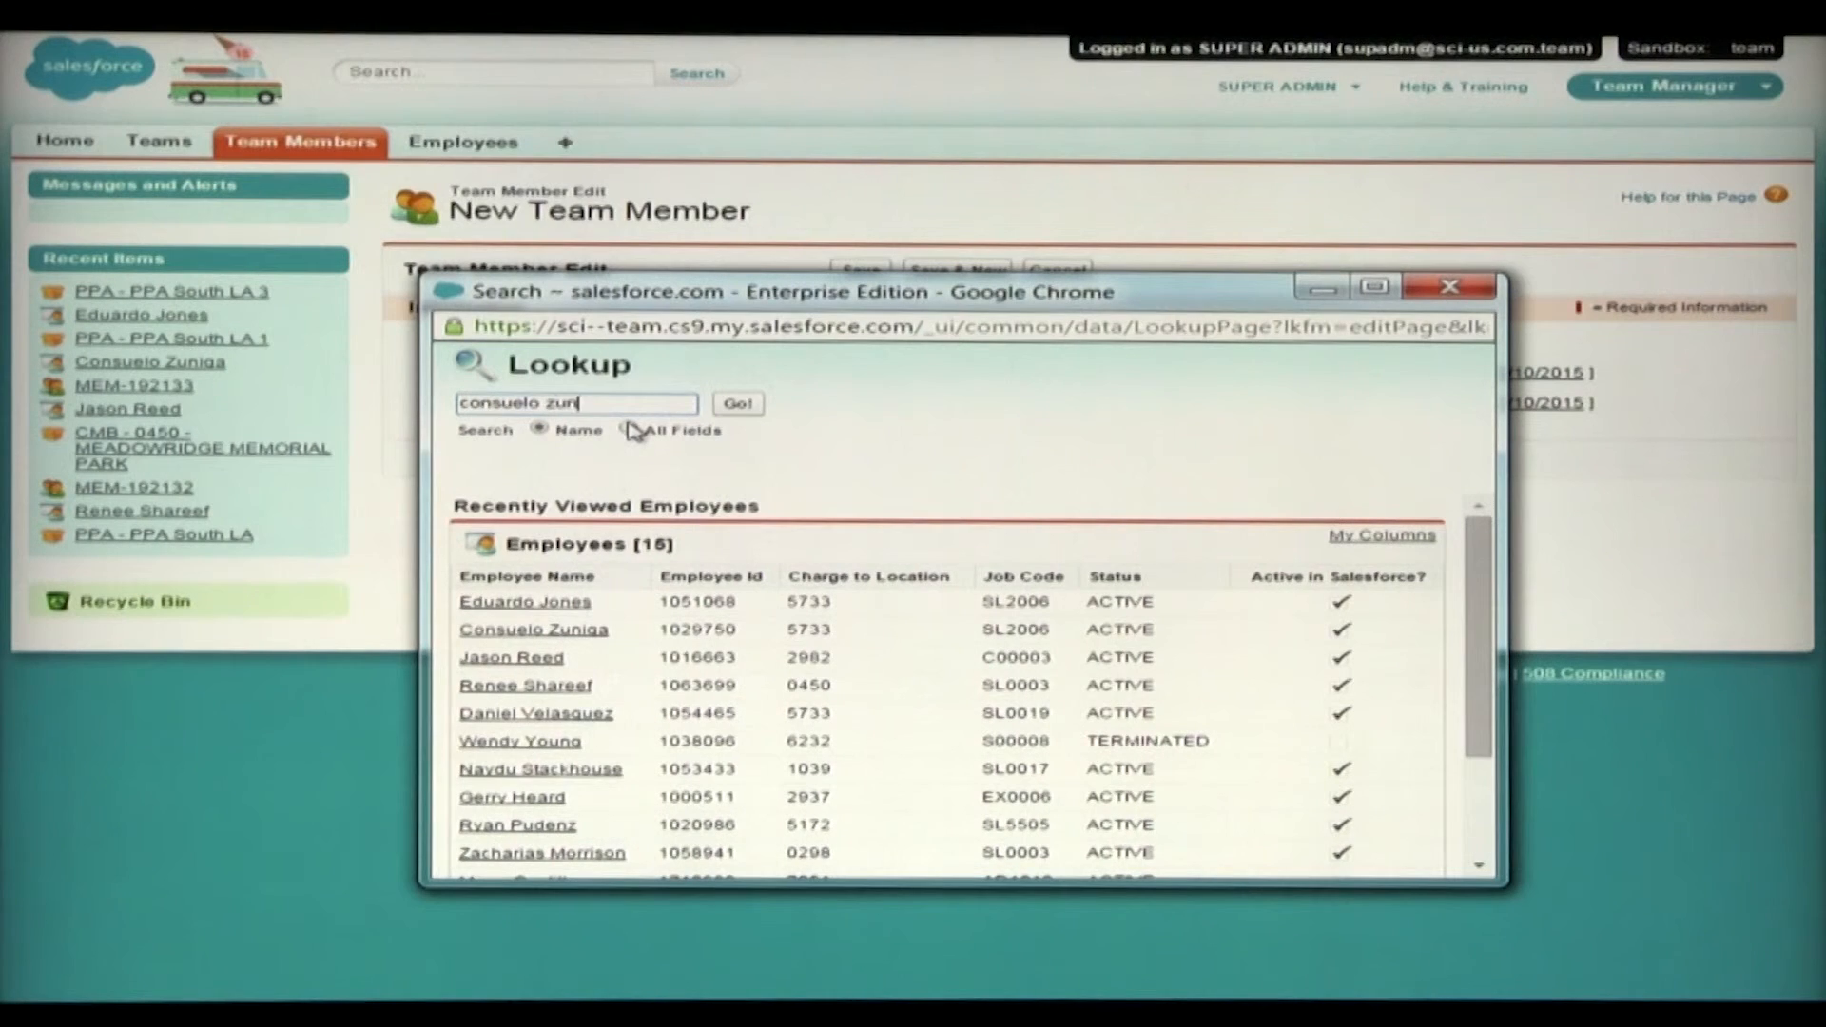
{"action": "left_click", "coordinate": [738, 403]}
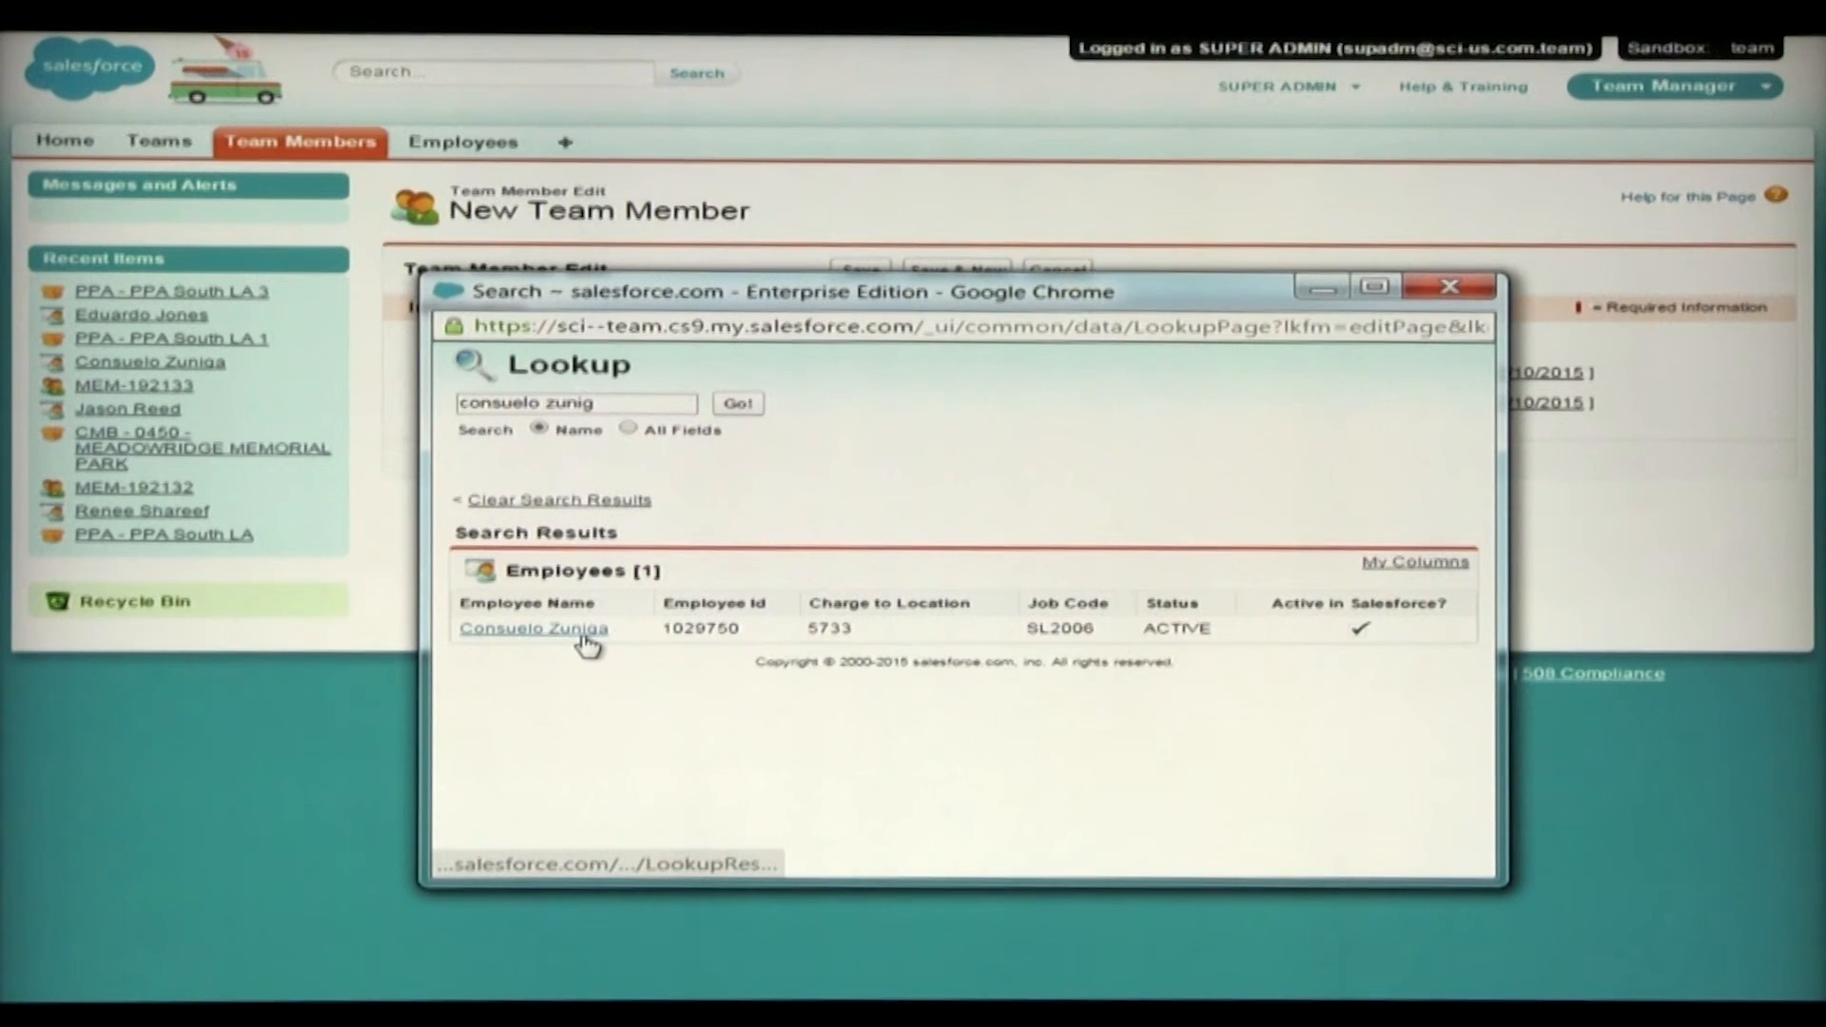
{"action": "left_click", "coordinate": [533, 627]}
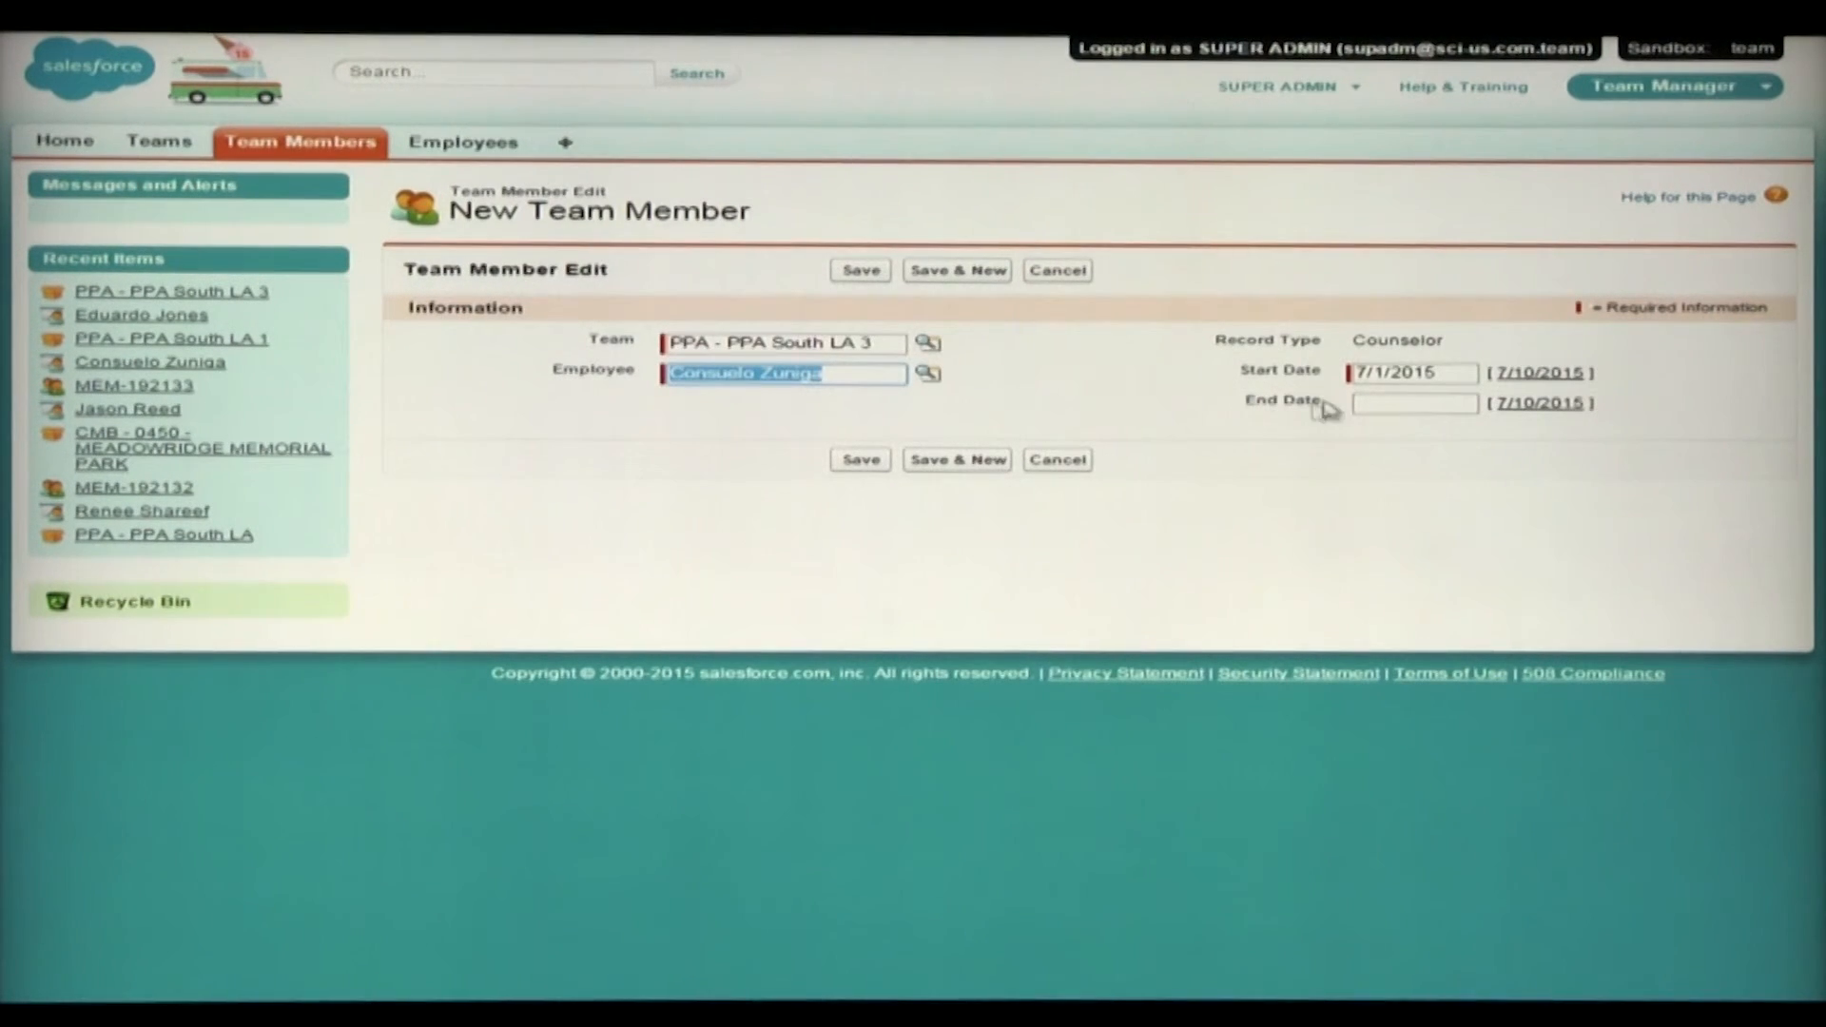
{"action": "mouse_move", "coordinate": [993, 435]}
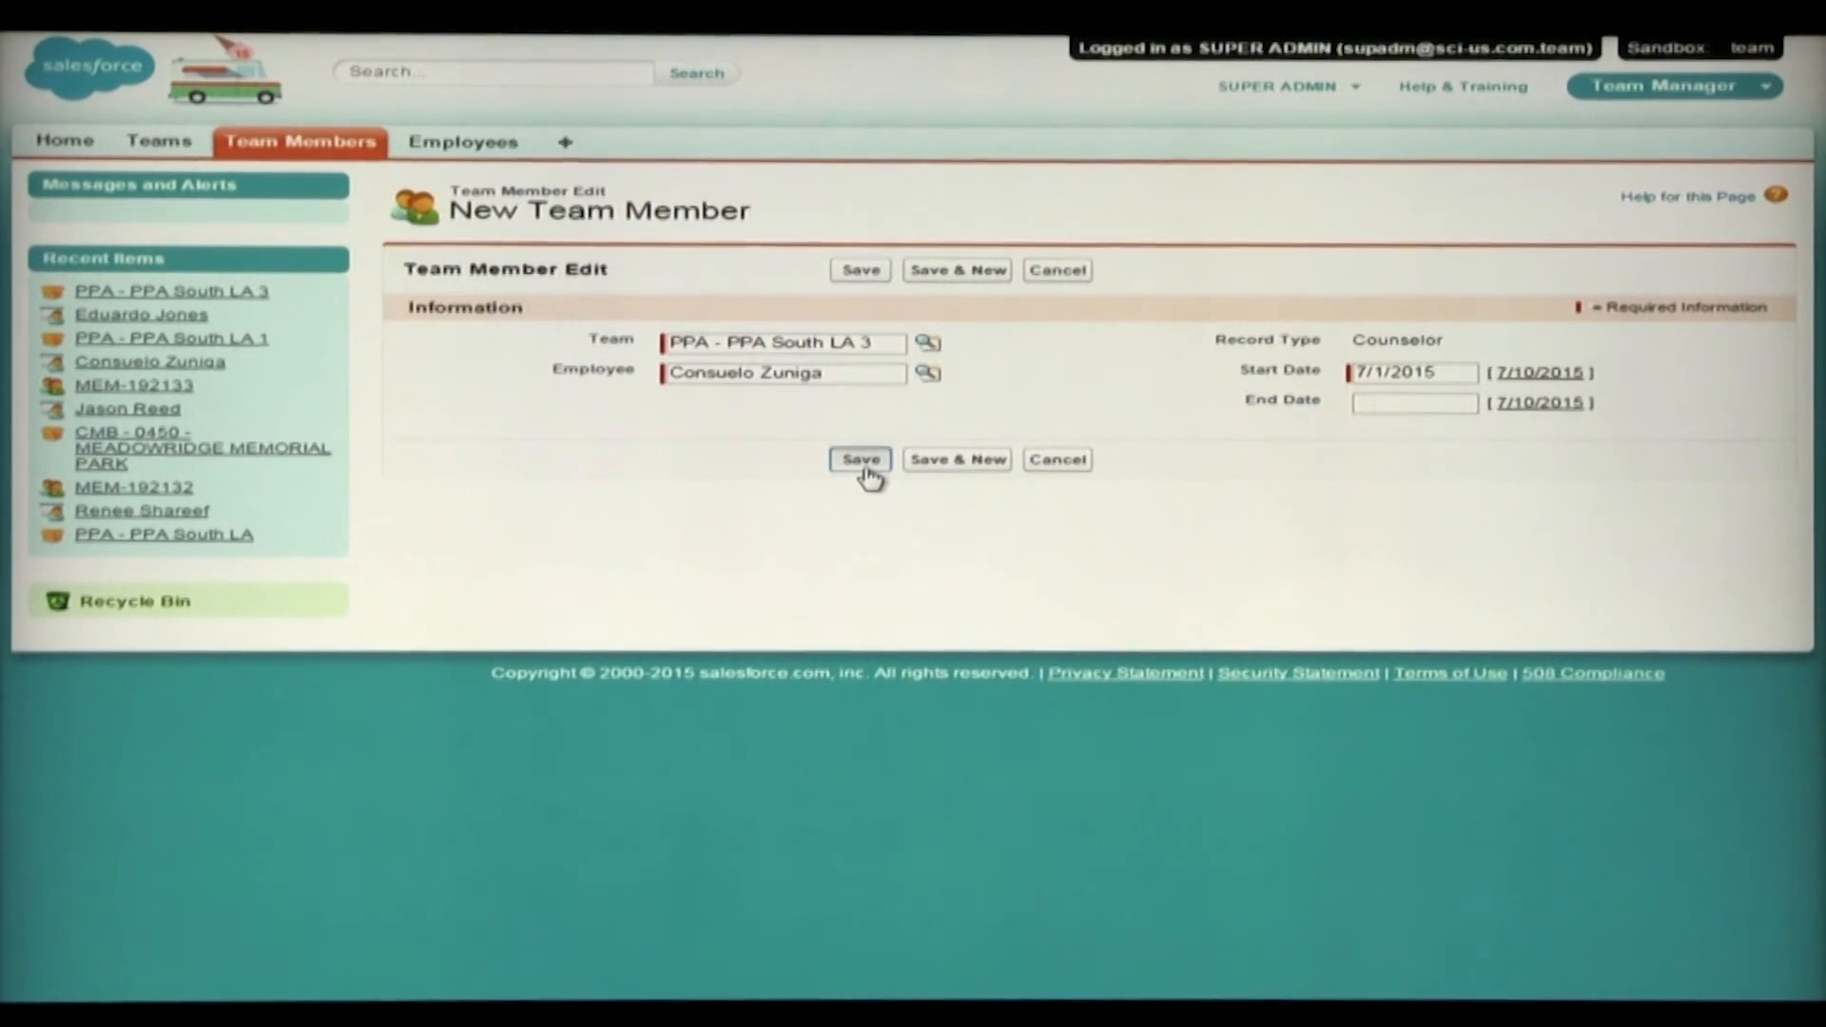
{"action": "left_click", "coordinate": [859, 459]}
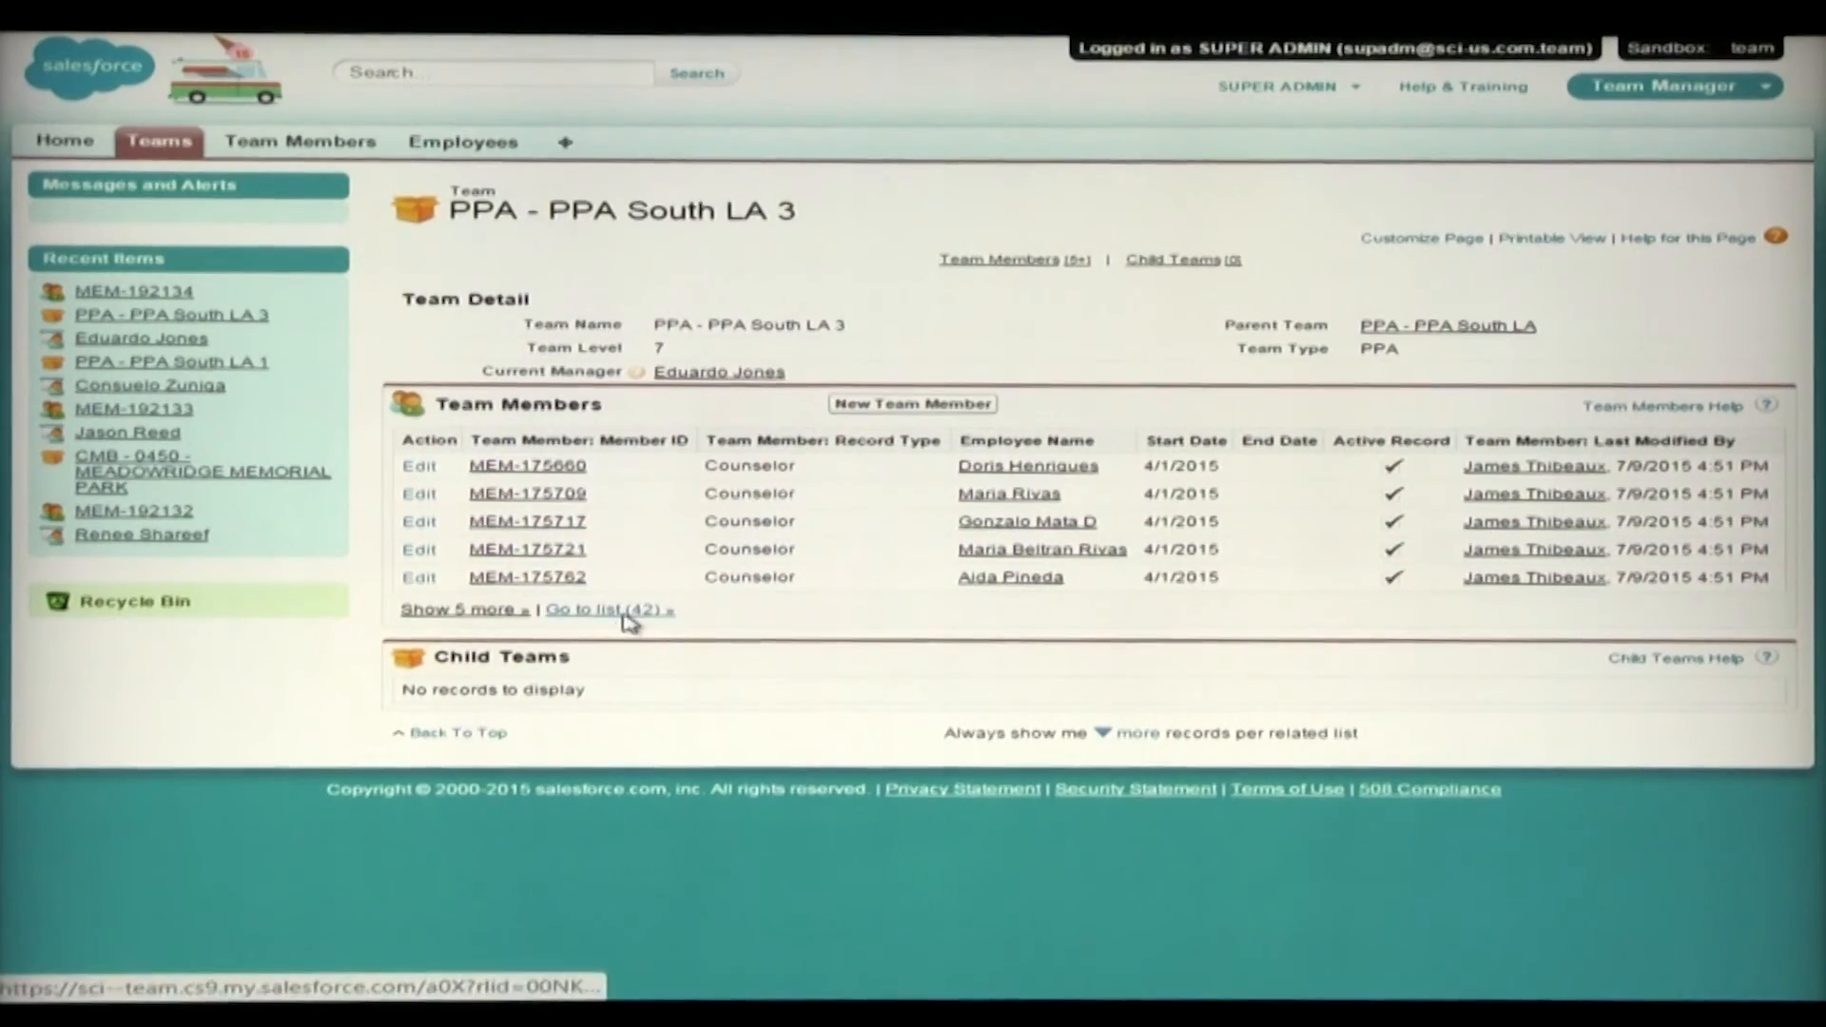
{"action": "left_click", "coordinate": [601, 609]}
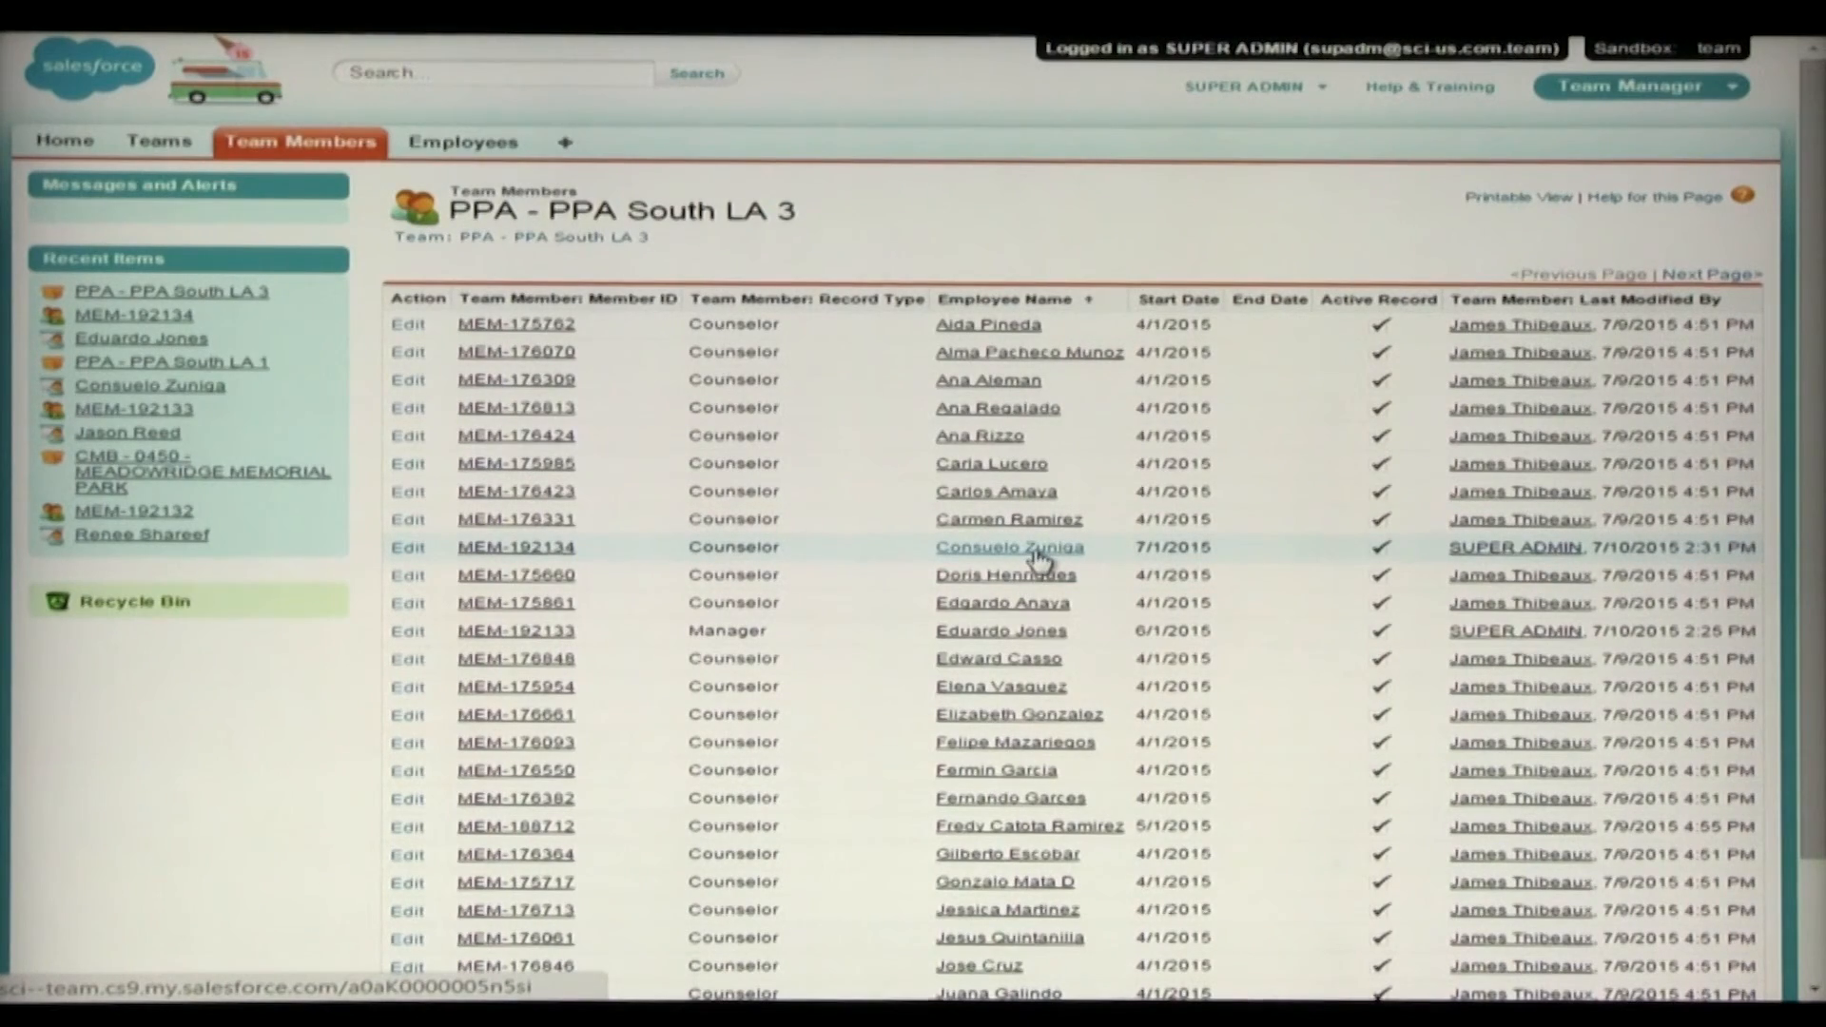
{"action": "left_click", "coordinate": [1008, 546]}
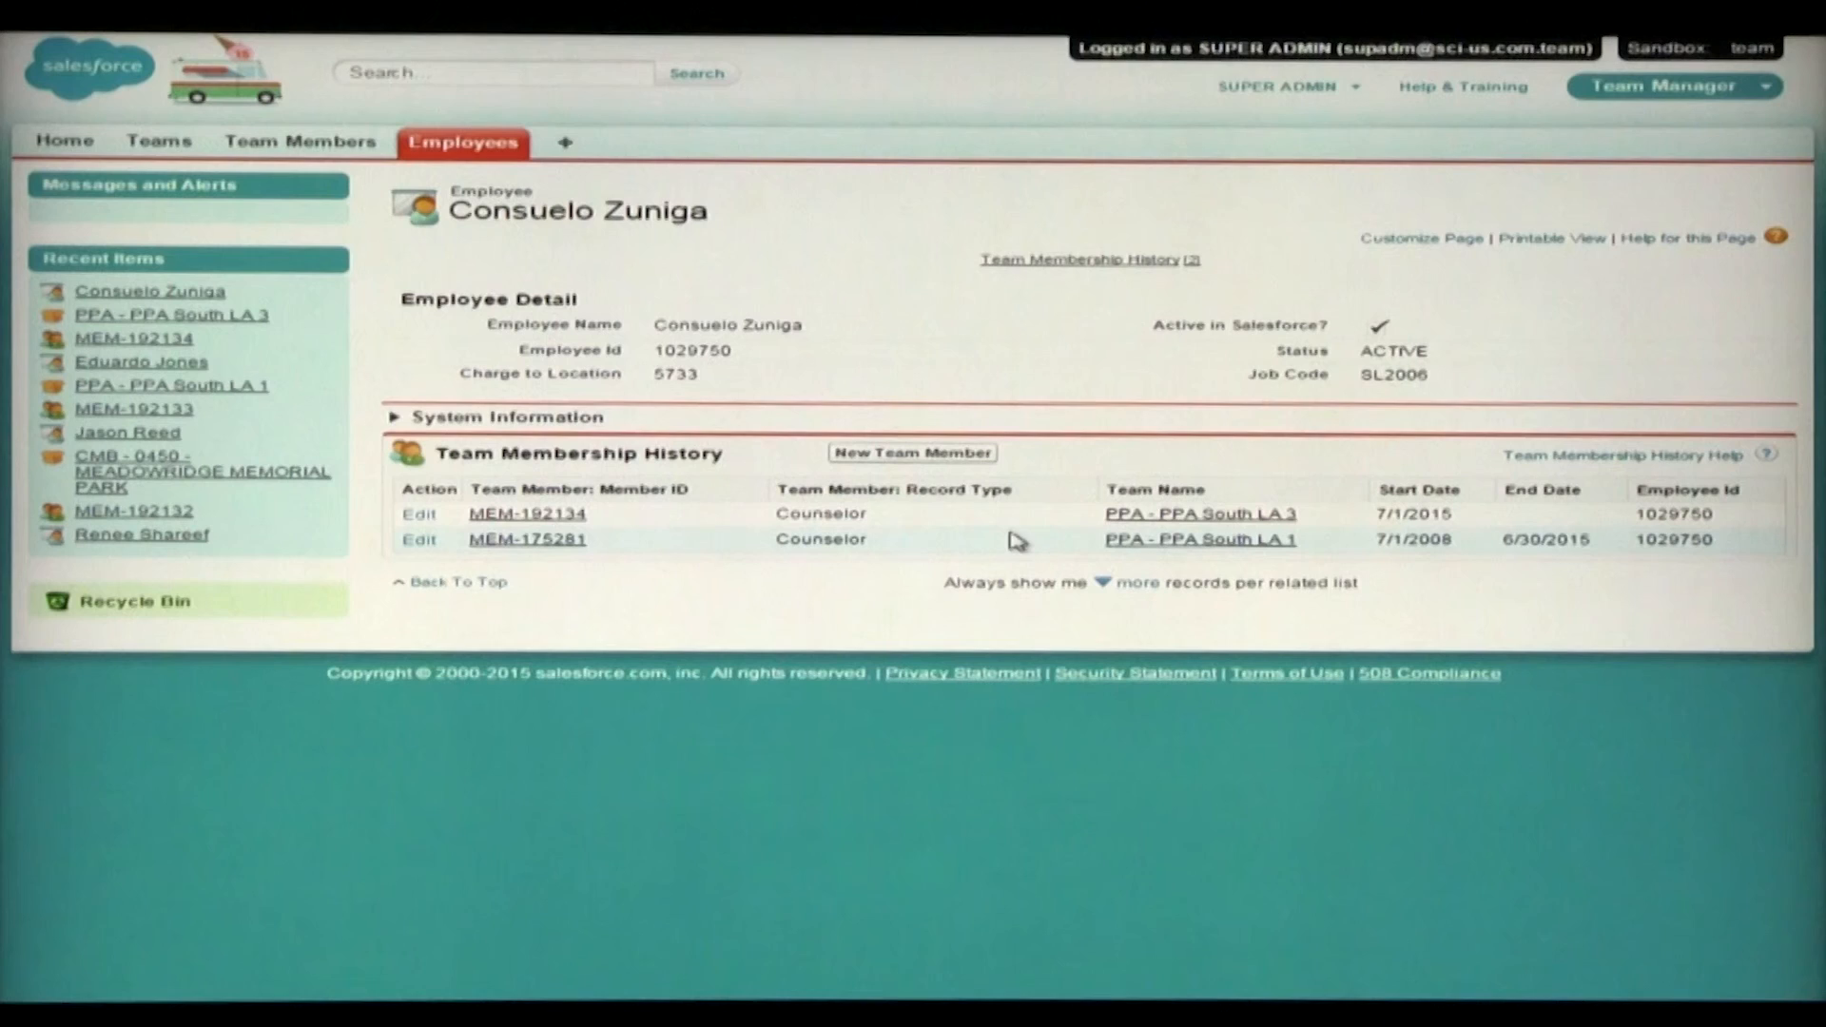
{"action": "mouse_move", "coordinate": [1434, 587]}
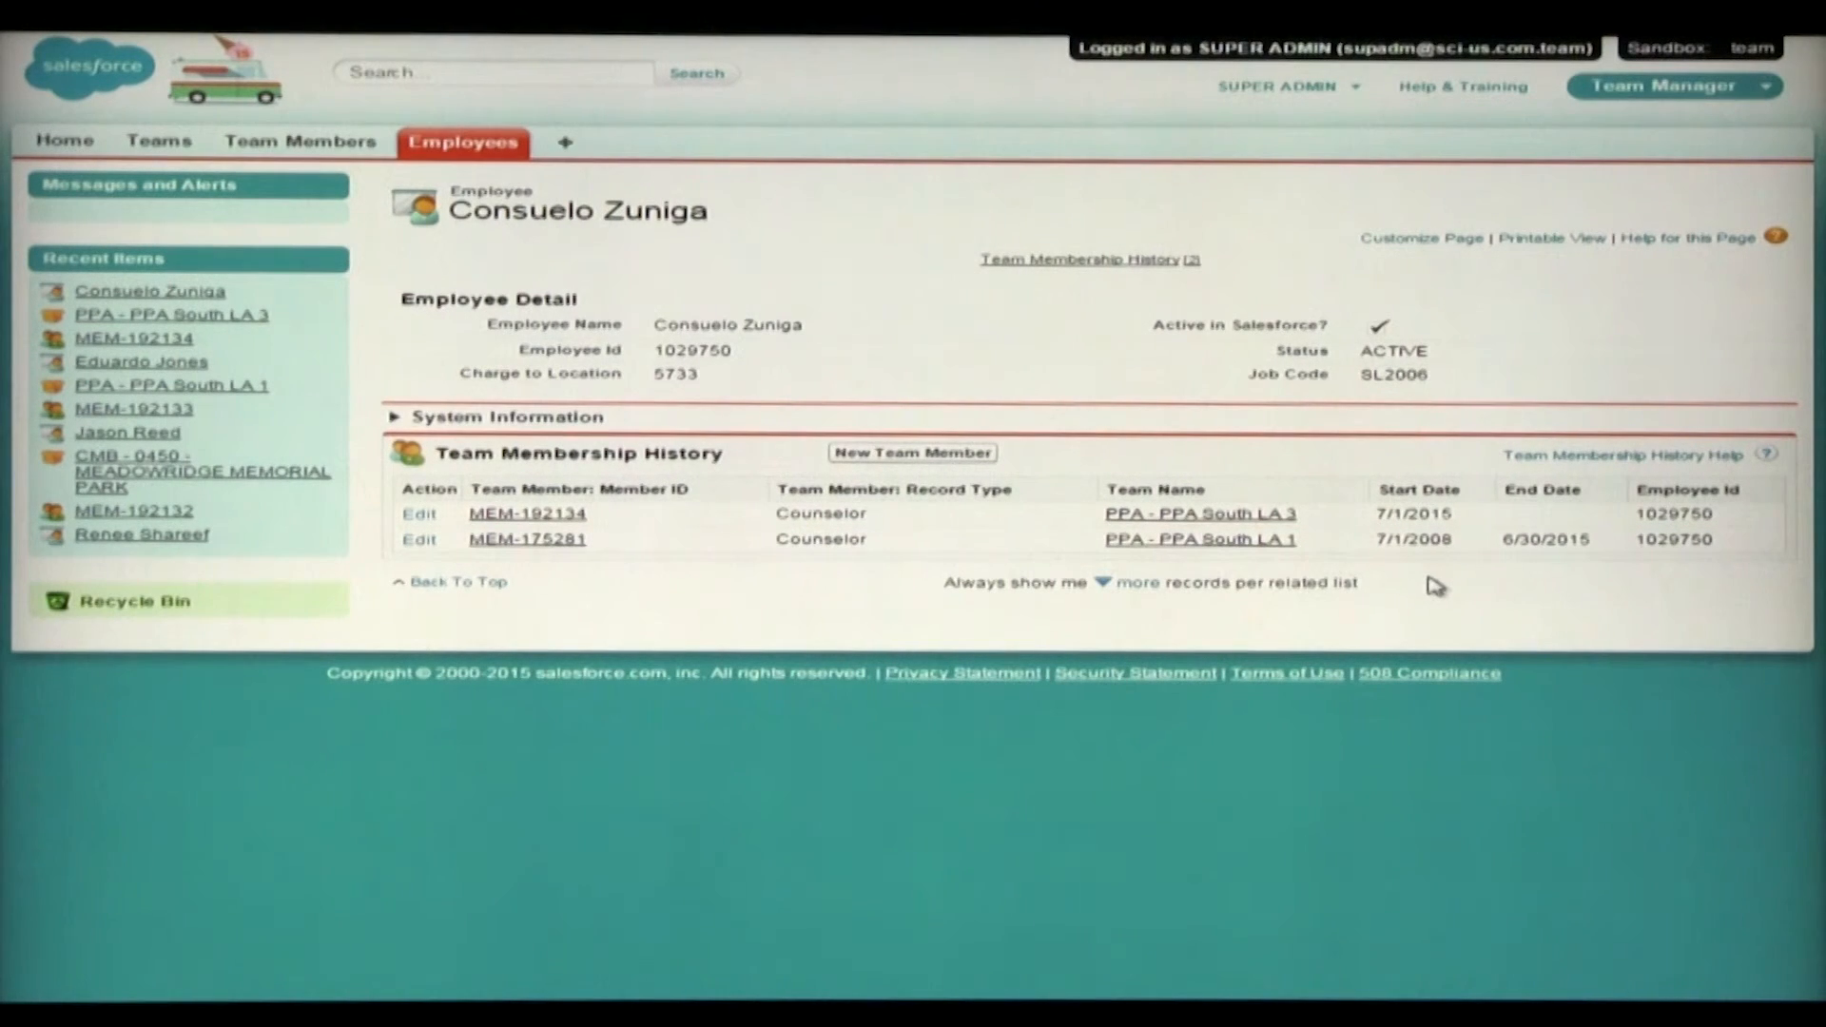
{"action": "mouse_move", "coordinate": [1435, 548]}
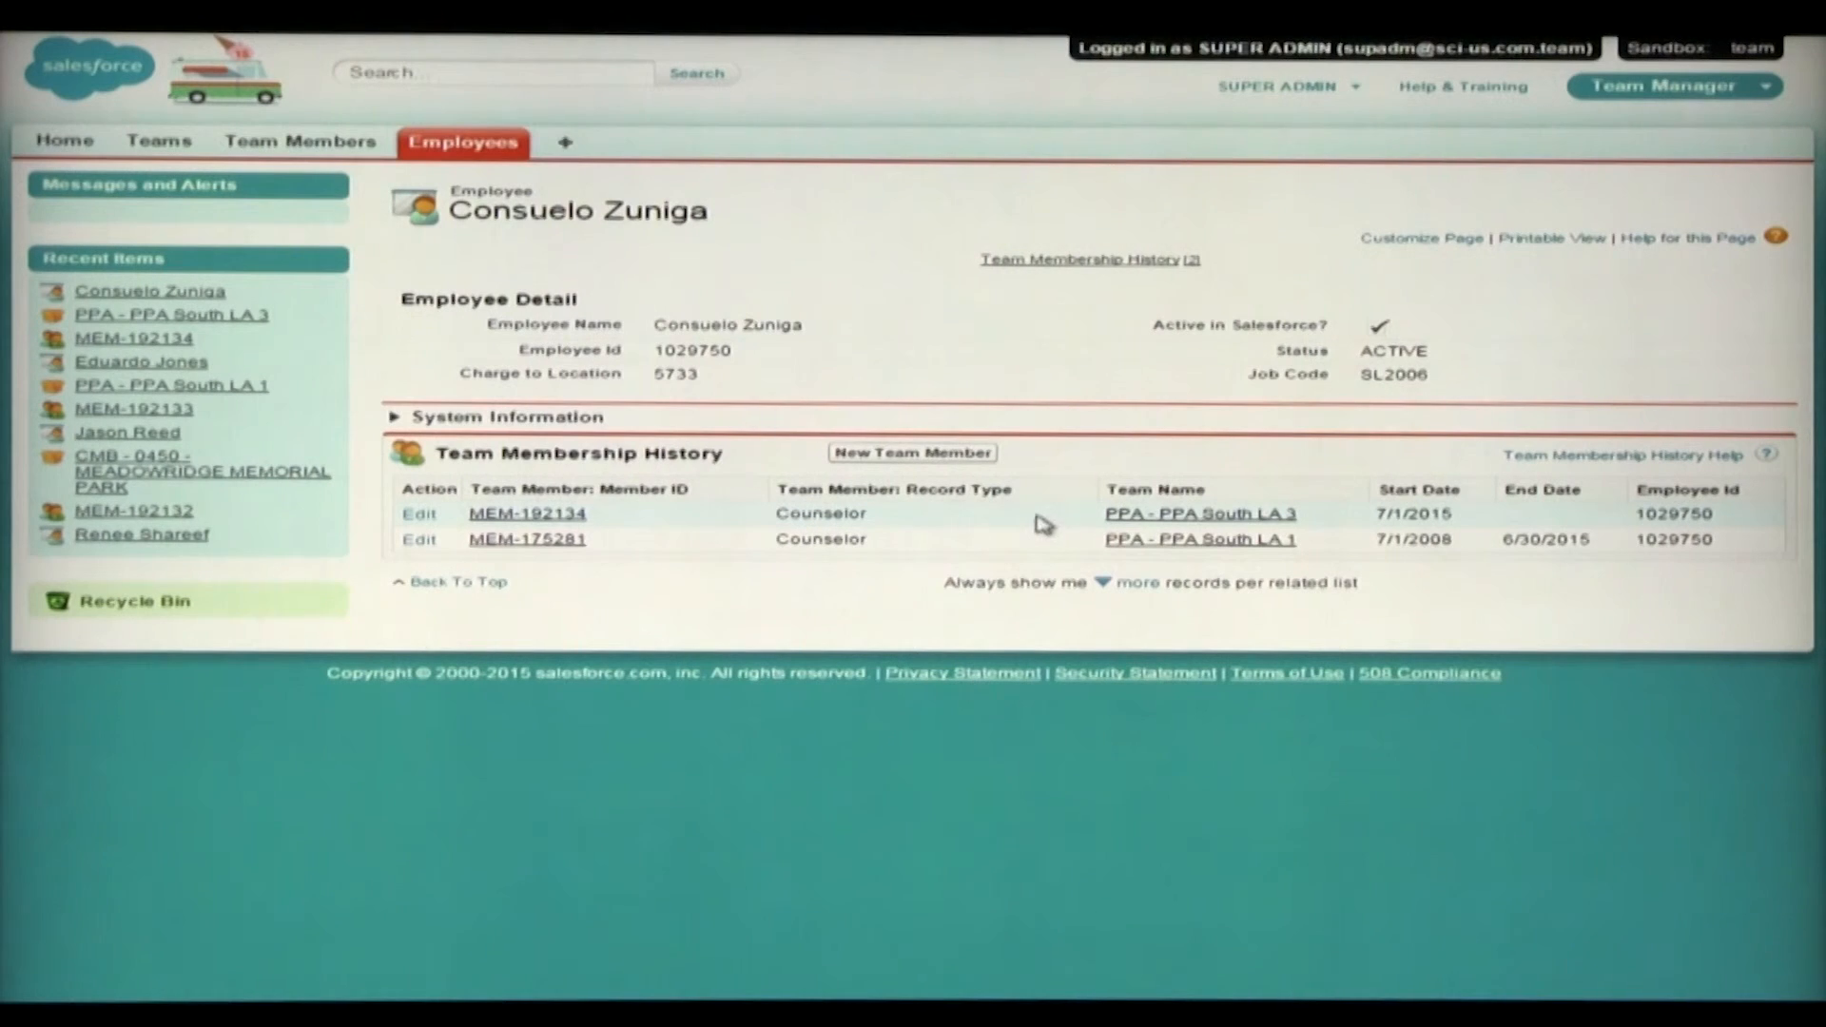
{"action": "mouse_move", "coordinate": [734, 462]}
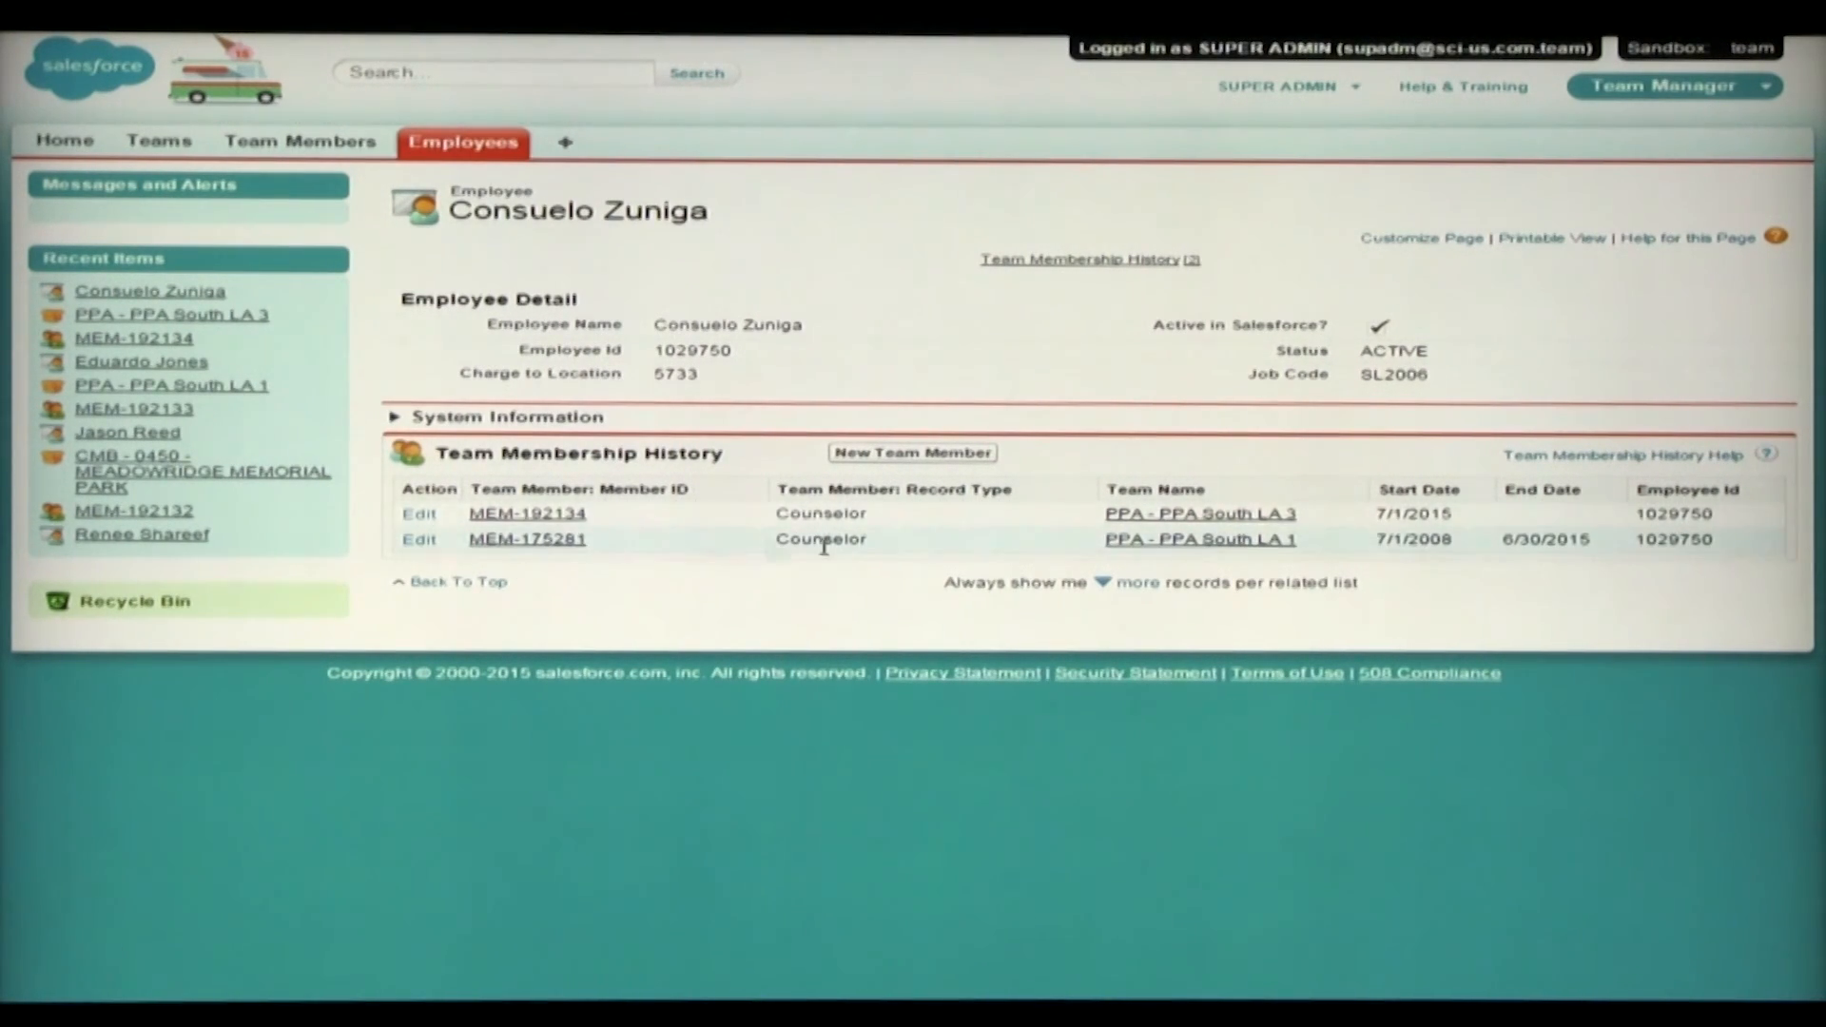
{"action": "mouse_move", "coordinate": [1288, 559]}
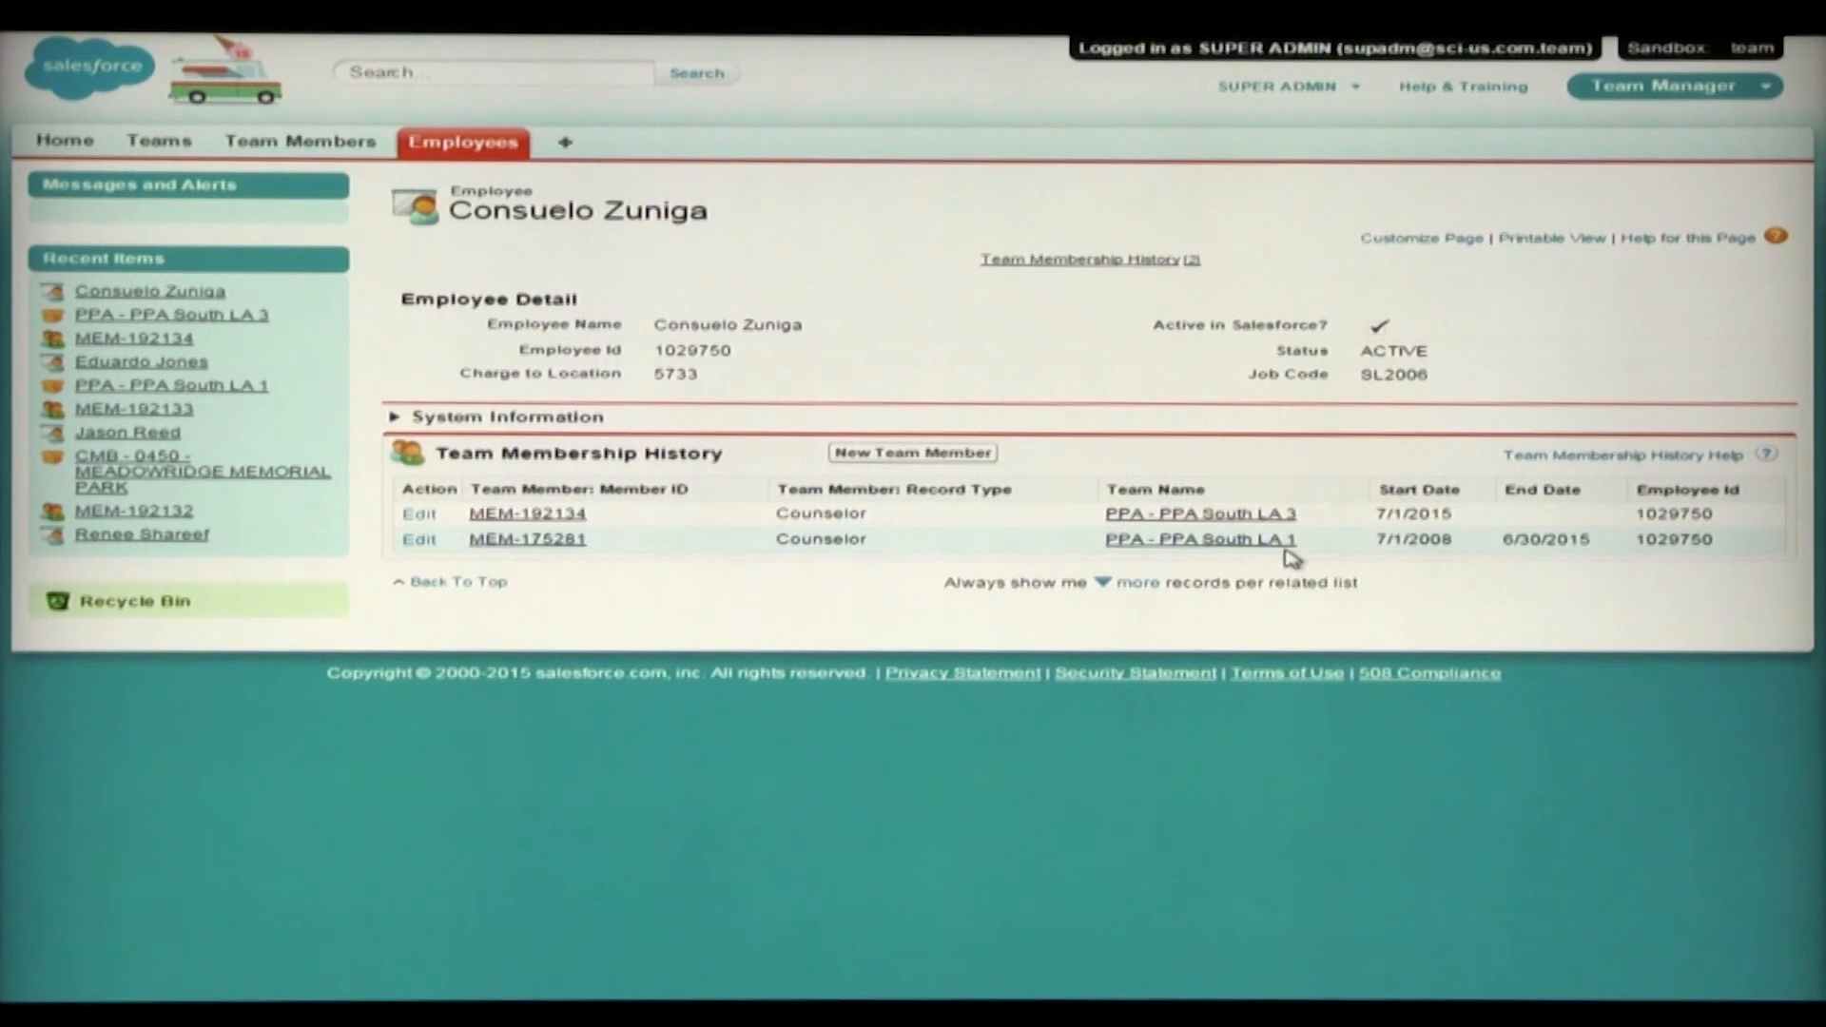
{"action": "mouse_move", "coordinate": [1450, 546]}
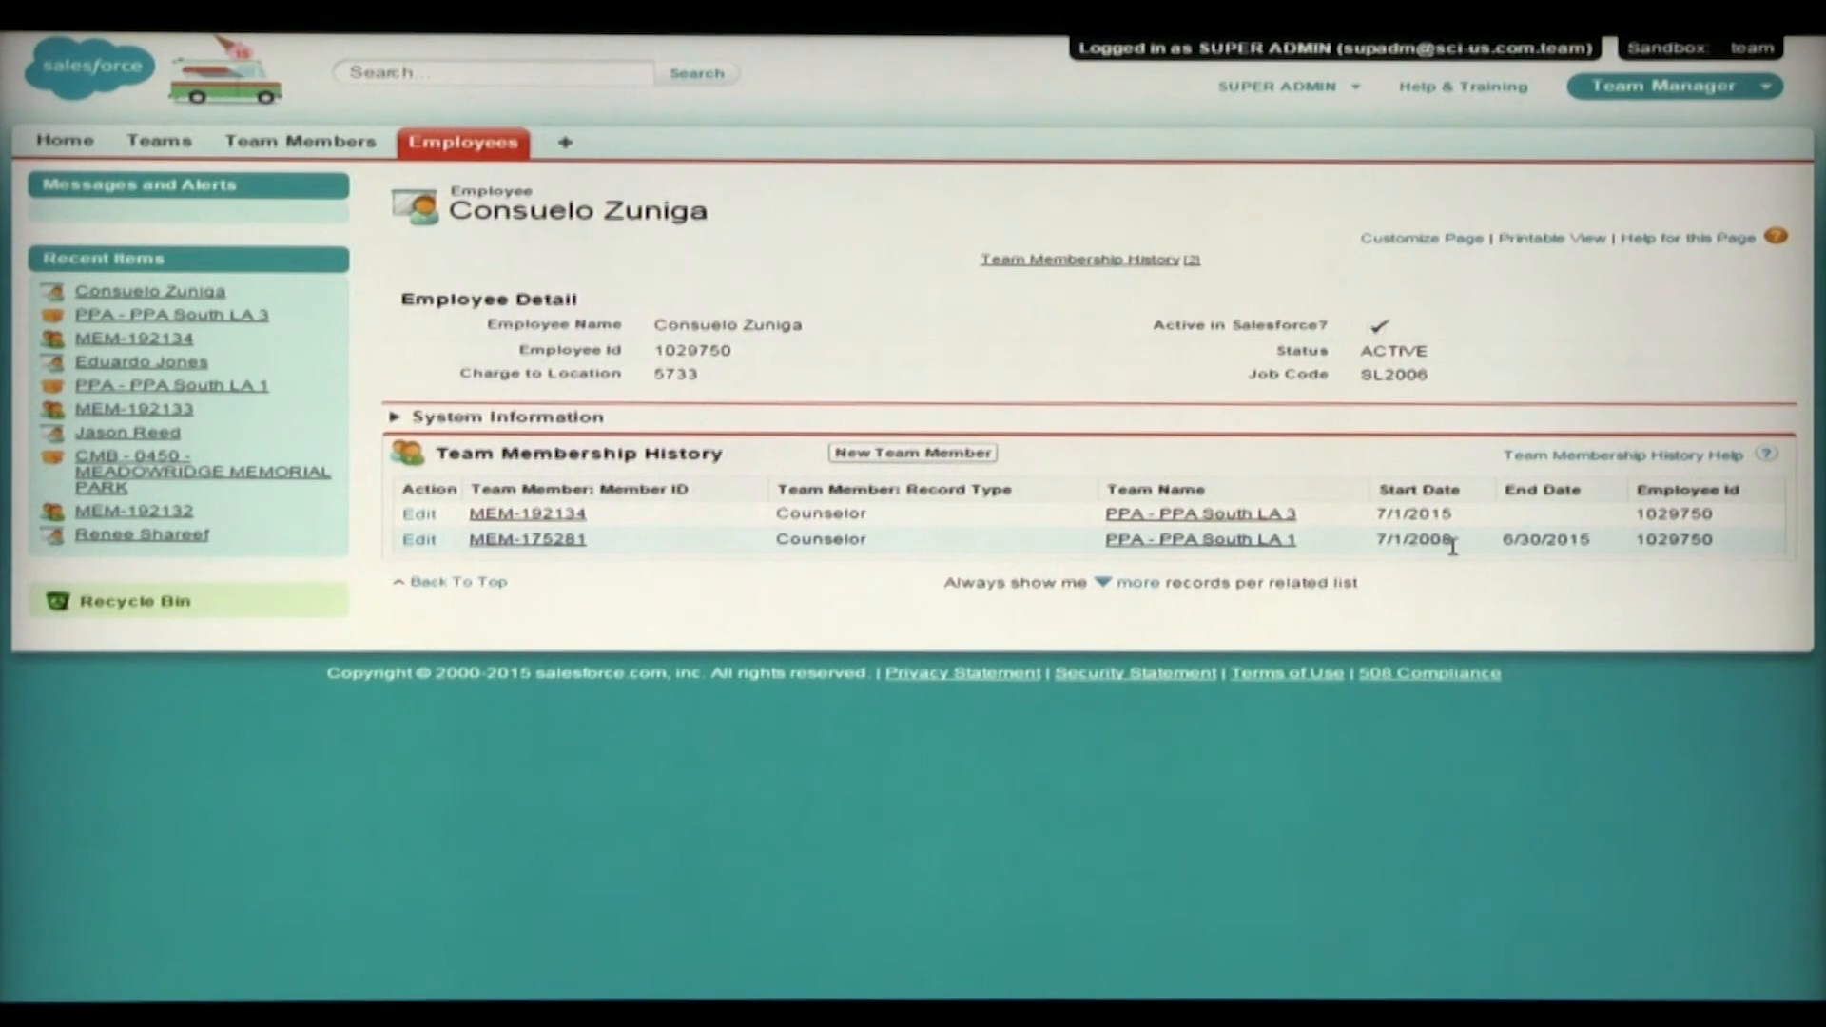
{"action": "mouse_move", "coordinate": [1581, 559]}
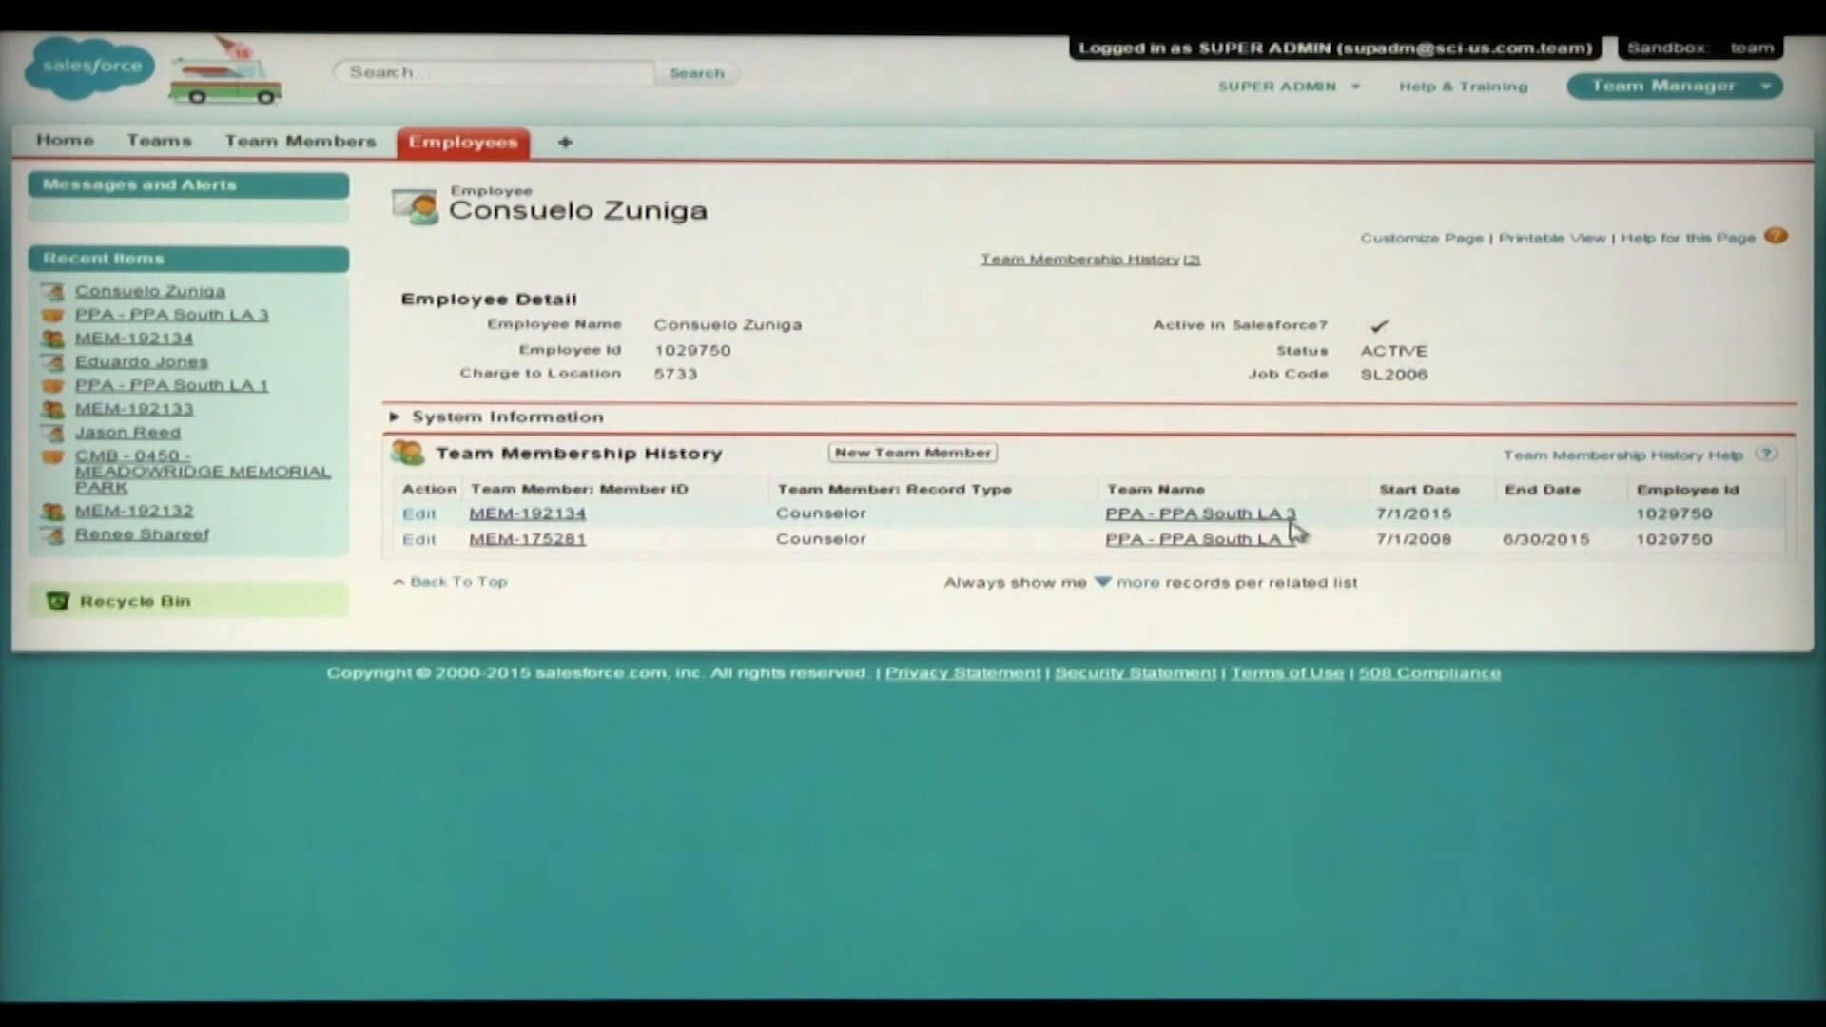
{"action": "mouse_move", "coordinate": [1463, 533]}
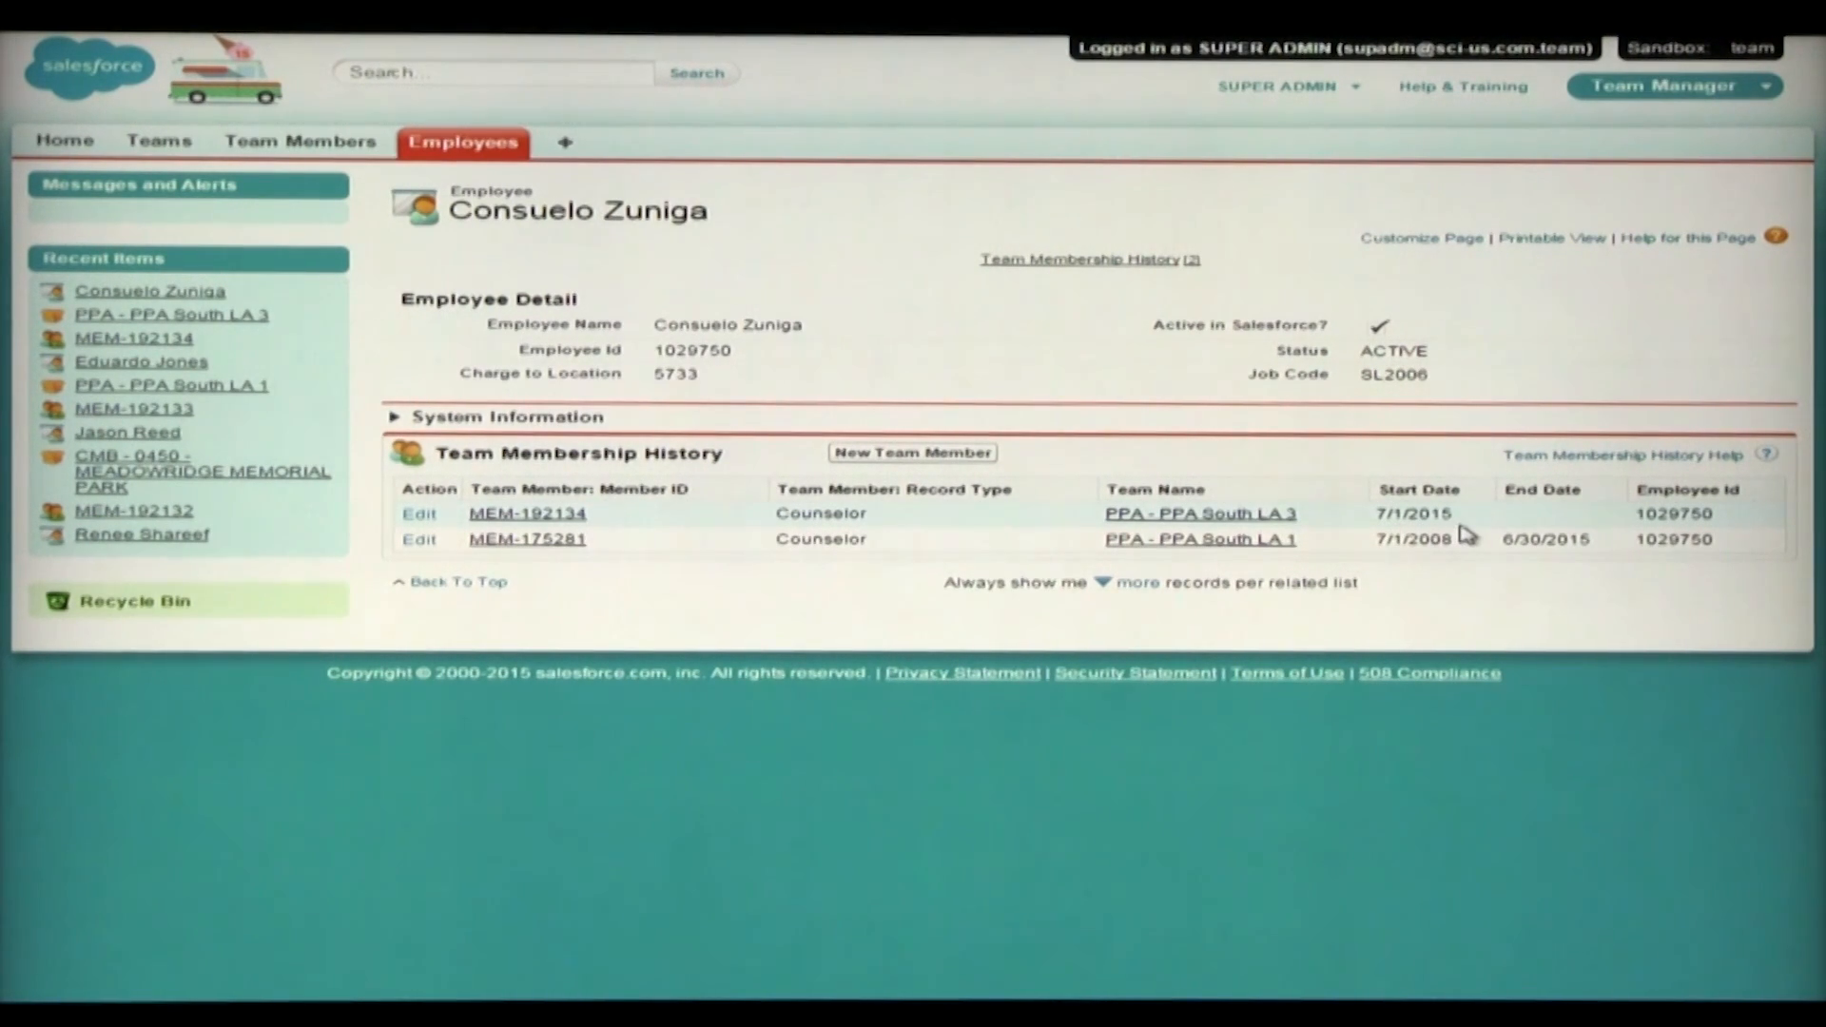